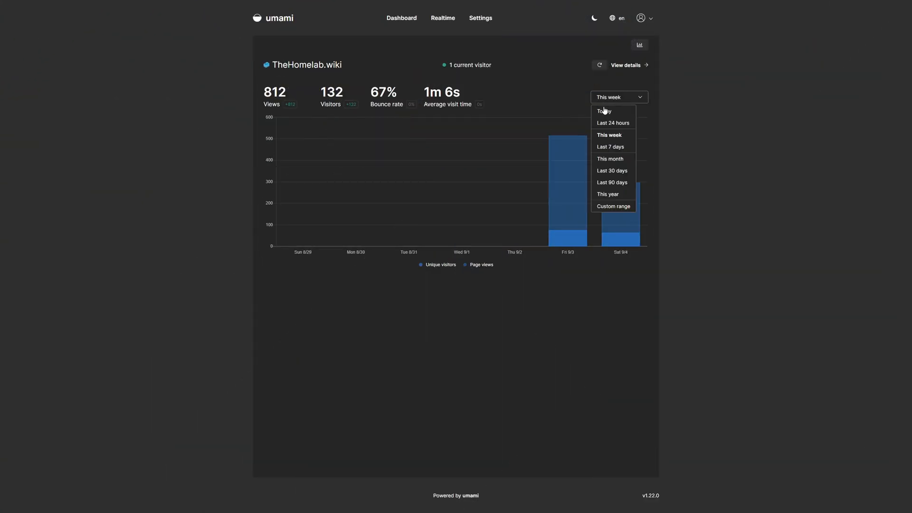
- Switch the stats to Last 24 hours and review the Pages, Referrers and Browsers tables
click(613, 122)
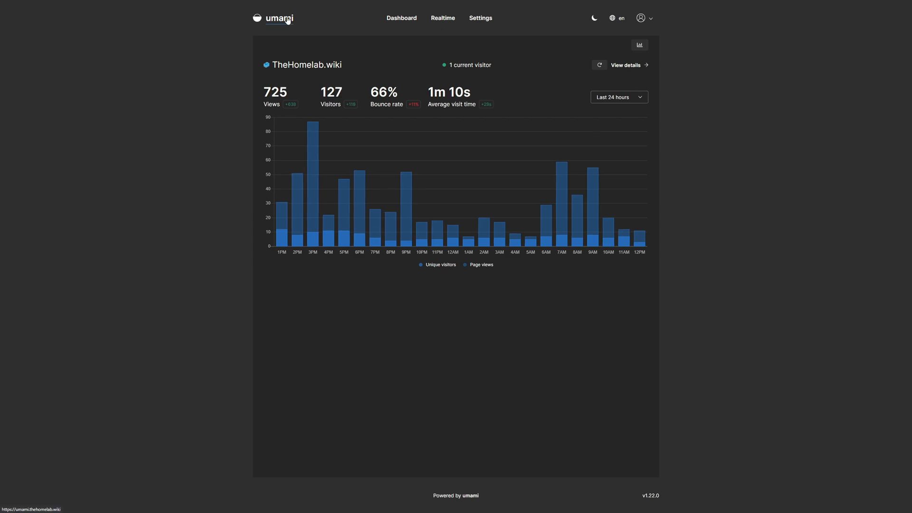
mouse_move(109, 139)
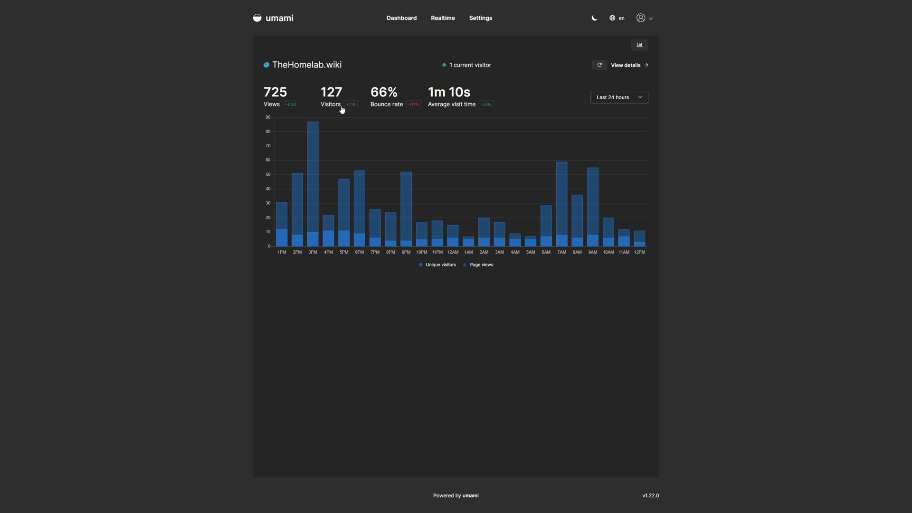
mouse_move(347, 186)
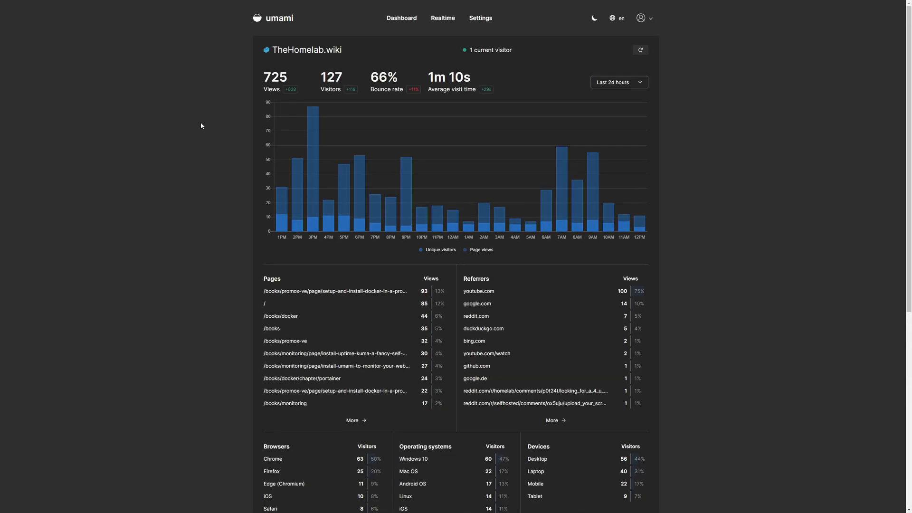
scroll(down, 3)
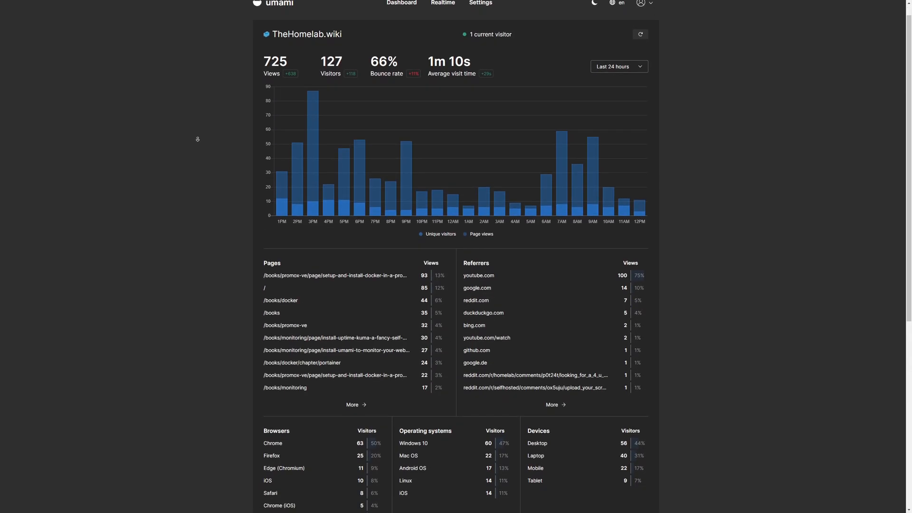
scroll(down, 3)
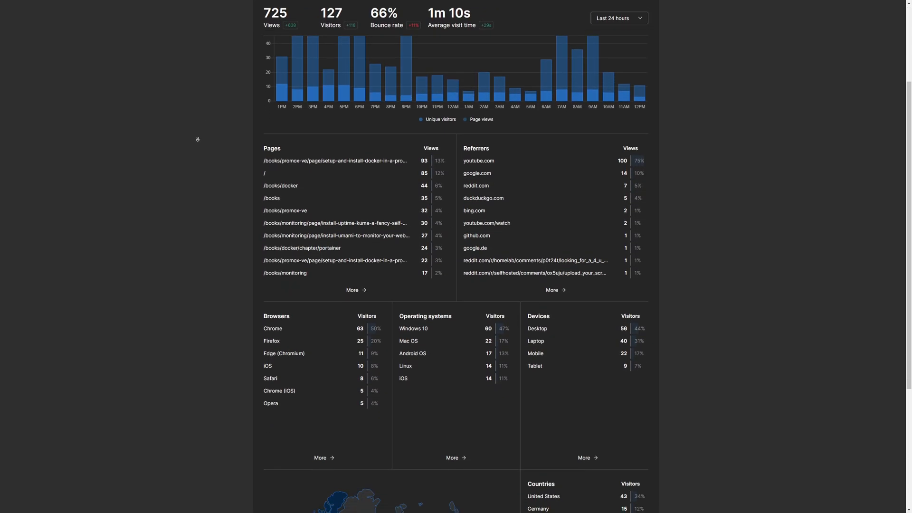
scroll(down, 3)
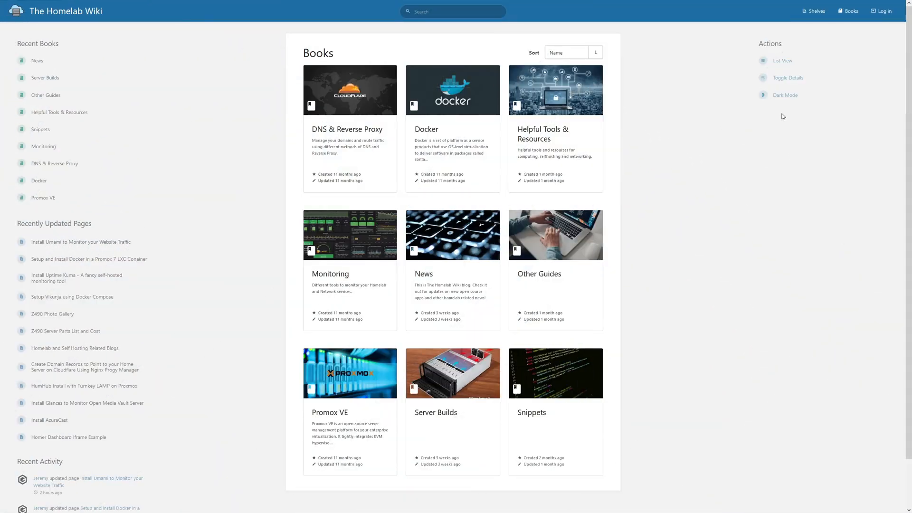
- Switch the wiki to dark mode and read the Install Umami guide down to its SQL schema
click(785, 95)
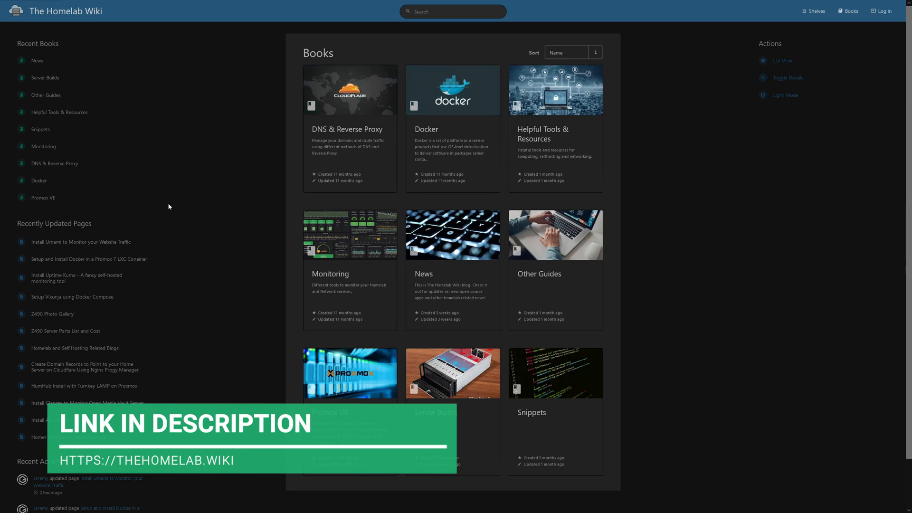
click(80, 242)
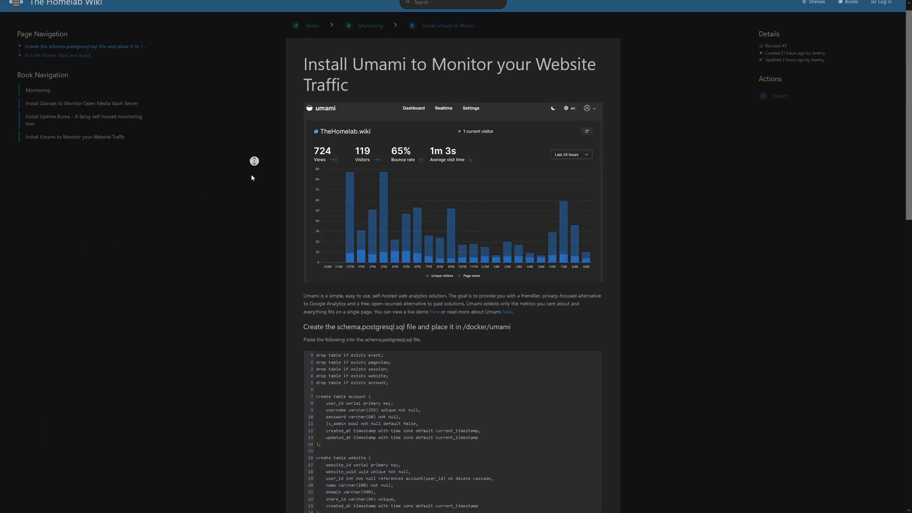
scroll(down, 3)
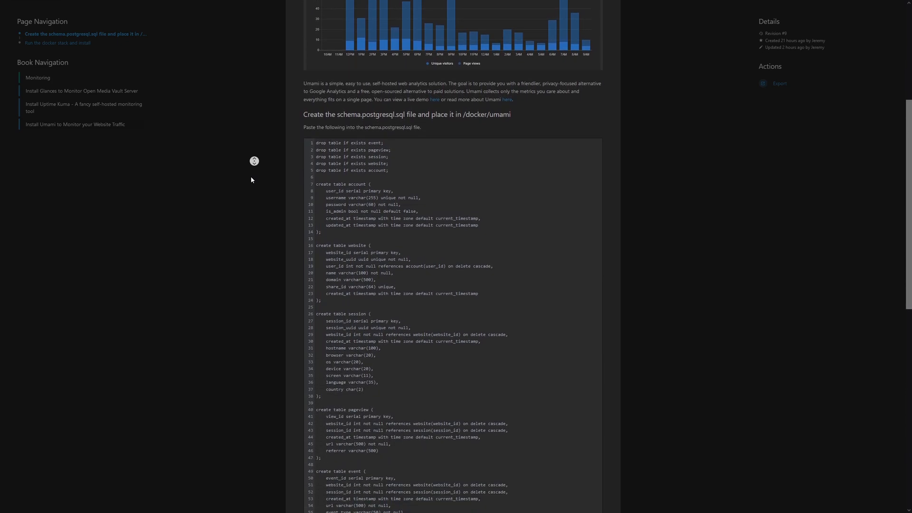
scroll(down, 3)
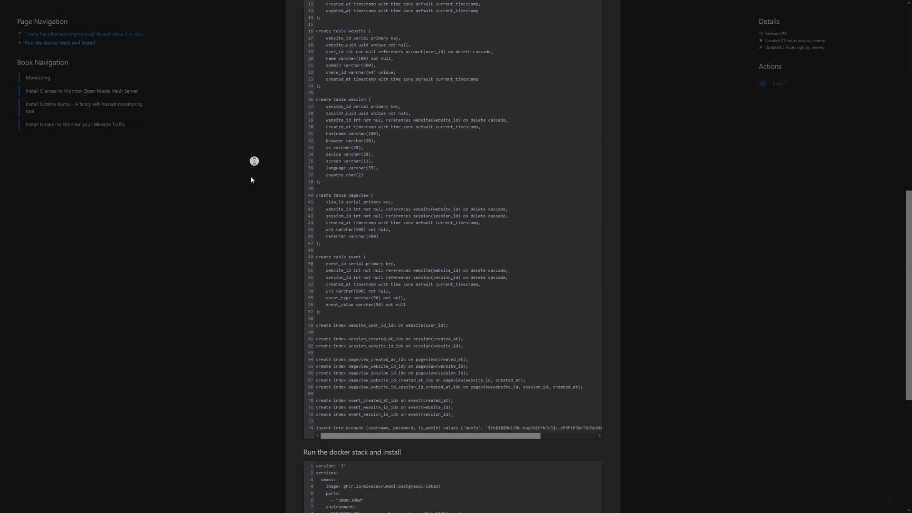
scroll(down, 3)
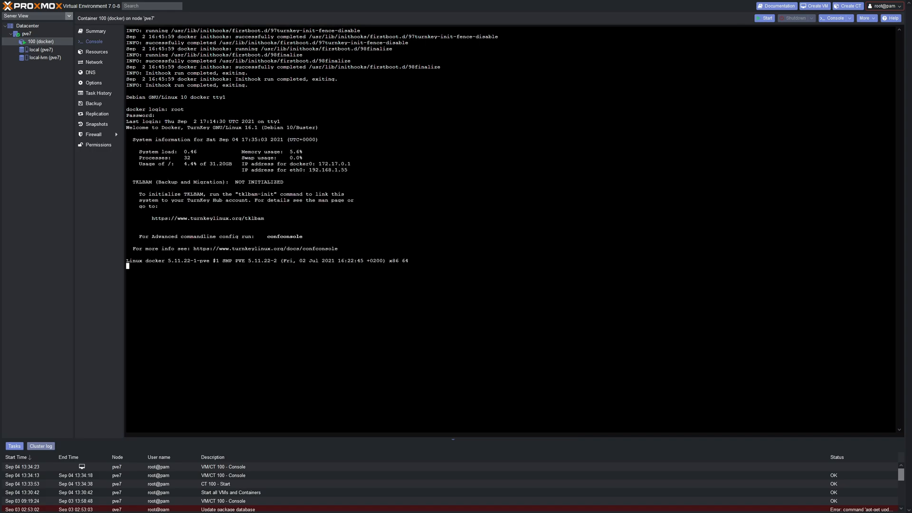
- Run ip addr in the container shell and select the eth0 address 192.168.1.55 to copy
key(Return)
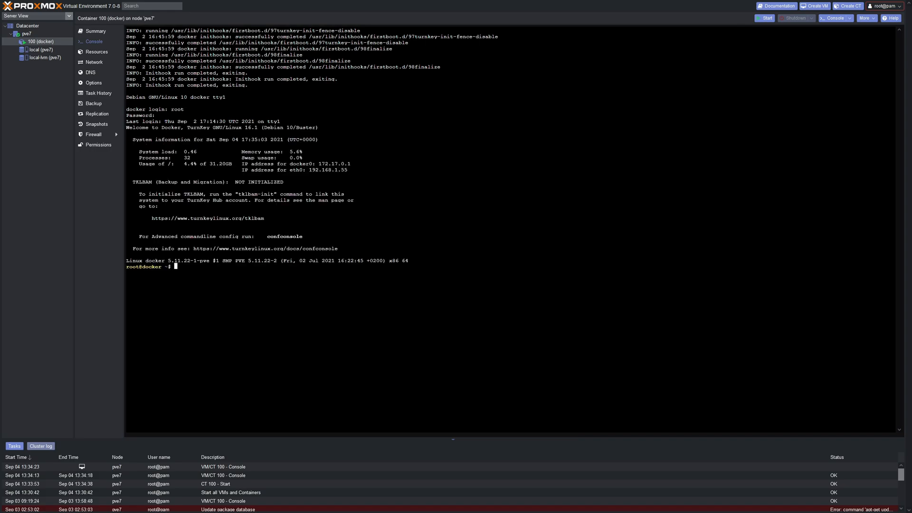
text(ip addr)
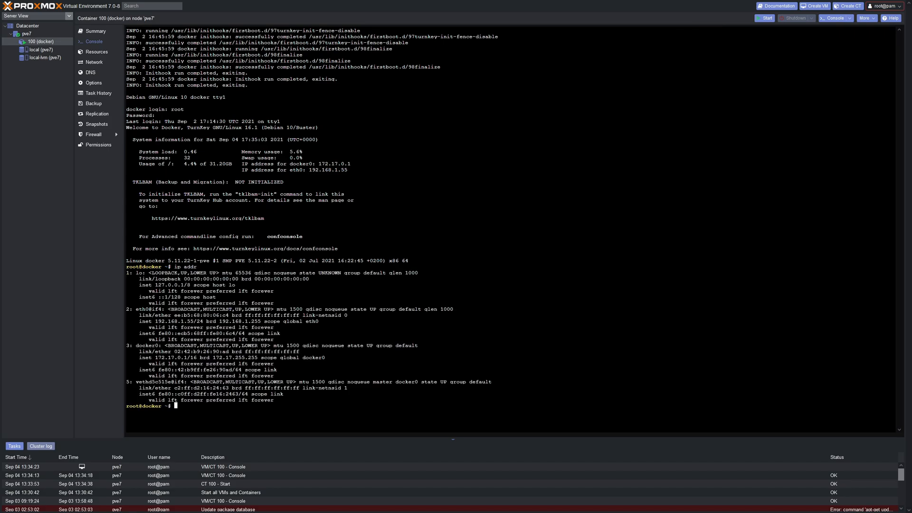
double_click(173, 321)
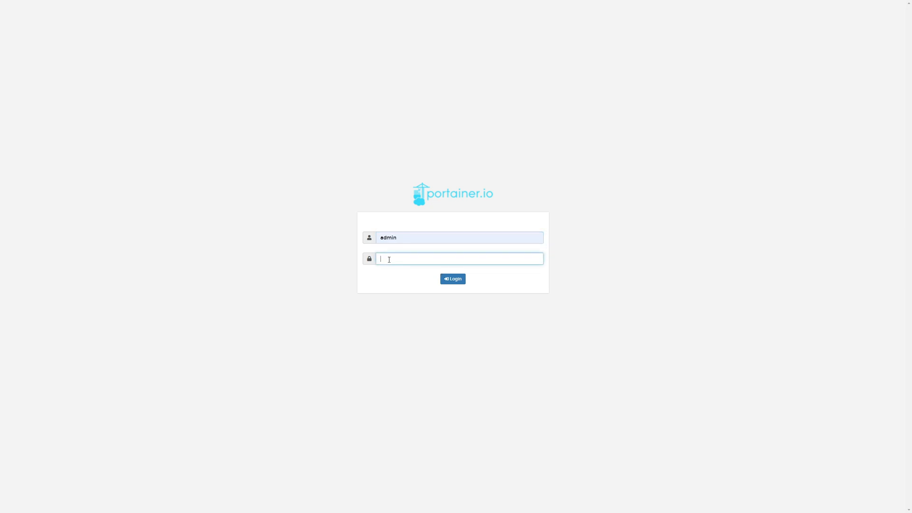
- Log in to Portainer and set the local endpoint's public IP to 192.168.1.55
click(452, 278)
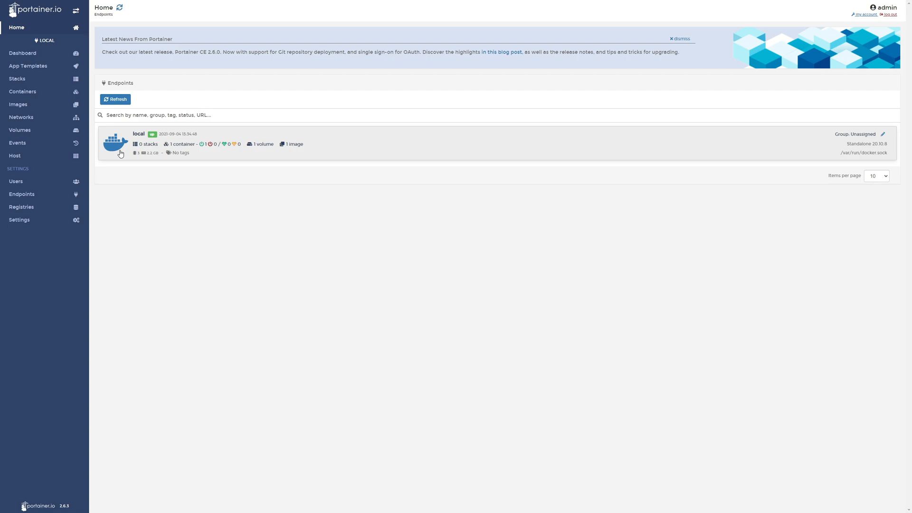
click(138, 144)
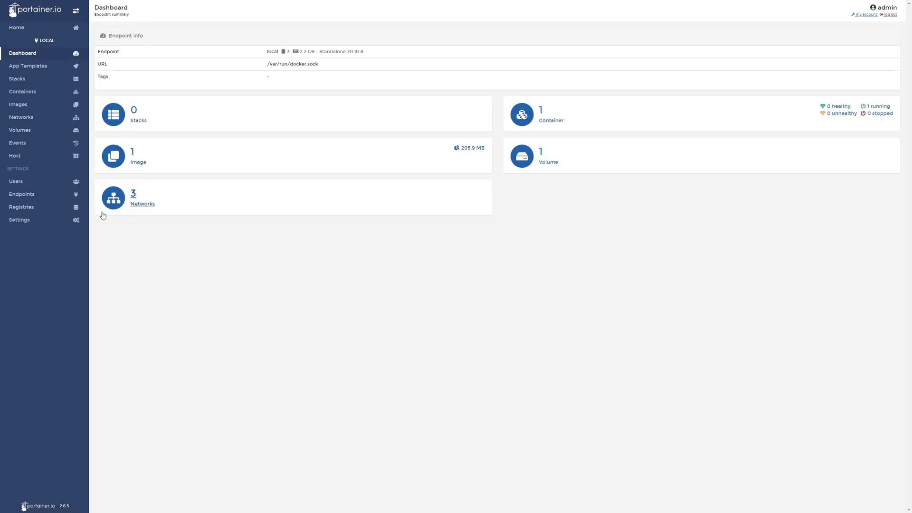
click(22, 194)
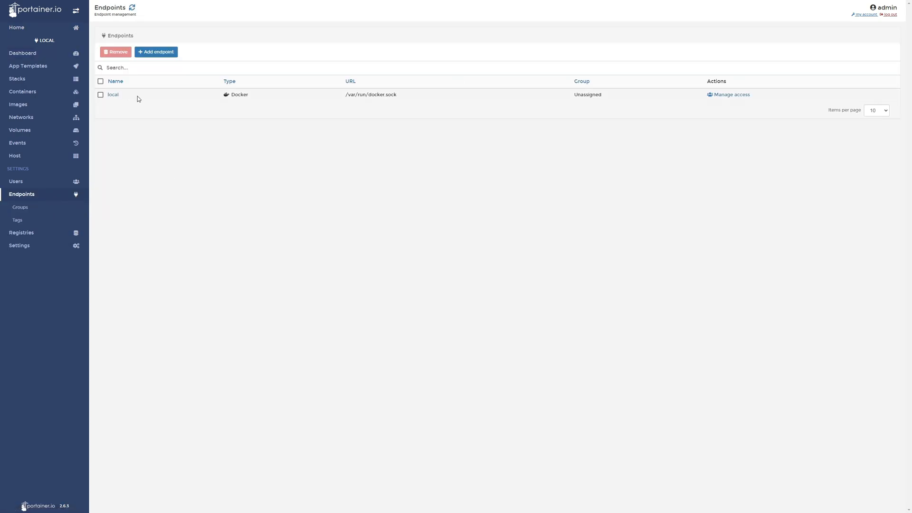
click(112, 94)
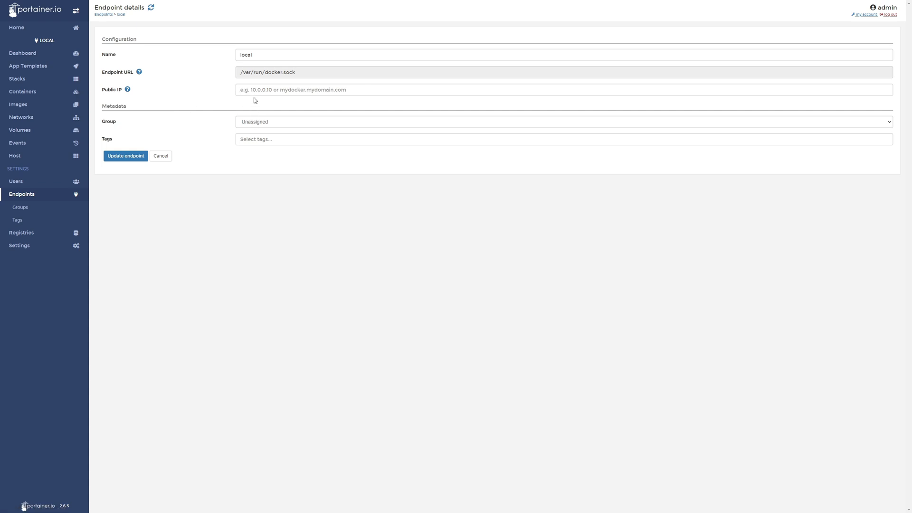
text(192.168.1.55)
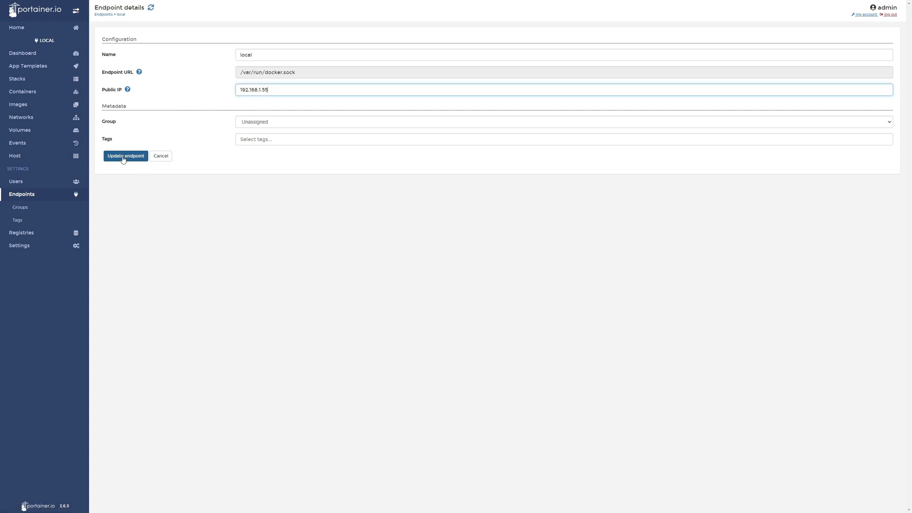
click(126, 156)
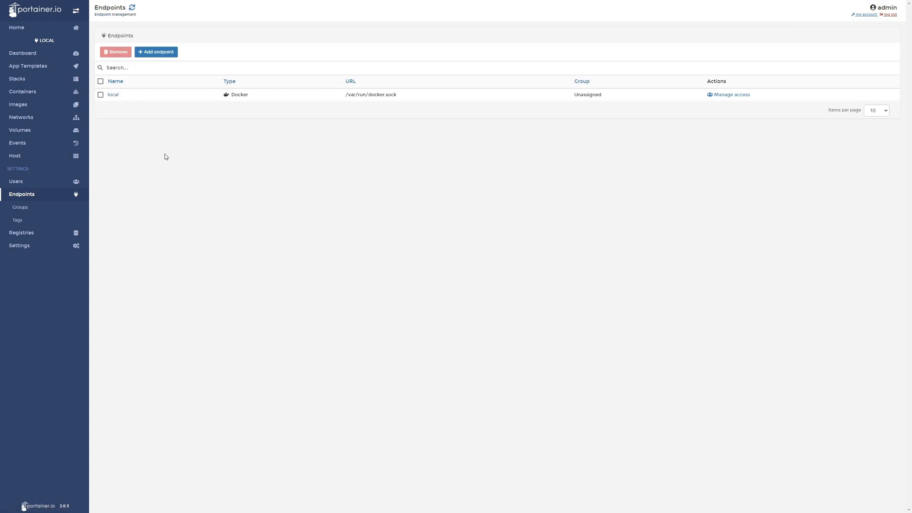
- Create and deploy a new stack named filebrowser
click(17, 79)
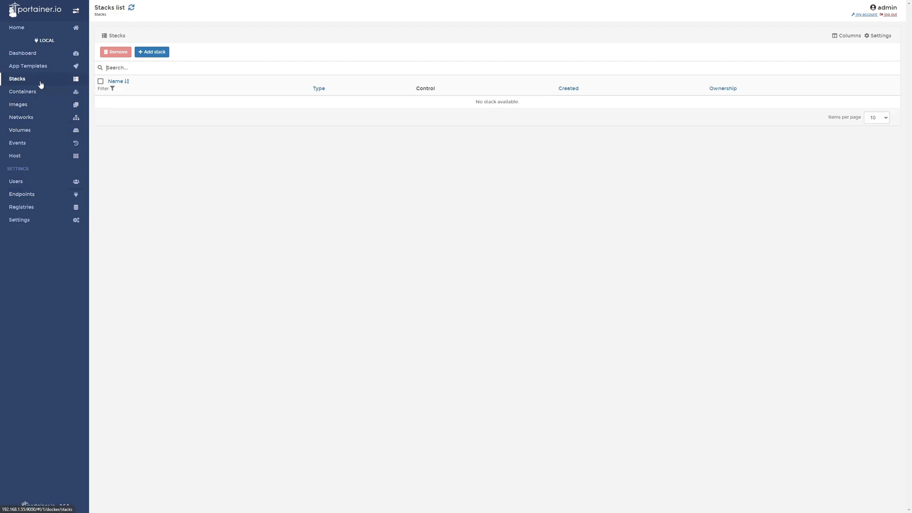
click(151, 52)
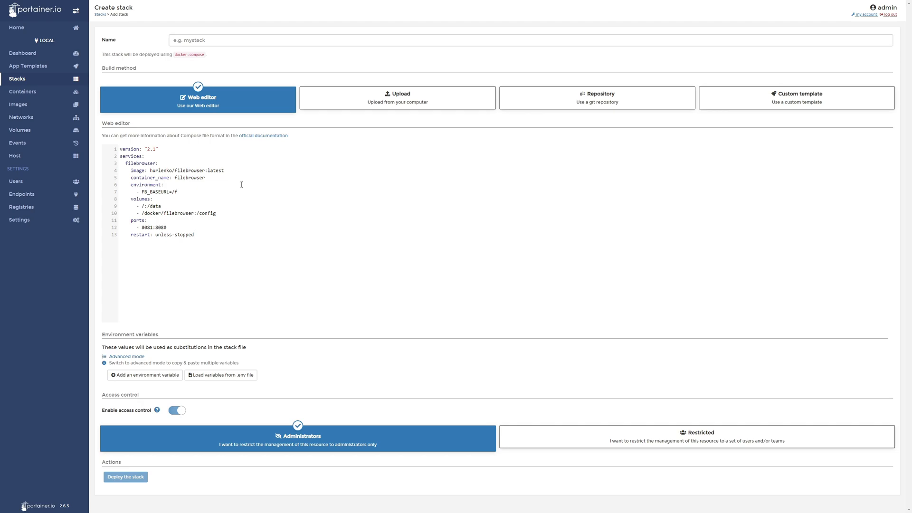
mouse_move(243, 194)
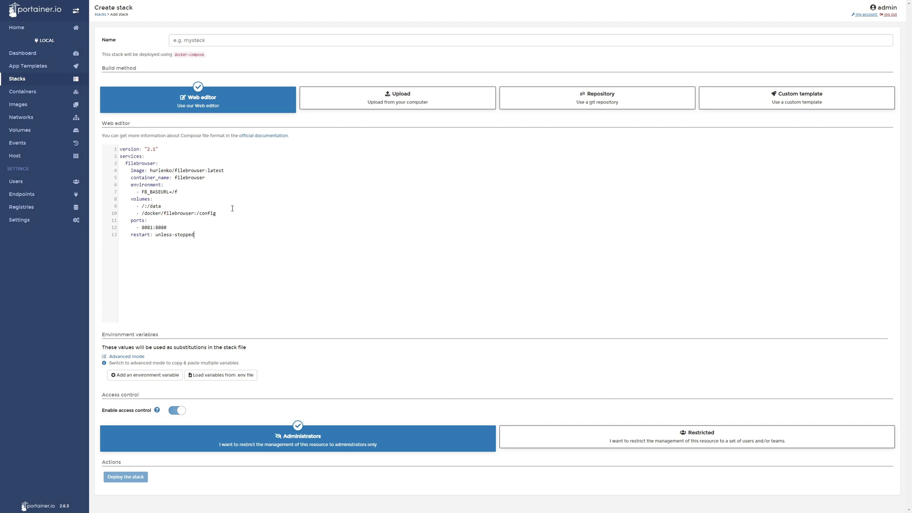
mouse_move(253, 157)
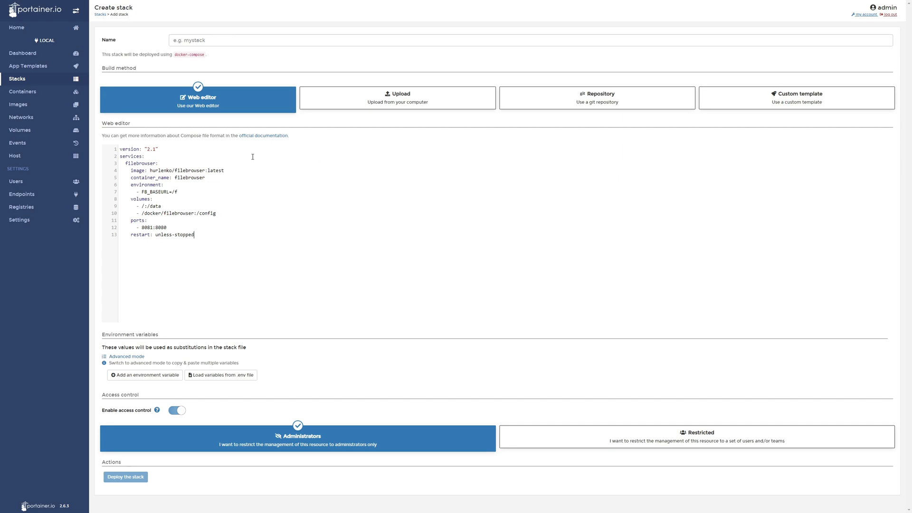
mouse_move(328, 179)
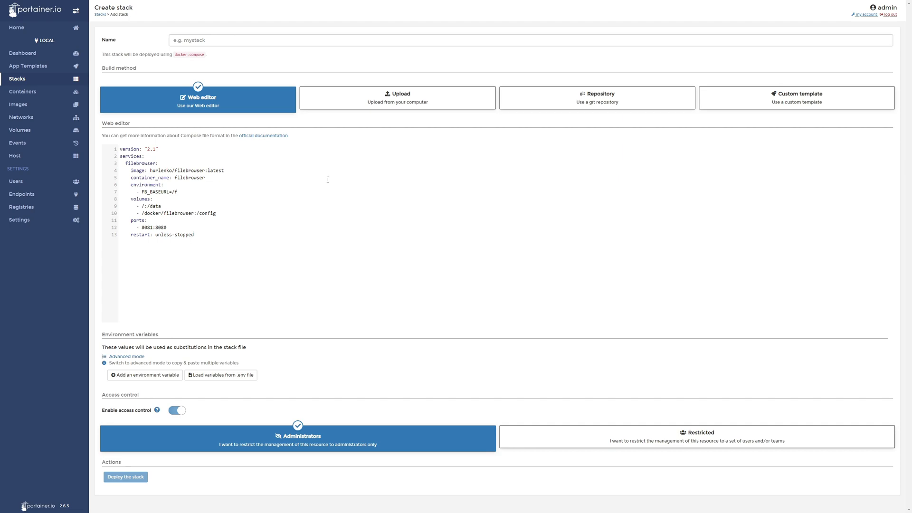
mouse_move(244, 31)
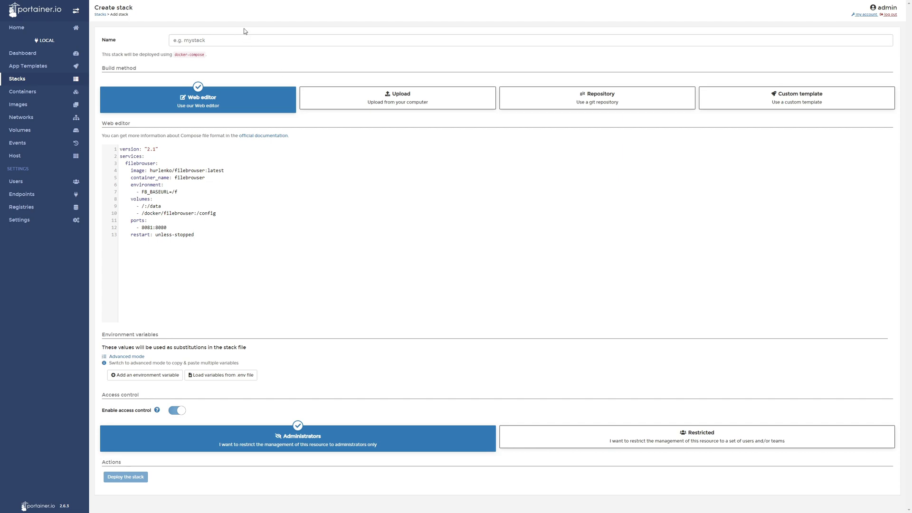
text(fileb)
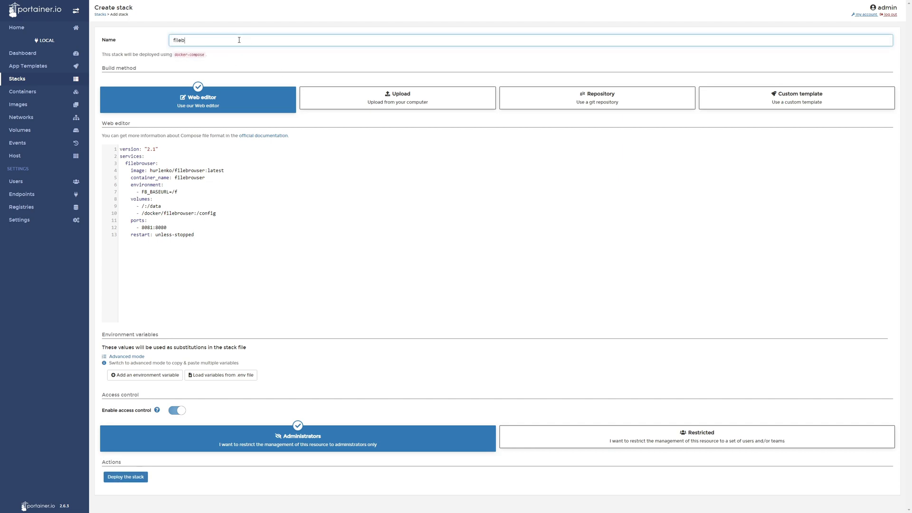
text(rowser)
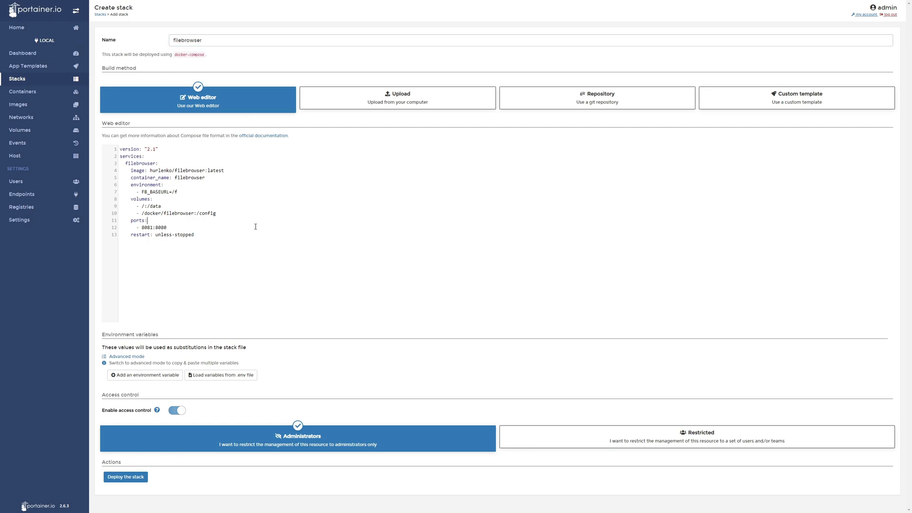
click(126, 477)
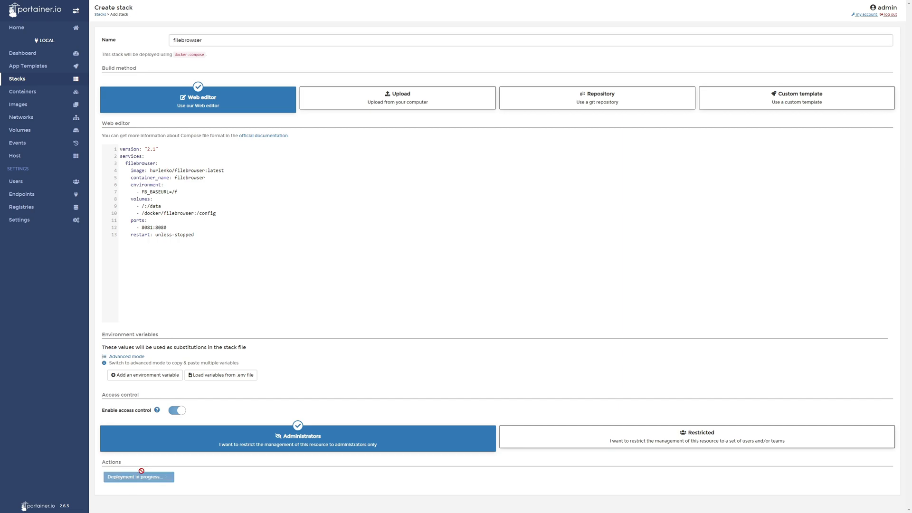
click(137, 476)
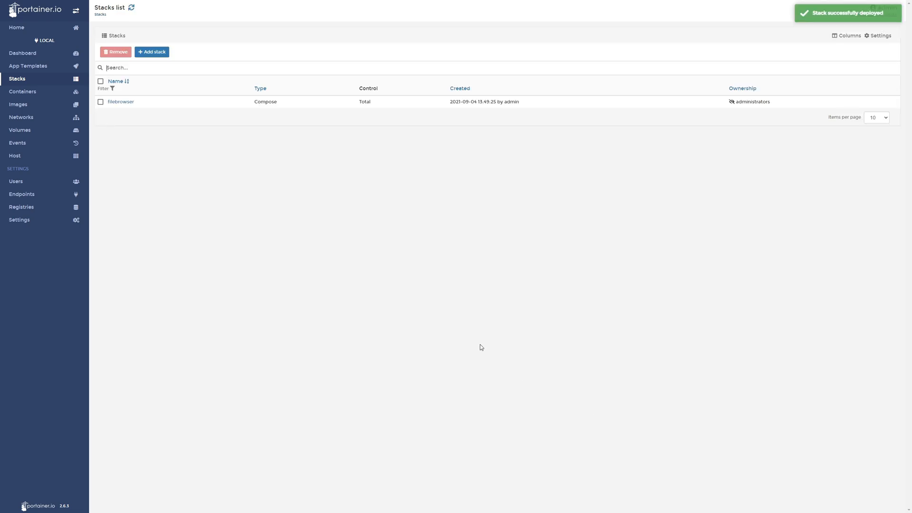
- Open the running filebrowser container's app via its published port 8081
click(21, 91)
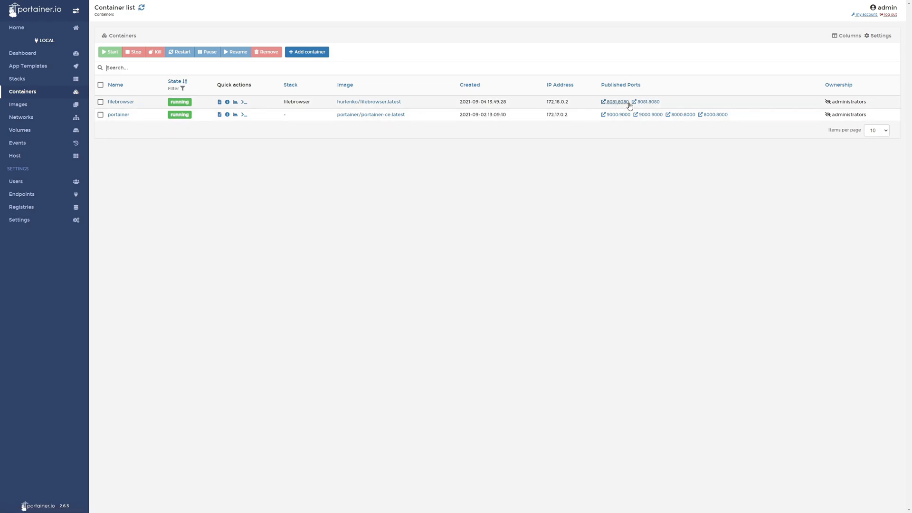
click(616, 102)
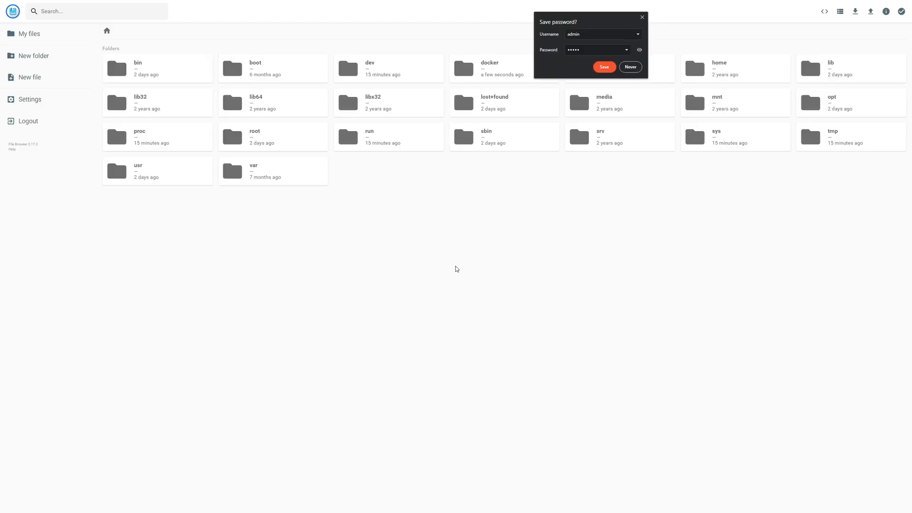
- Dismiss the password prompt and browse into the docker folder and back to root
click(630, 66)
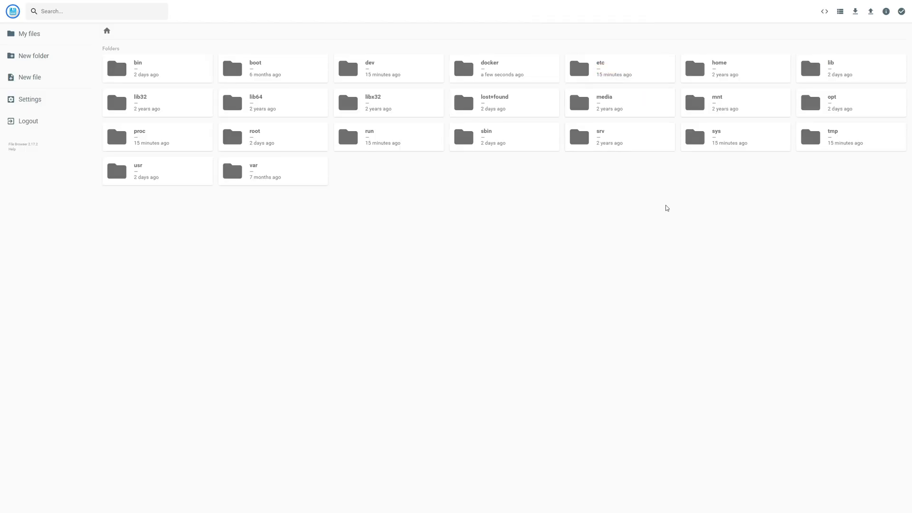
double_click(504, 69)
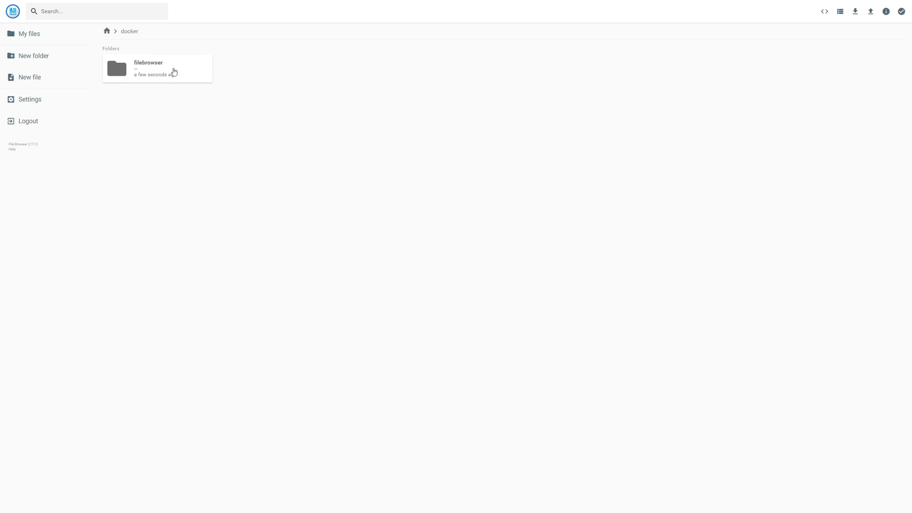
mouse_move(157, 156)
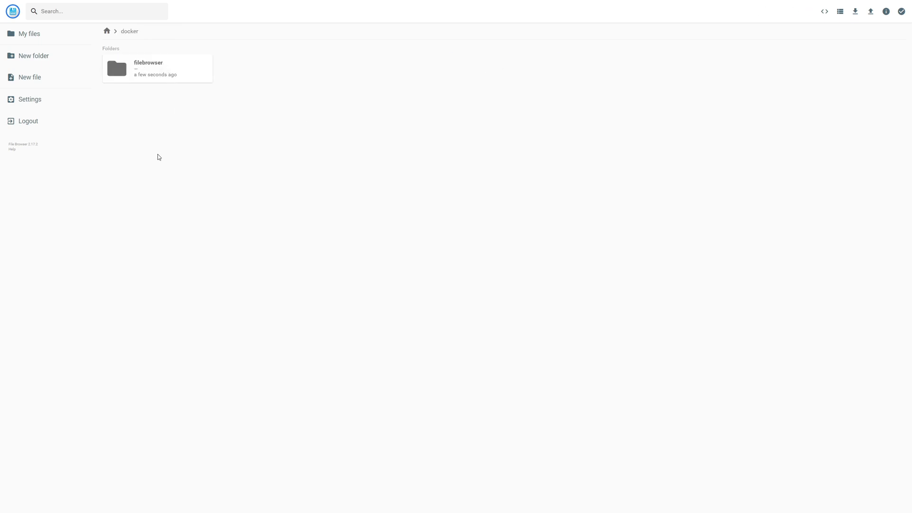
click(106, 31)
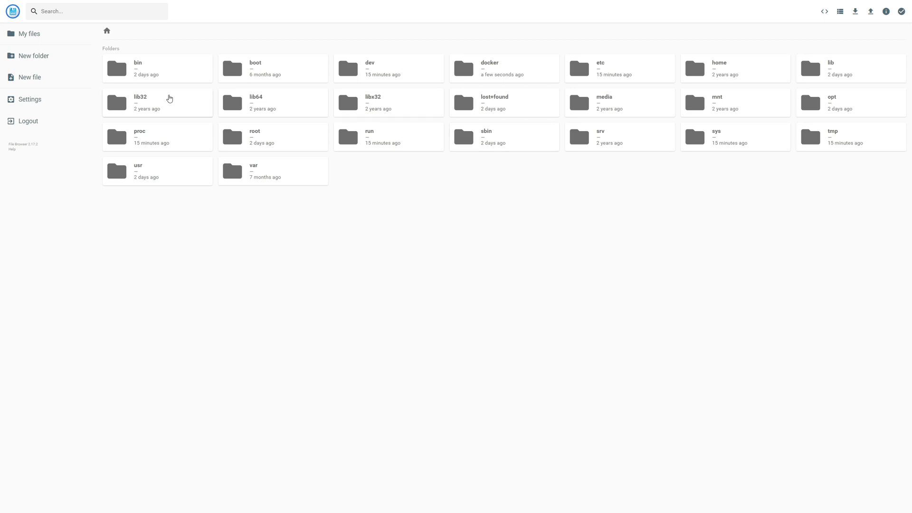
- Set File Browser's global theme to Dark
click(30, 99)
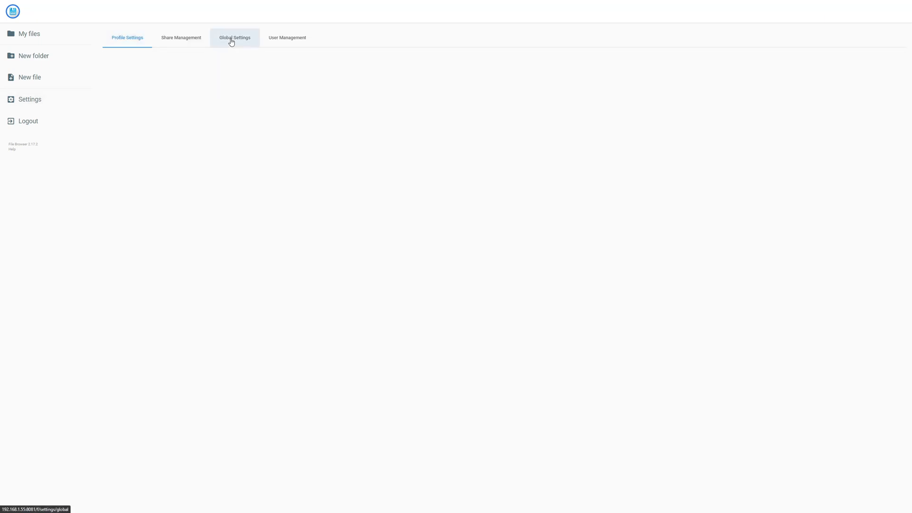
click(234, 37)
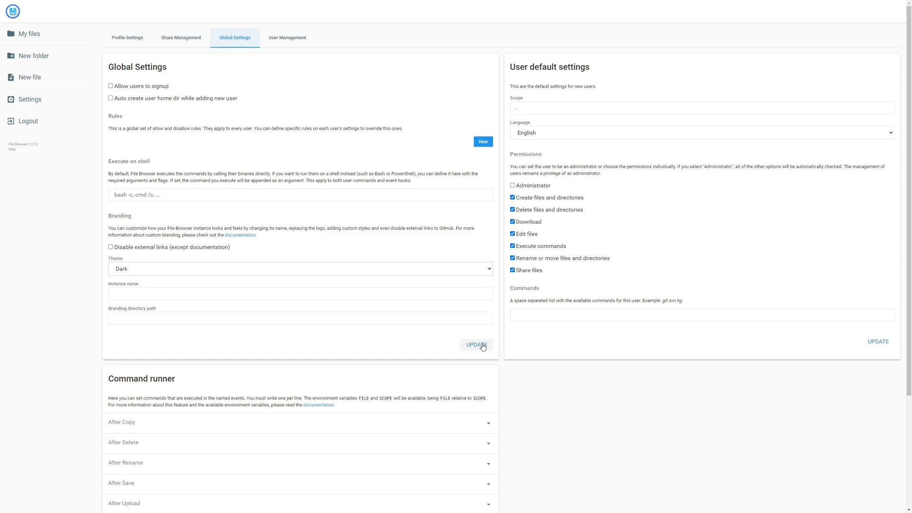
click(476, 345)
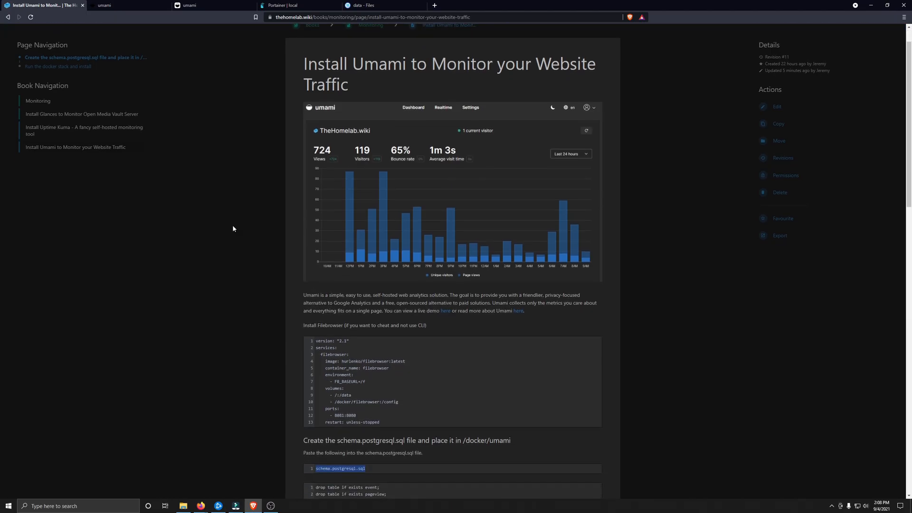
- Scroll the guide to the 'Create the schema.postgresql.sql file' section
scroll(down, 3)
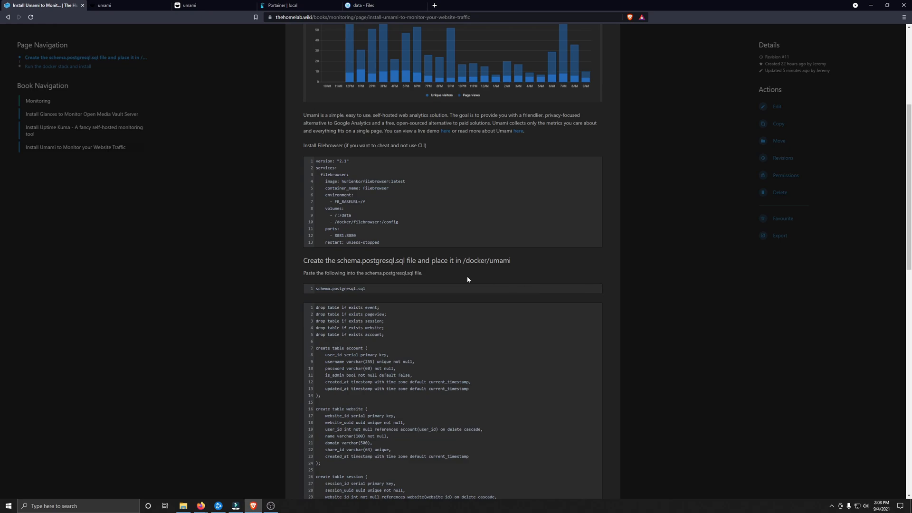
- Create an umami folder inside docker in File Browser
click(384, 6)
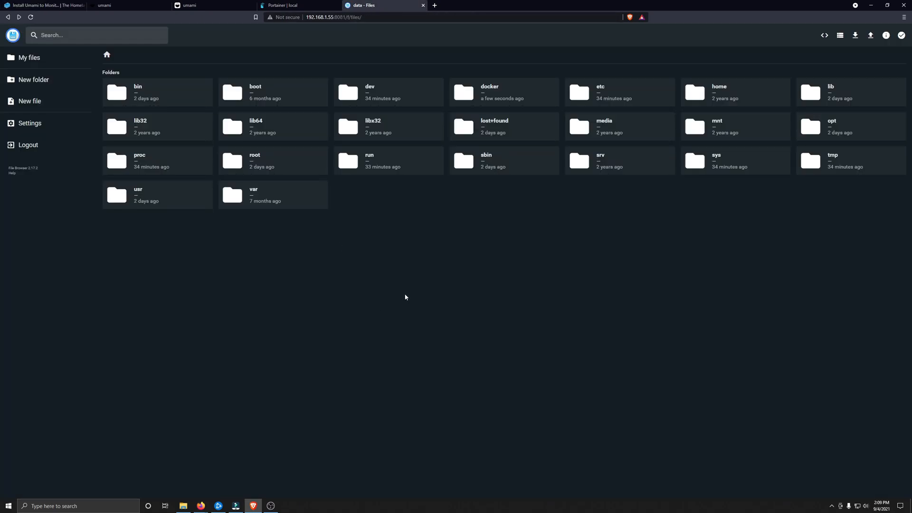
double_click(502, 92)
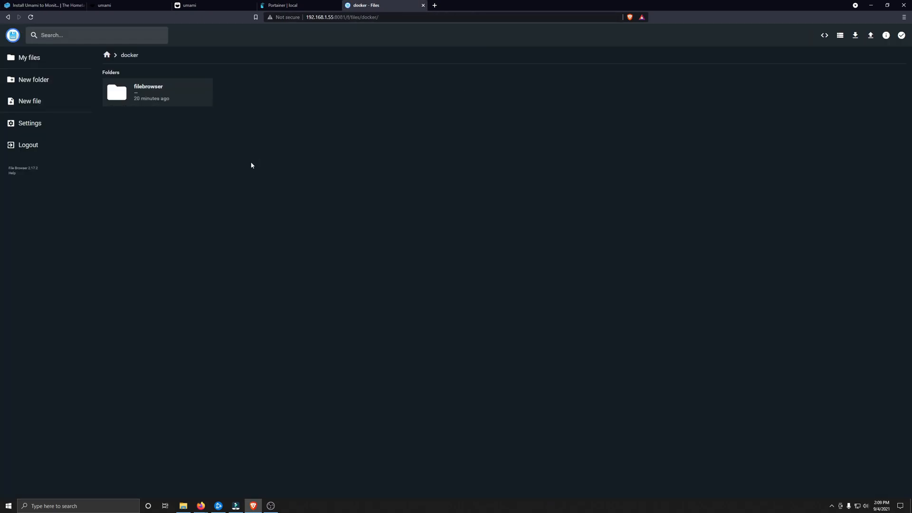
click(33, 80)
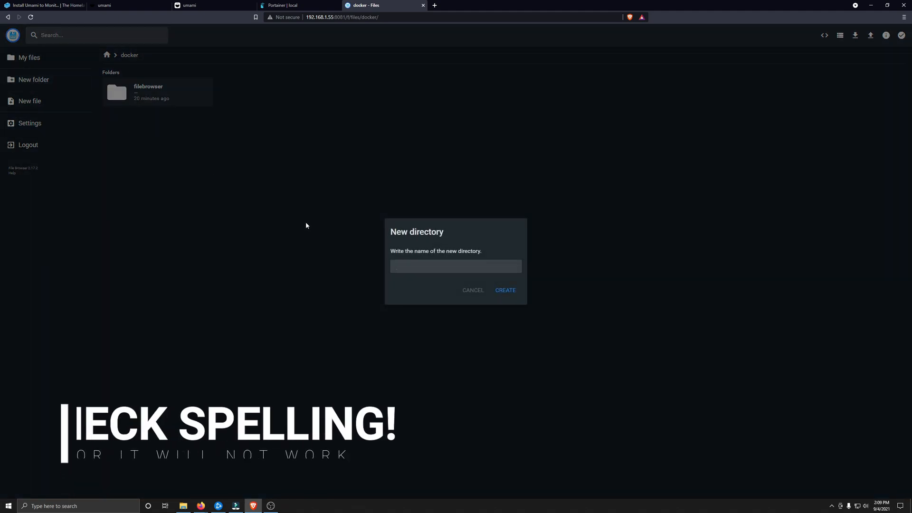
text(umami)
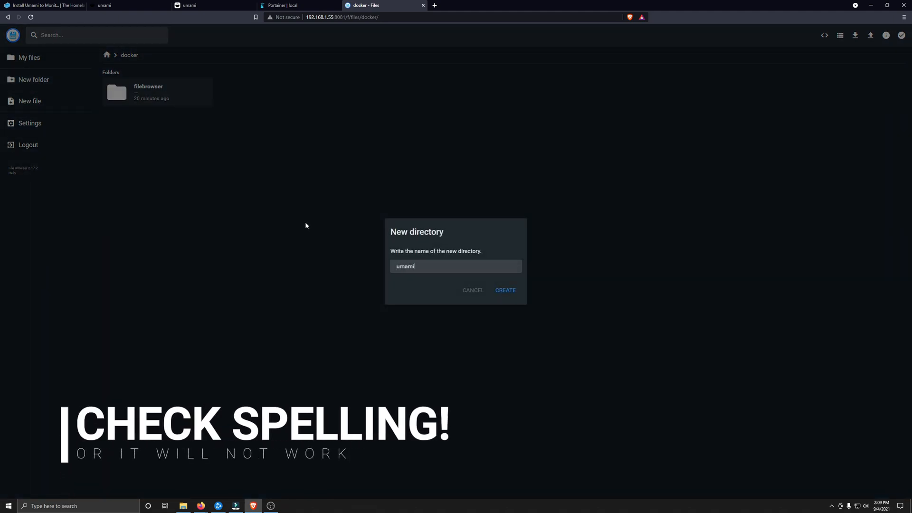
click(505, 290)
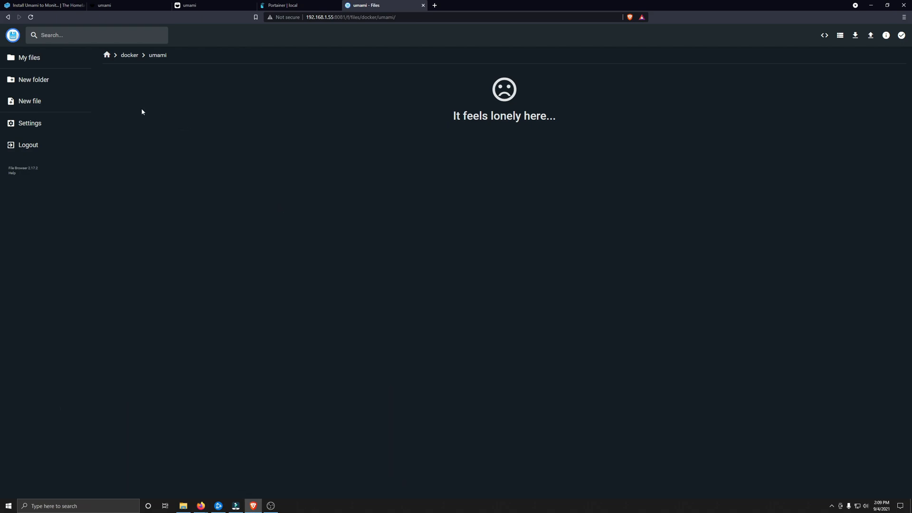
- Create a new file named schema.postgresql.sql in the umami folder
click(30, 101)
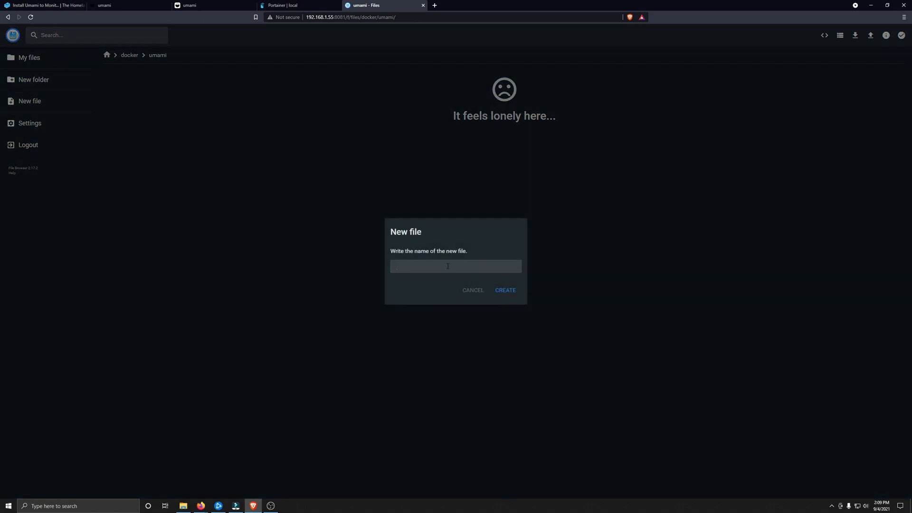
text(schema.postgresql.sql)
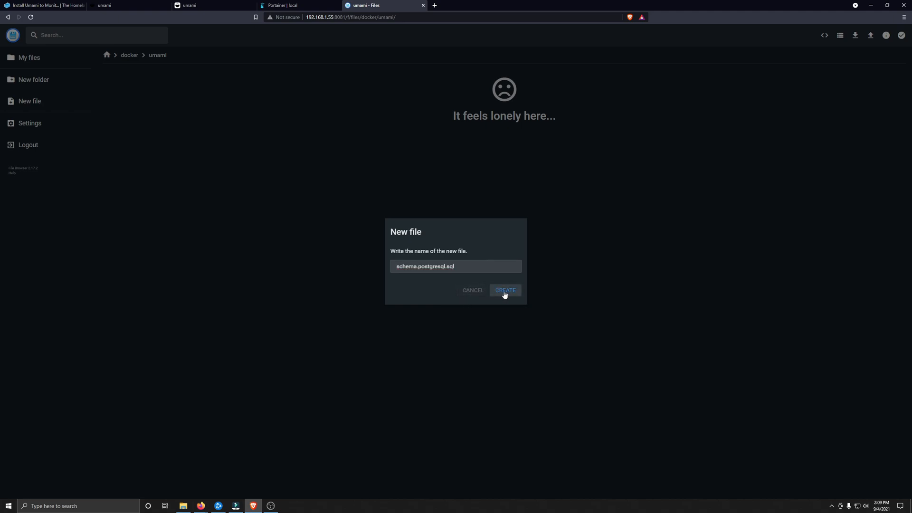
click(504, 291)
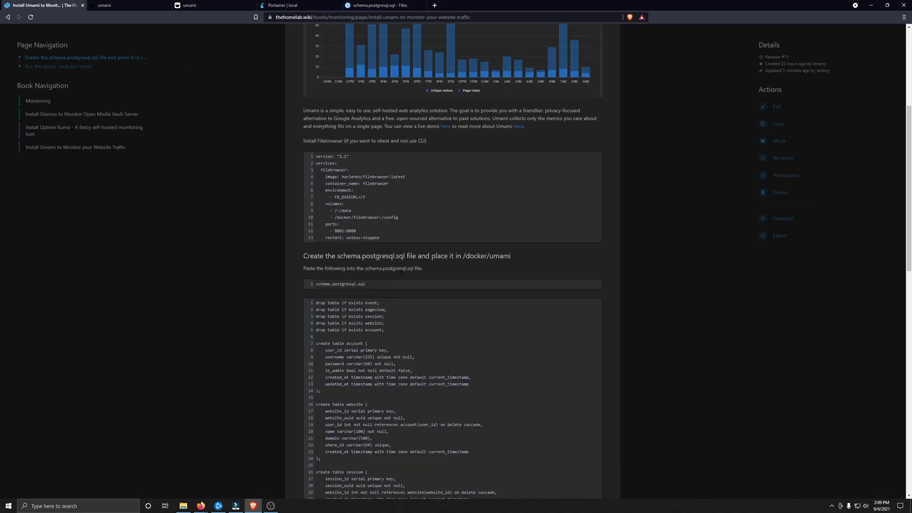
- Paste the wiki's SQL schema into schema.postgresql.sql
scroll(down, 3)
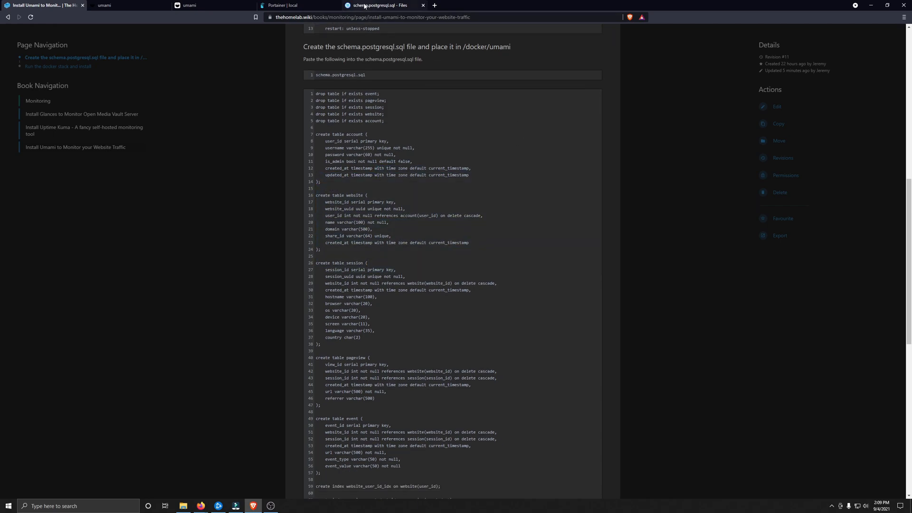
right_click(110, 83)
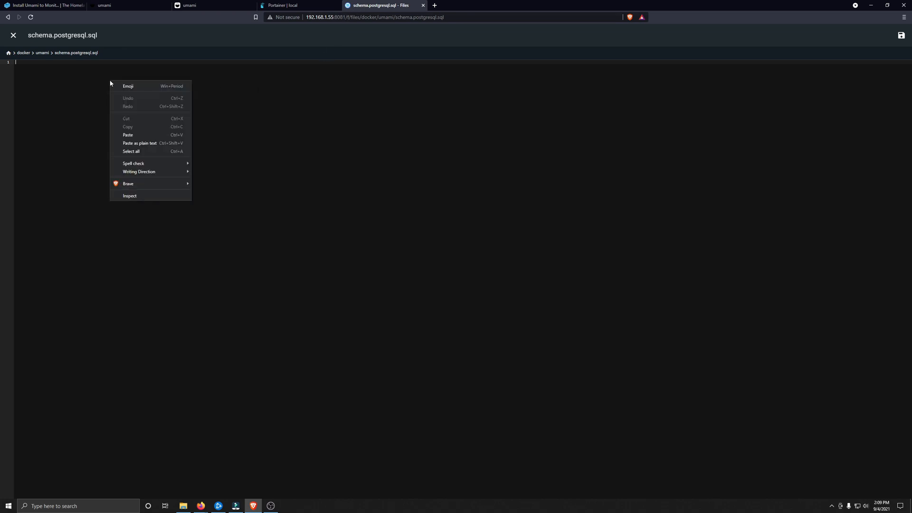
click(128, 135)
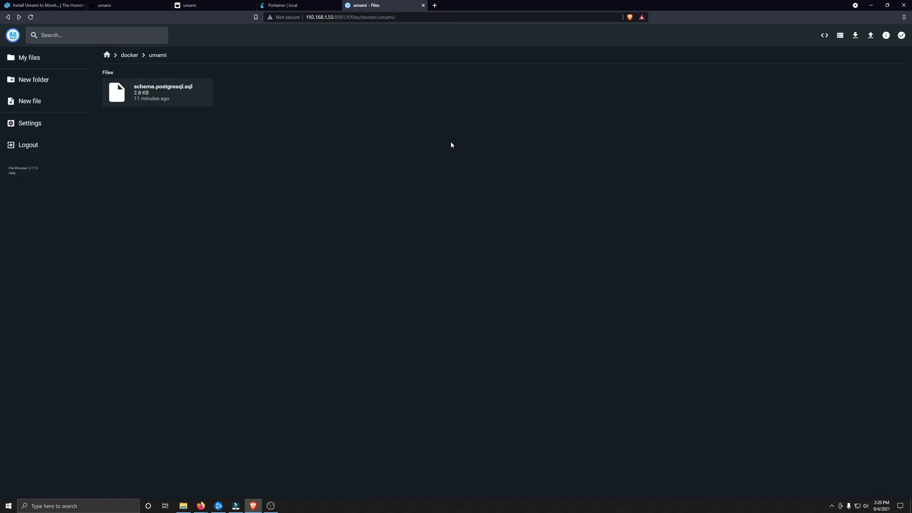
mouse_move(139, 105)
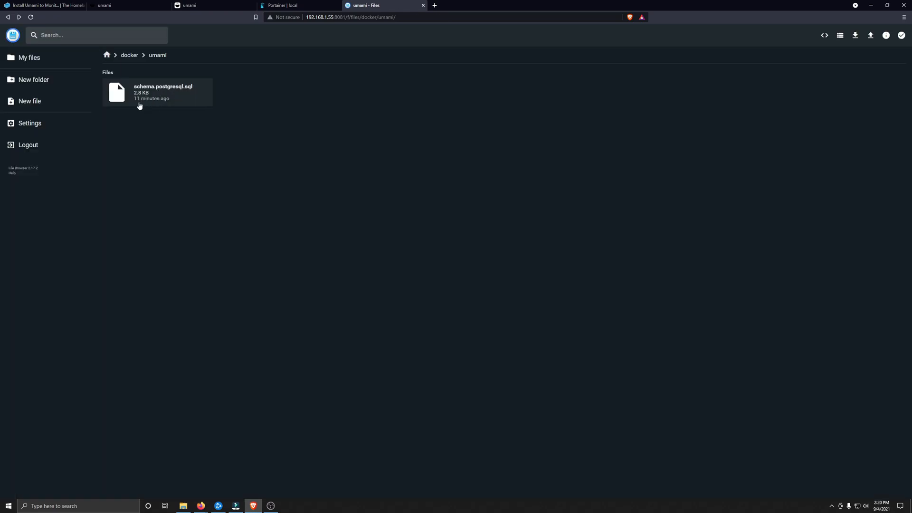
mouse_move(362, 173)
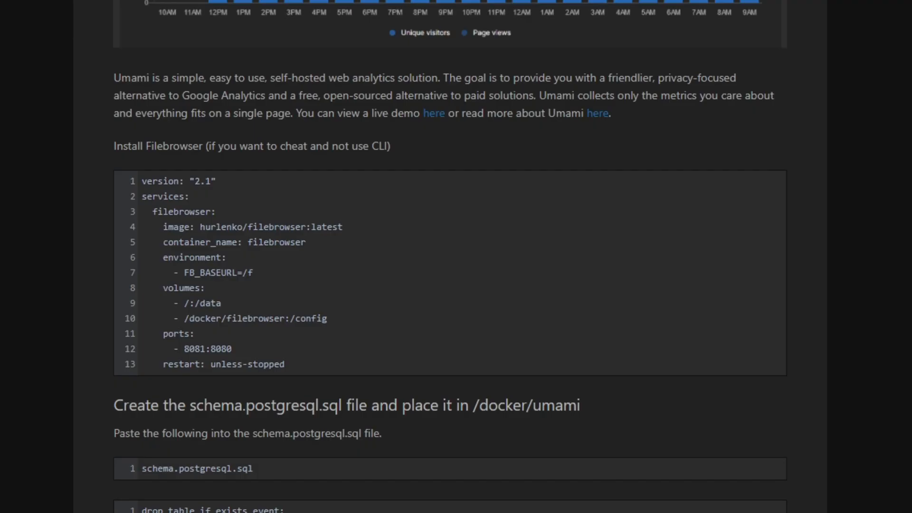
mouse_move(250, 326)
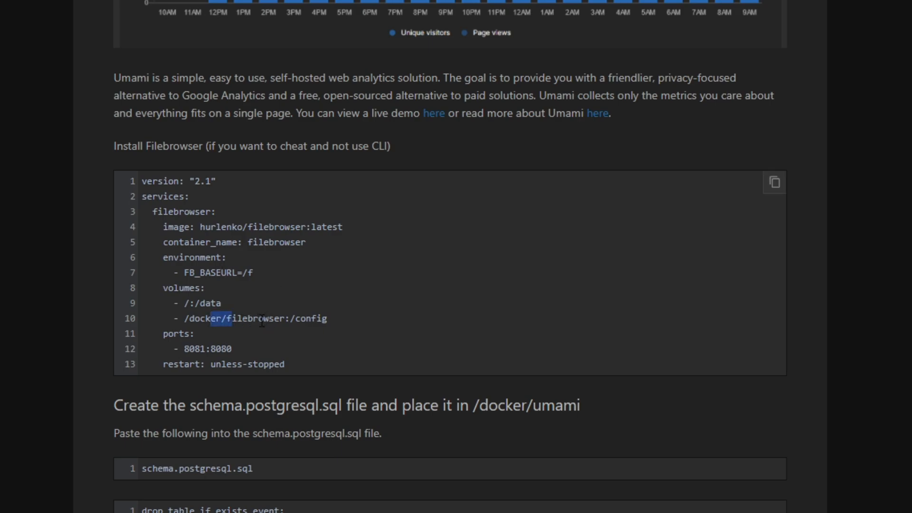
mouse_move(189, 294)
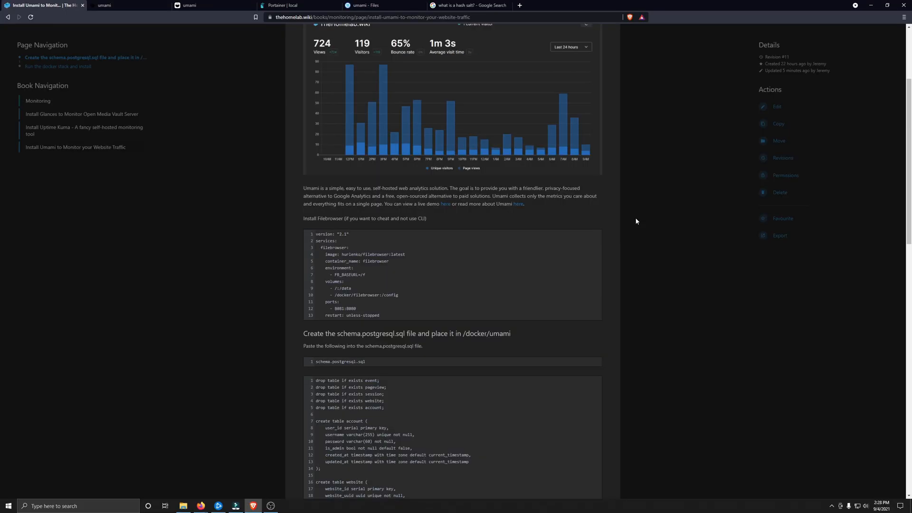
- Start a new Portainer stack named umami with the compose file from the guide
scroll(down, 3)
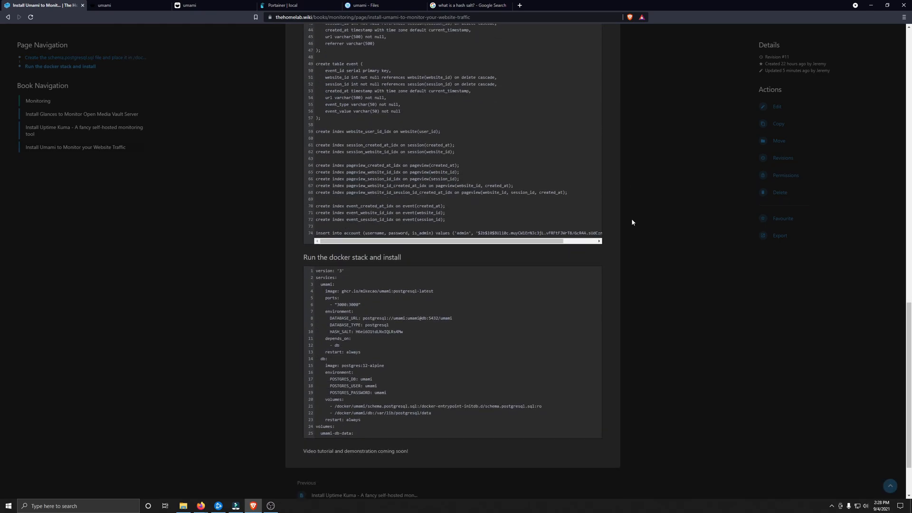
scroll(down, 3)
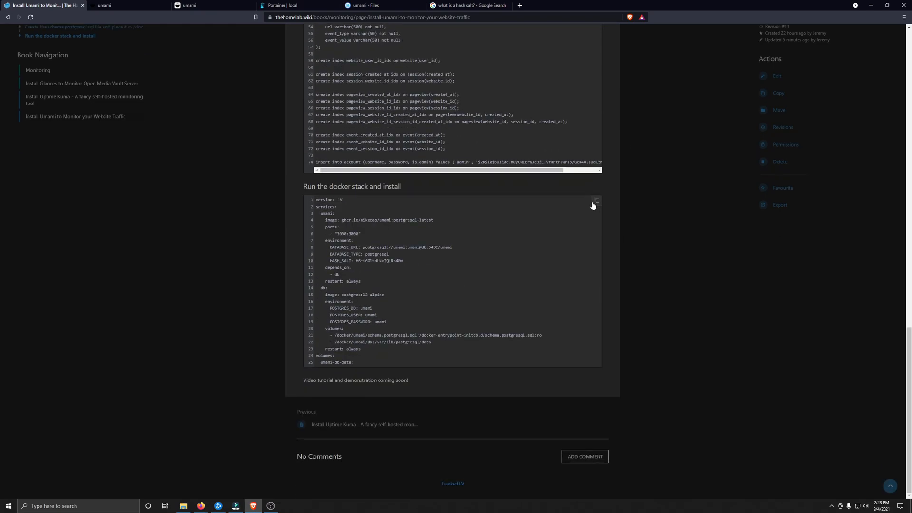
click(298, 5)
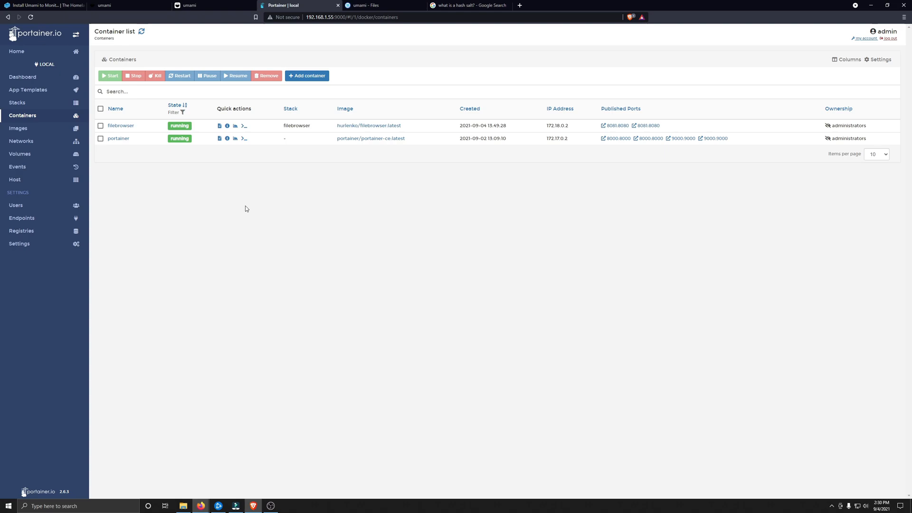
click(17, 103)
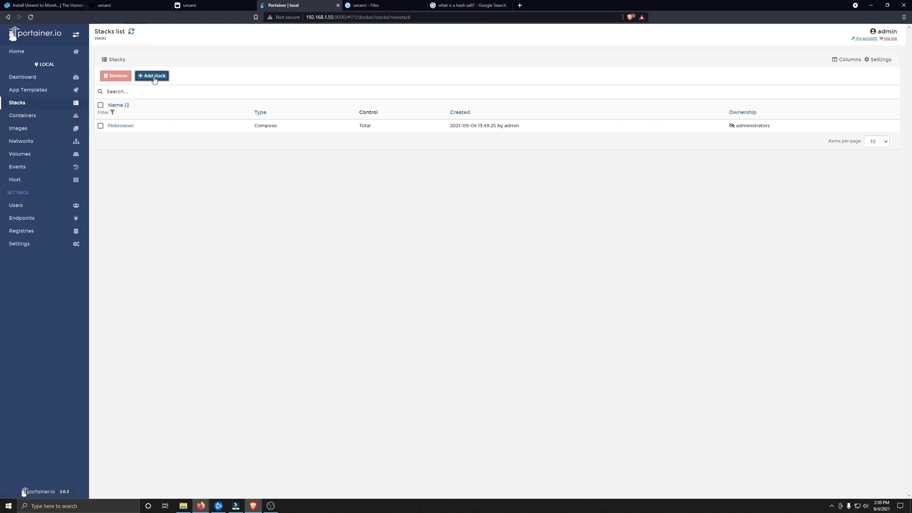
click(152, 76)
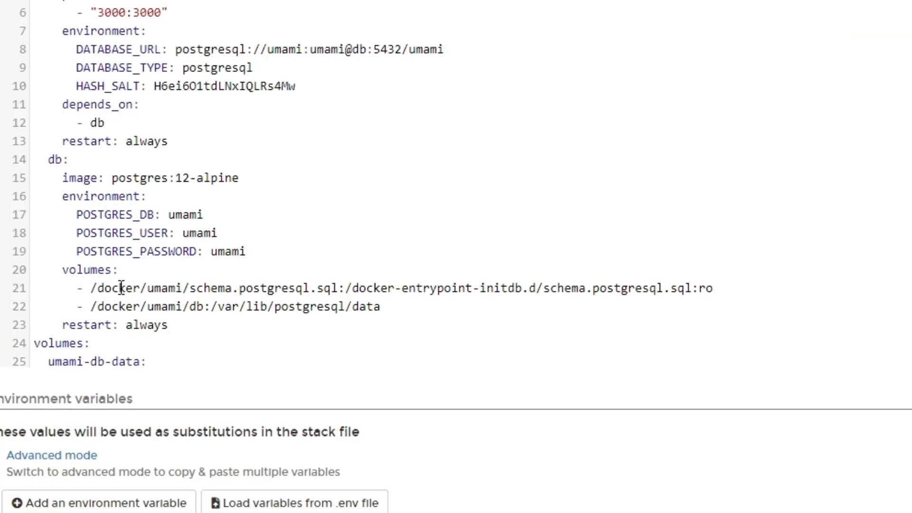
mouse_move(163, 279)
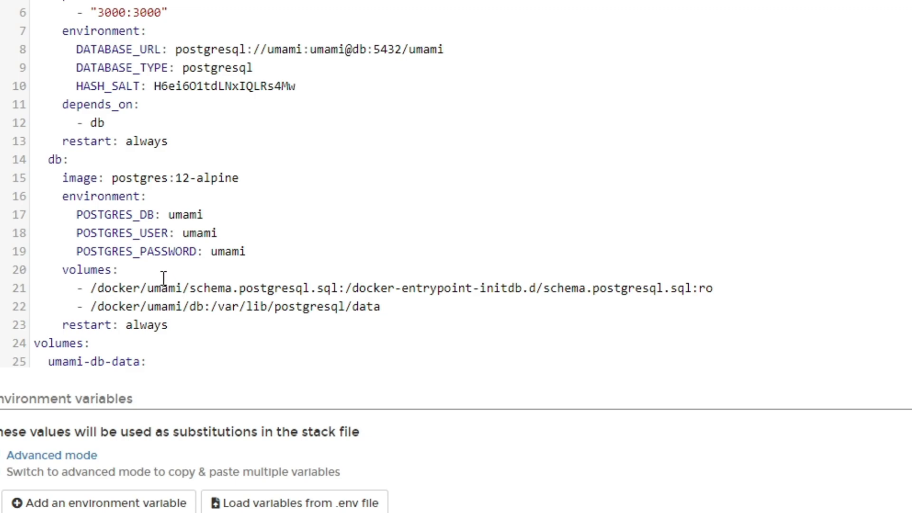
- Review the schema.postgresql.sql volume path in the compose file
double_click(166, 288)
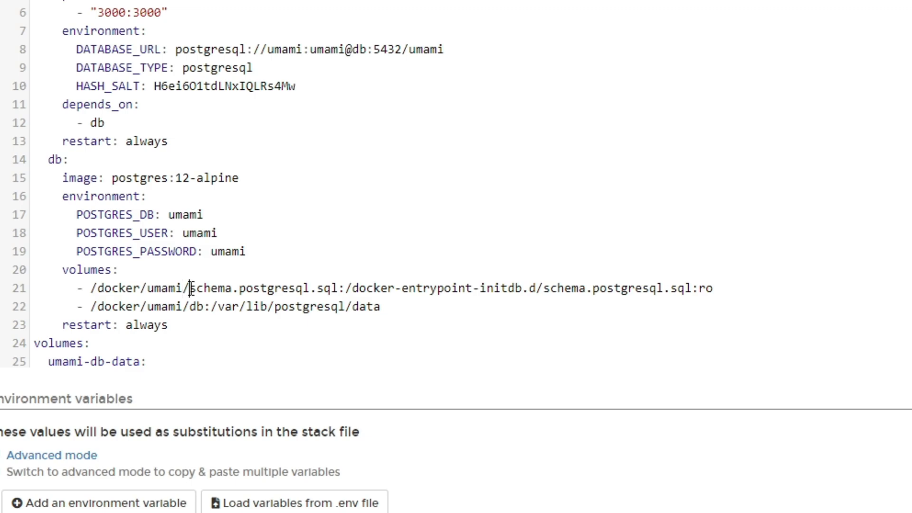
double_click(265, 289)
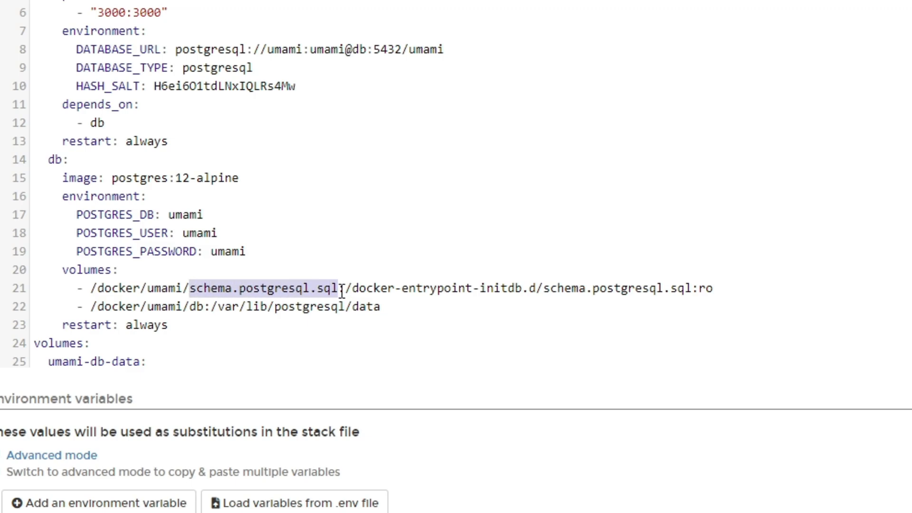
mouse_move(362, 240)
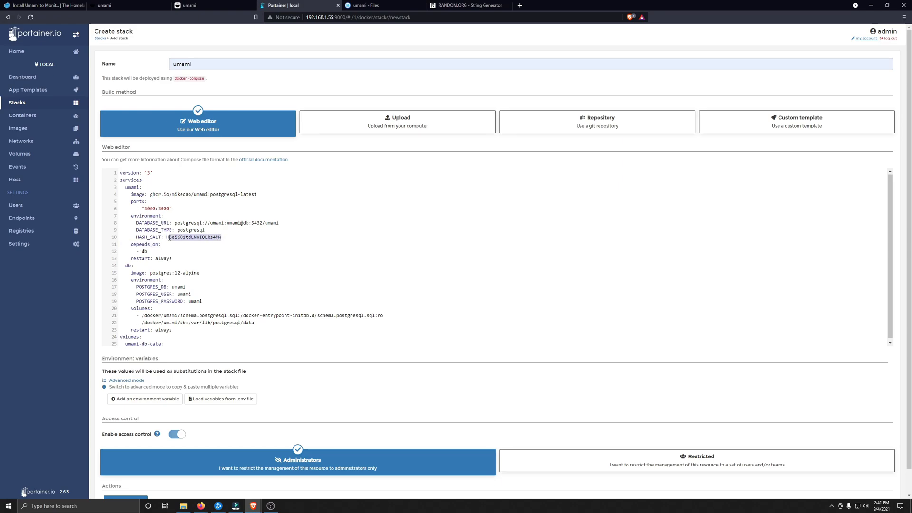
- Generate ten 20-character mixed-case alphanumeric strings on RANDOM.ORG and pick one as the hash salt
click(468, 5)
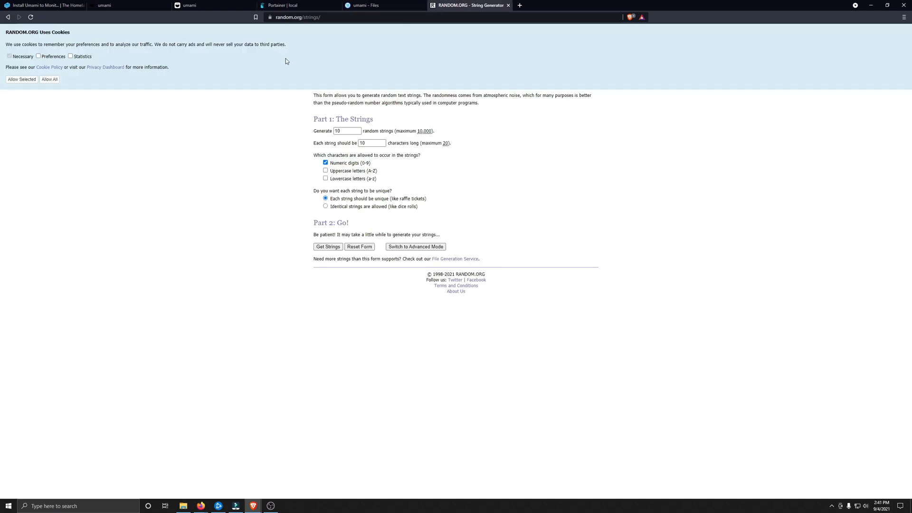
mouse_move(247, 177)
text(20)
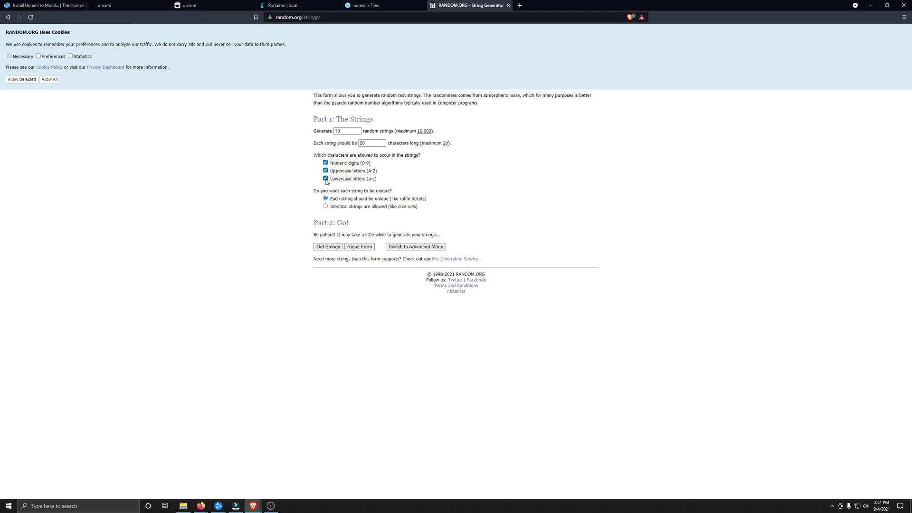
click(328, 246)
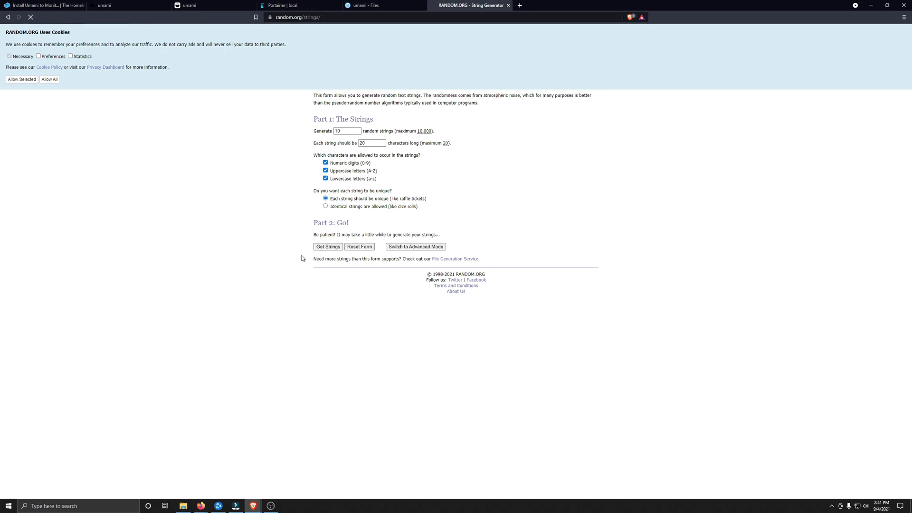
click(328, 248)
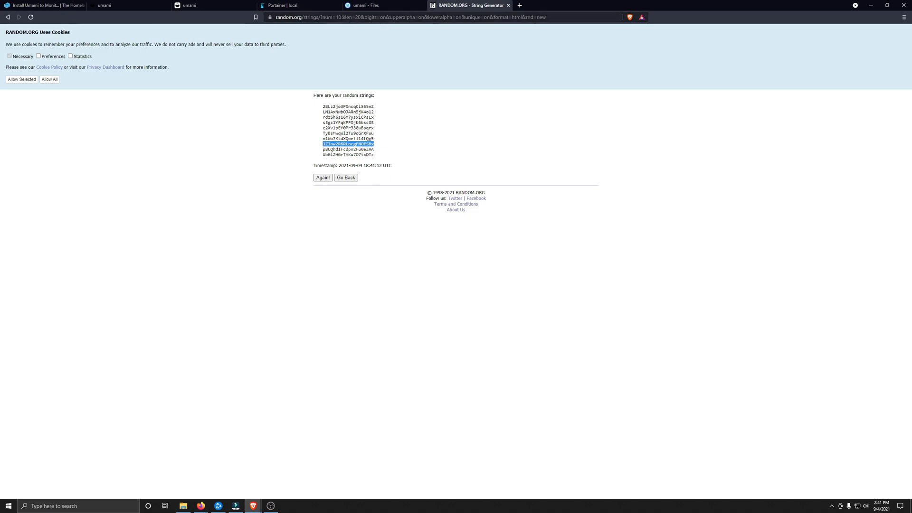
click(298, 6)
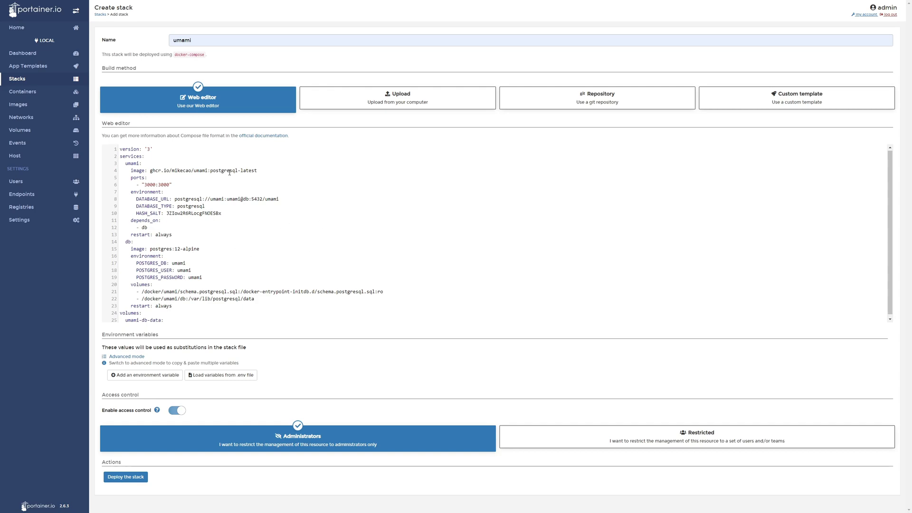
mouse_move(235, 242)
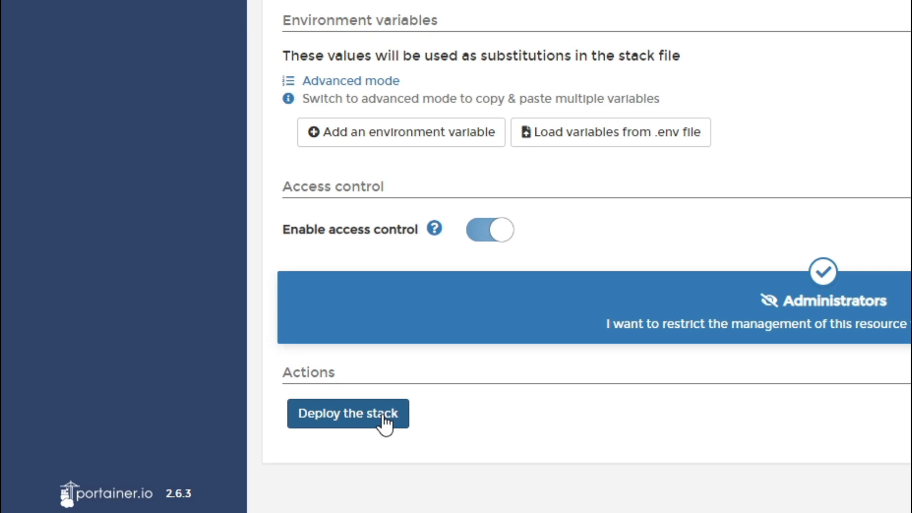
- Deploy the umami stack and note the umami container's IP address in the Containers list
click(348, 413)
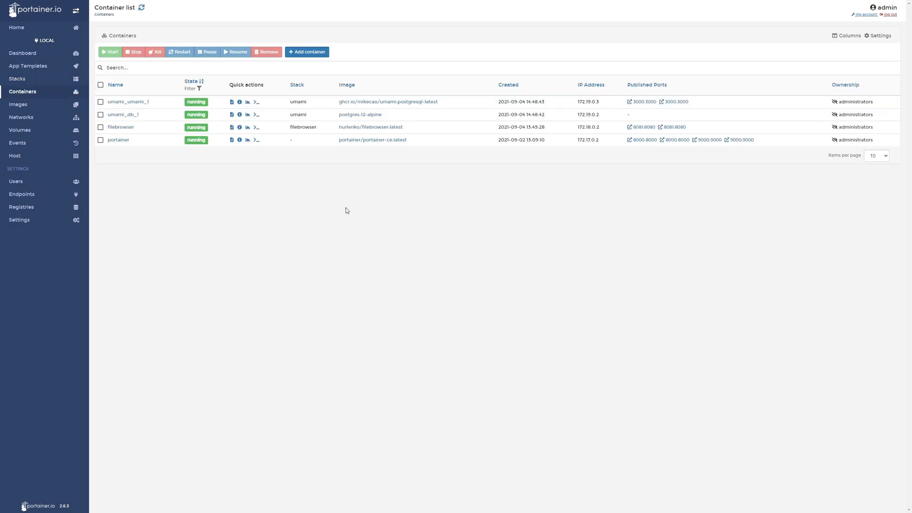
mouse_move(258, 198)
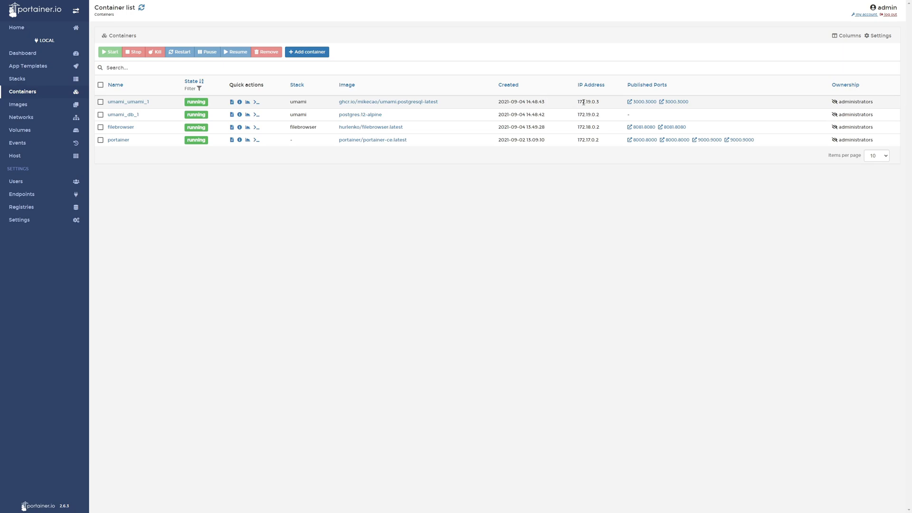
click(642, 102)
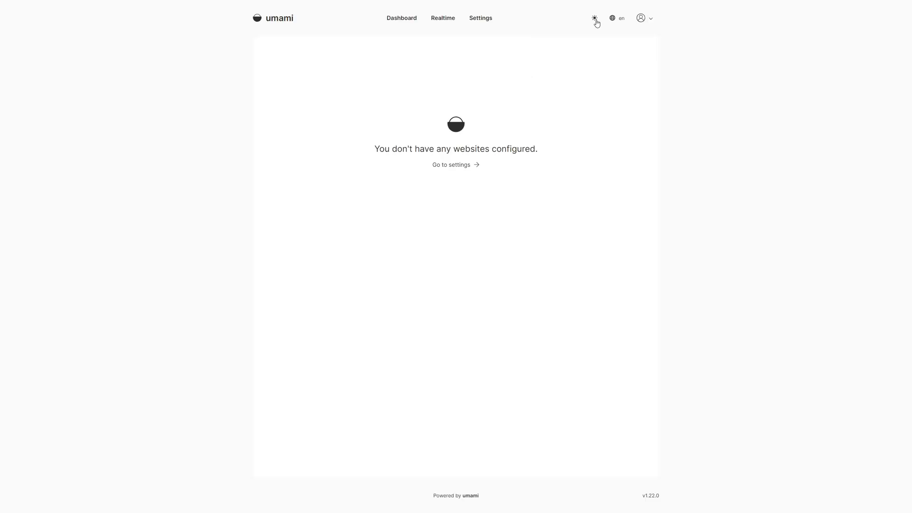
- Switch Umami to the dark theme, visit Realtime and Settings, and show the admin profile settings
click(594, 18)
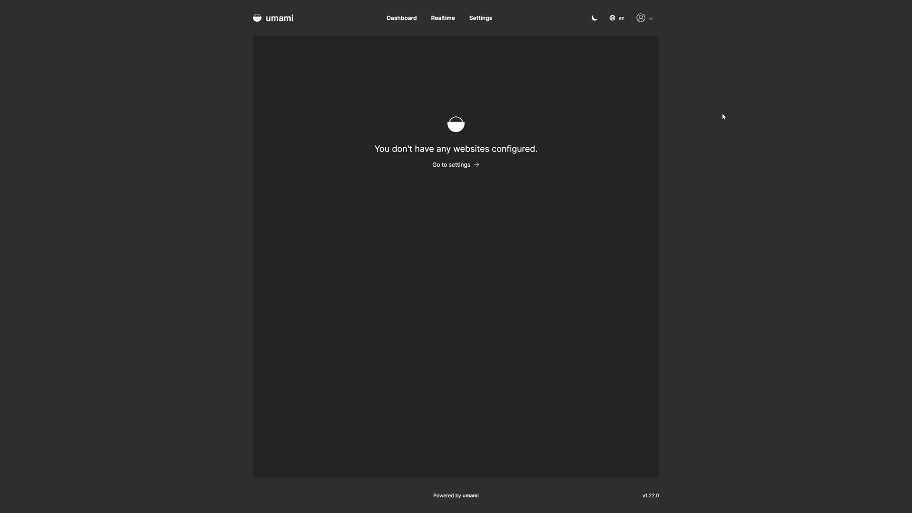
mouse_move(356, 186)
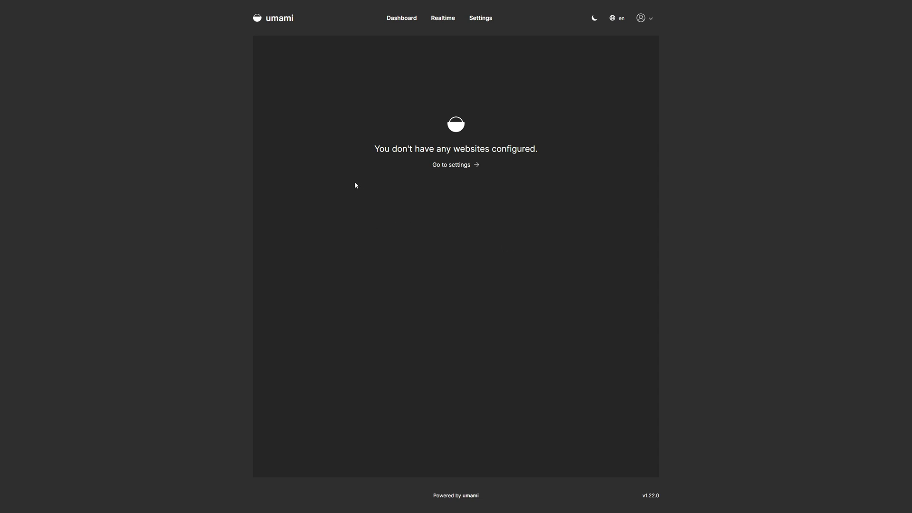
click(443, 18)
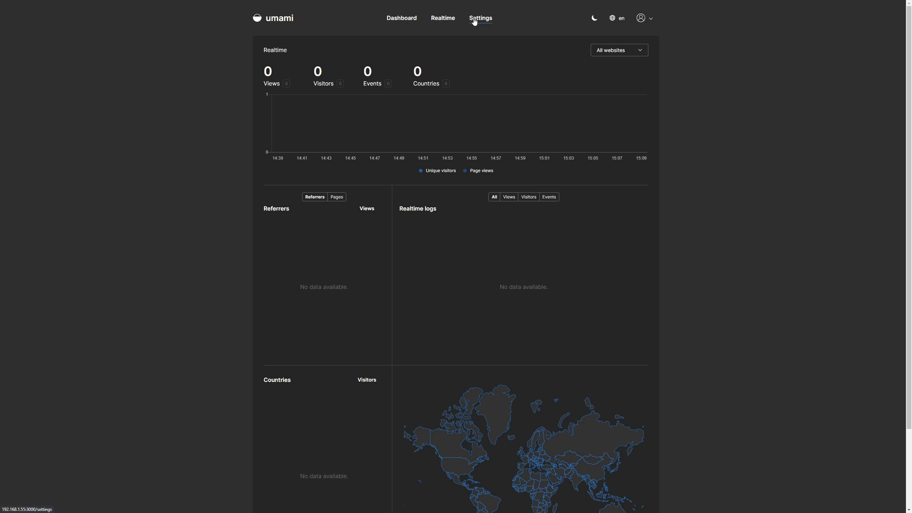
click(481, 18)
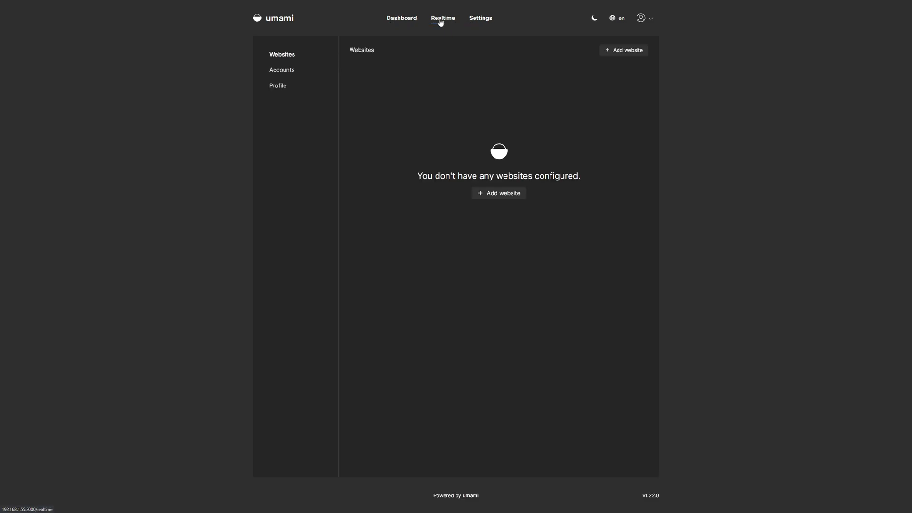
click(640, 17)
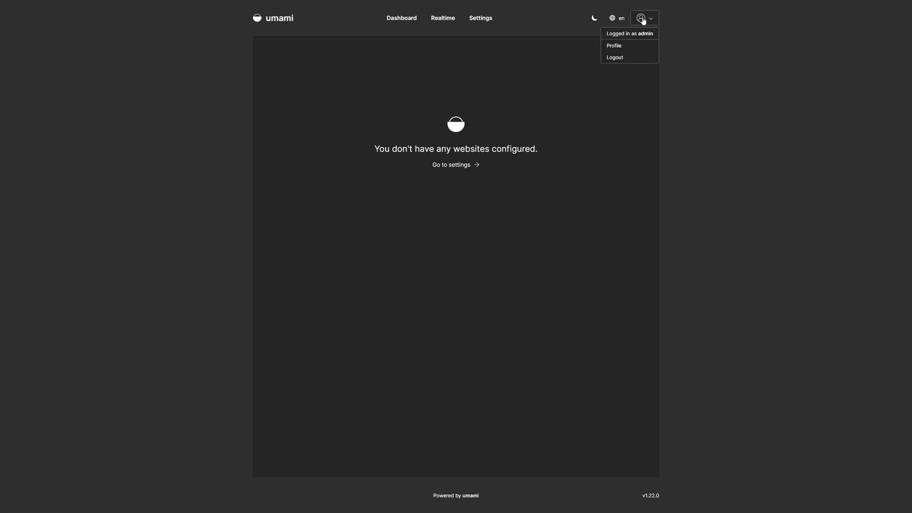
click(614, 45)
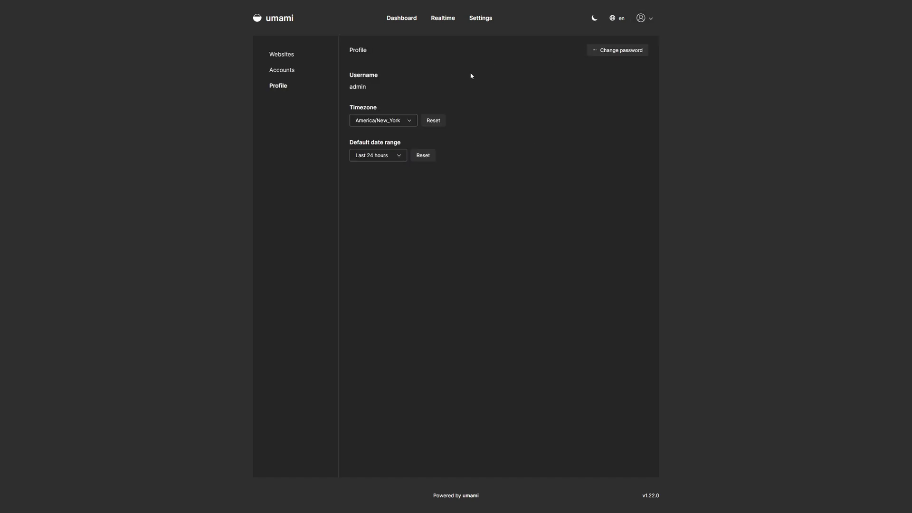
mouse_move(430, 144)
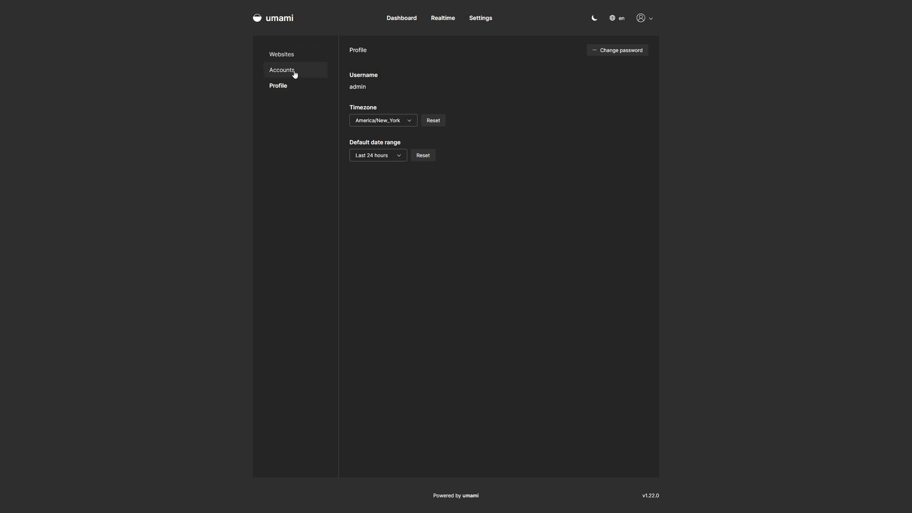
click(282, 69)
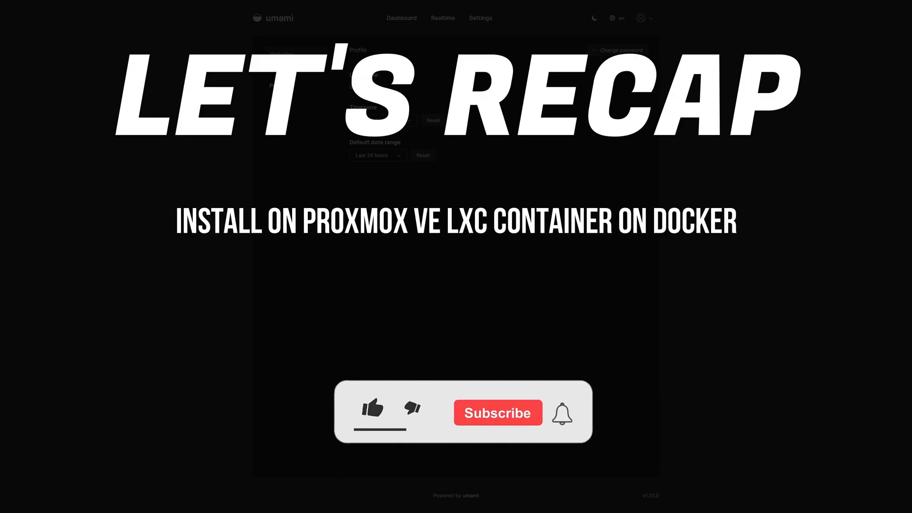
click(371, 409)
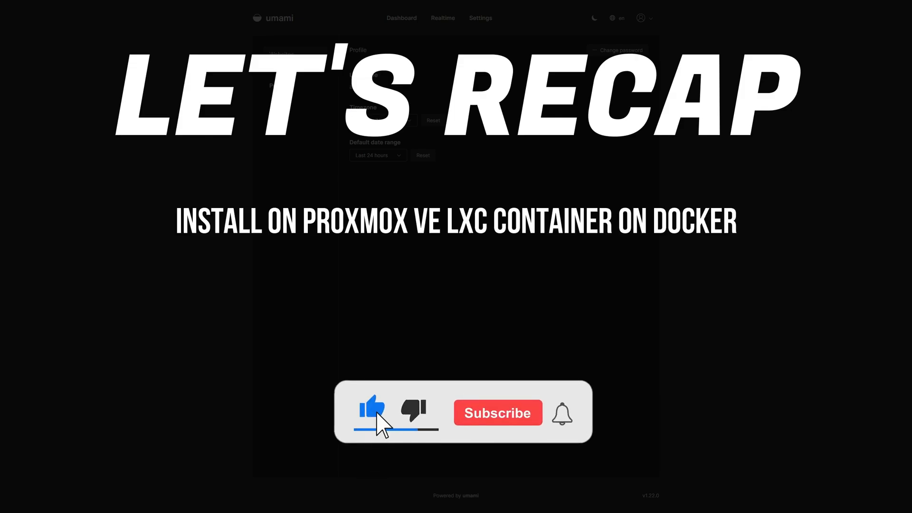
click(497, 413)
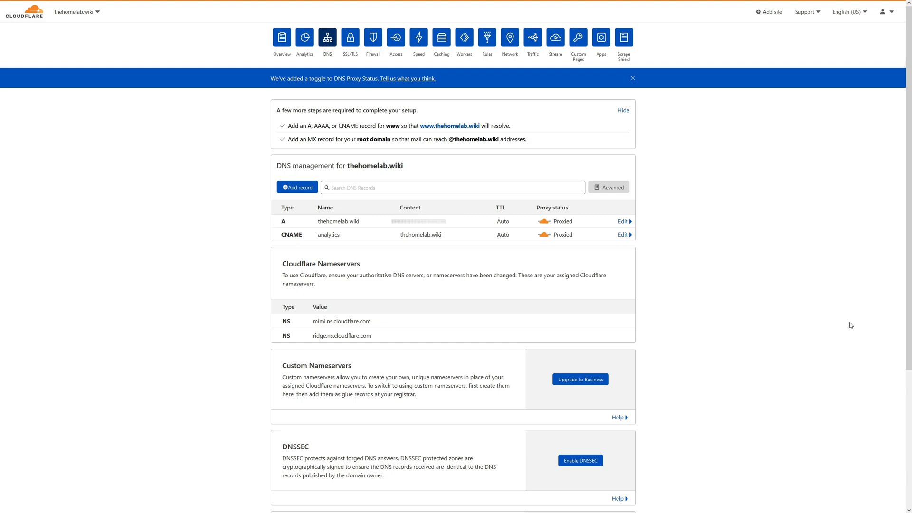
mouse_move(279, 126)
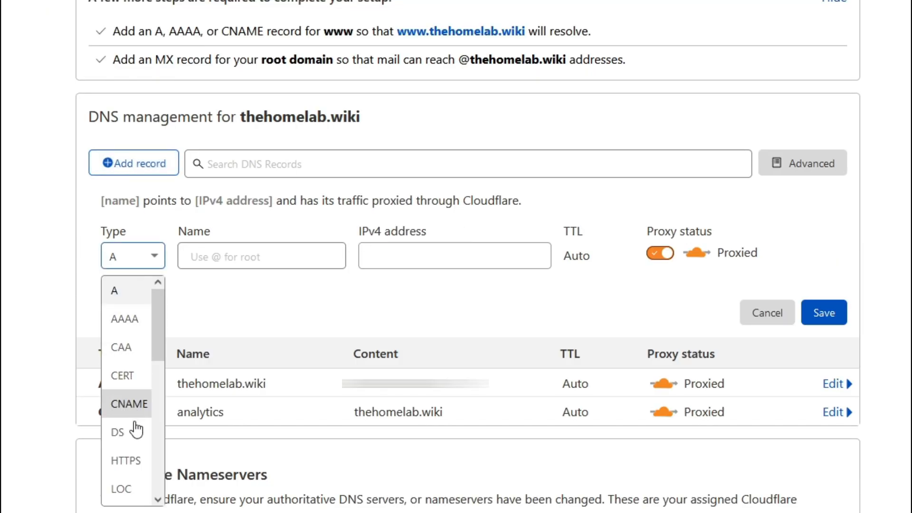
- Add a DNS-only CNAME record umami pointing to thehomelab.wiki in Cloudflare and save it
click(129, 404)
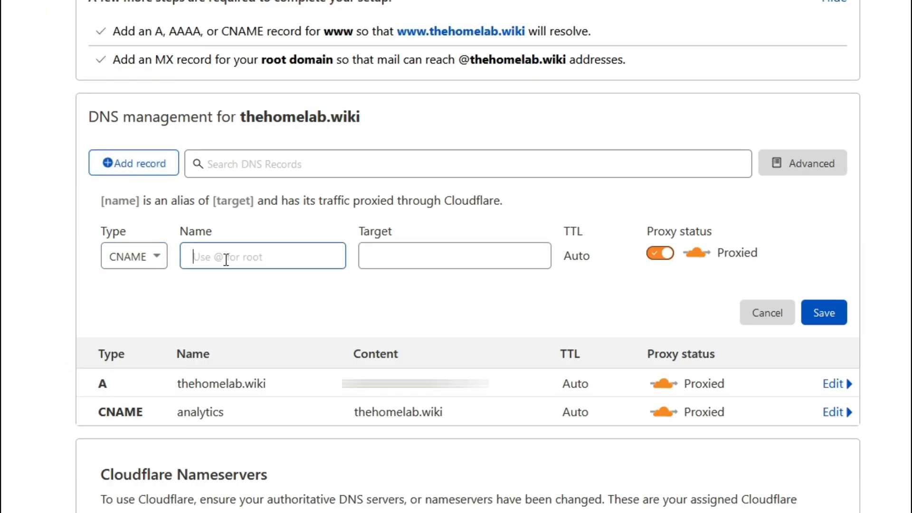
text(umami)
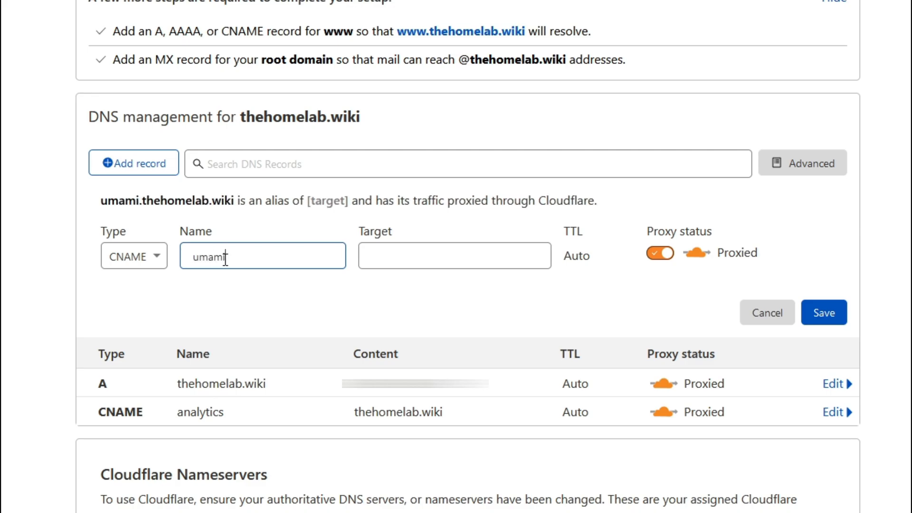
text(thehomelab.wiki)
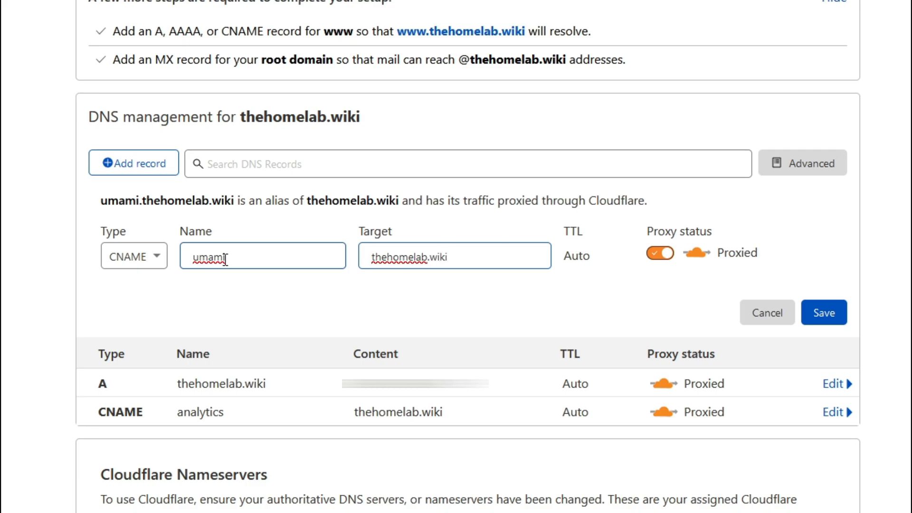
click(660, 253)
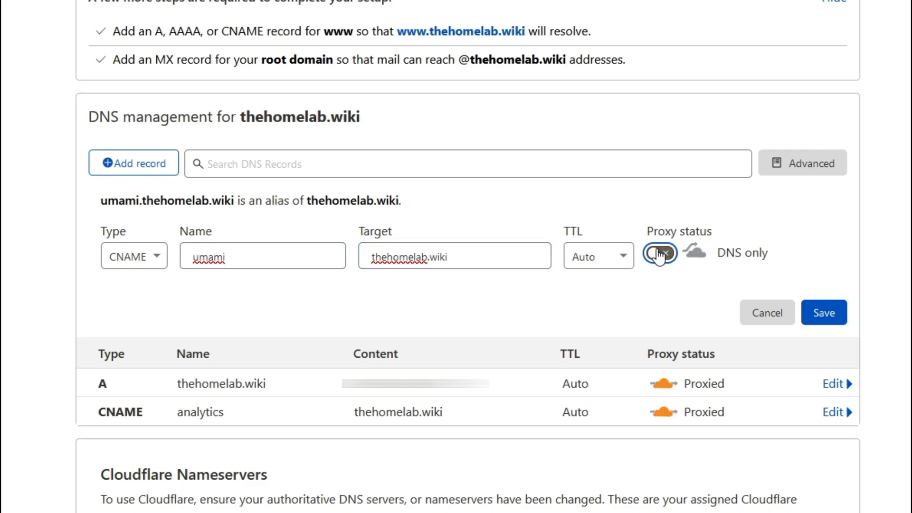
click(659, 253)
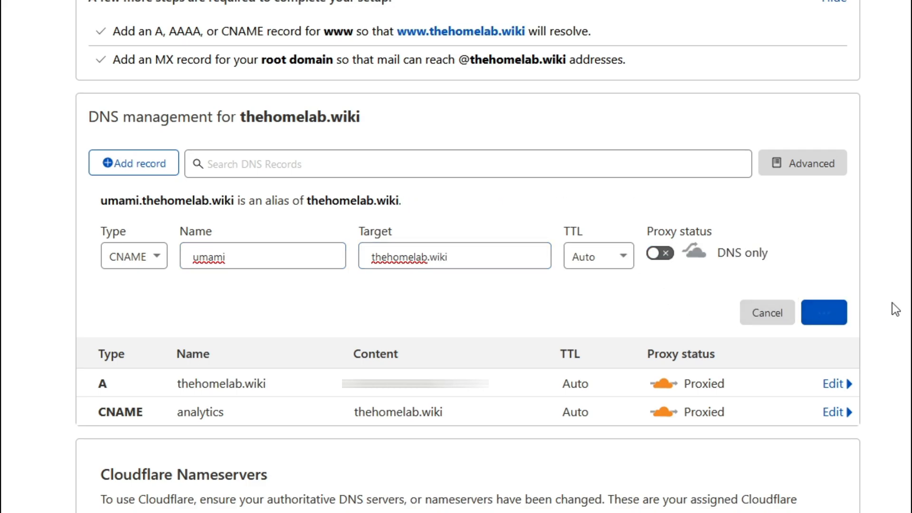
click(824, 313)
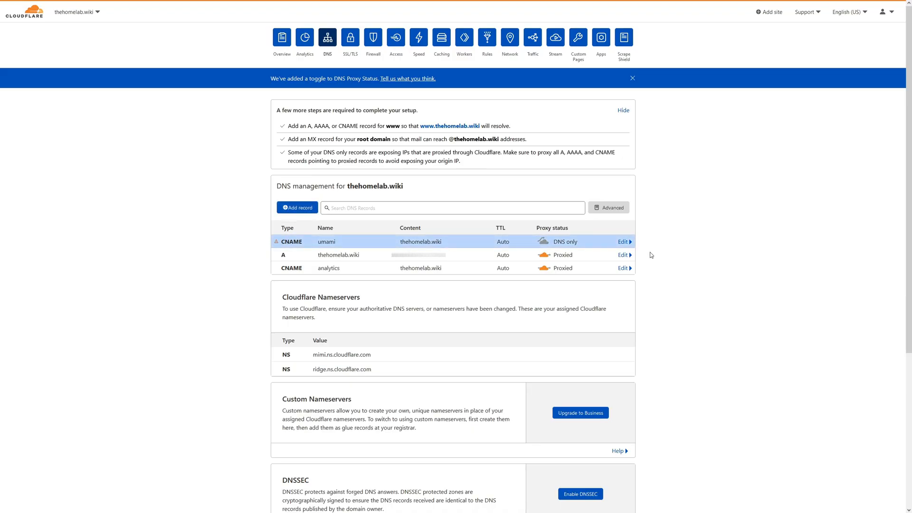
- Check that umami is served locally at 192.168.1.55:3000 in the browser
click(359, 5)
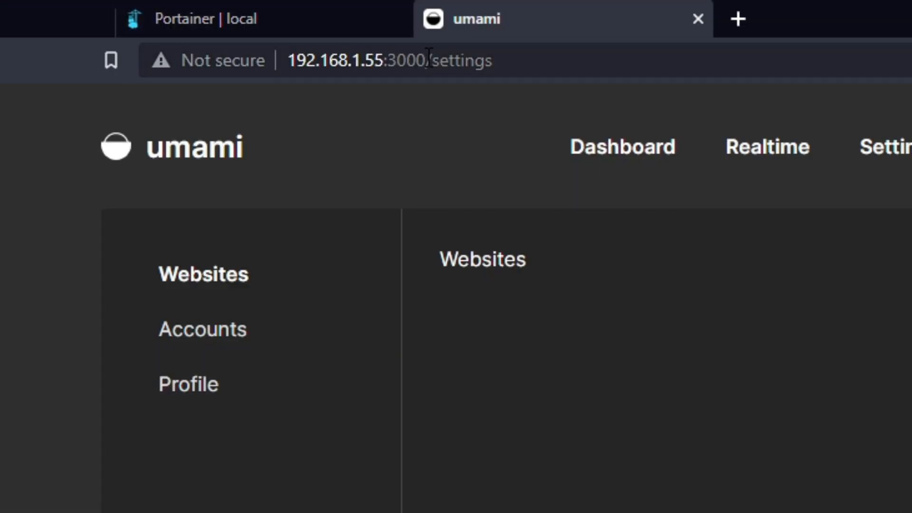
click(354, 60)
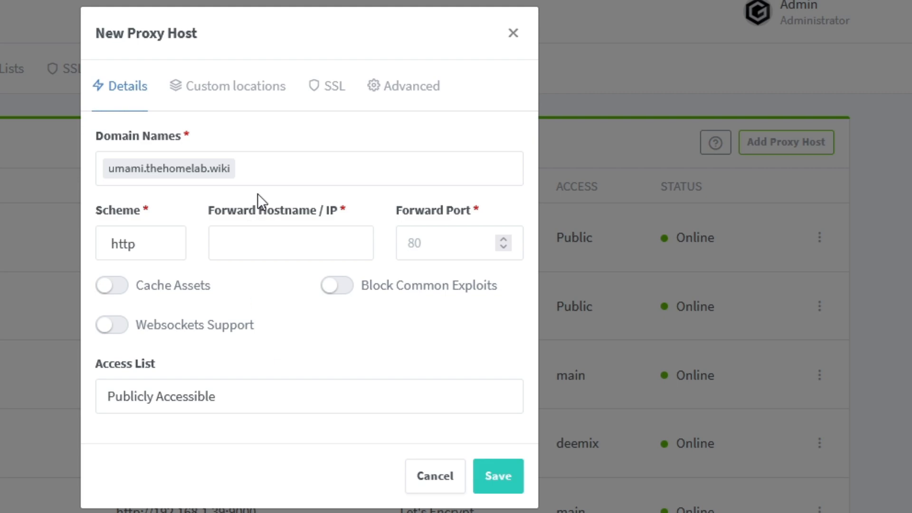
mouse_move(260, 175)
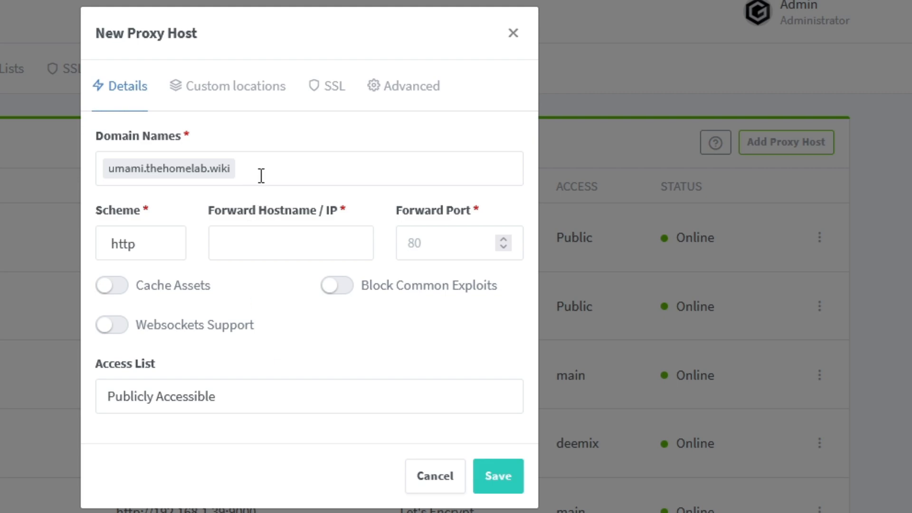
mouse_move(317, 175)
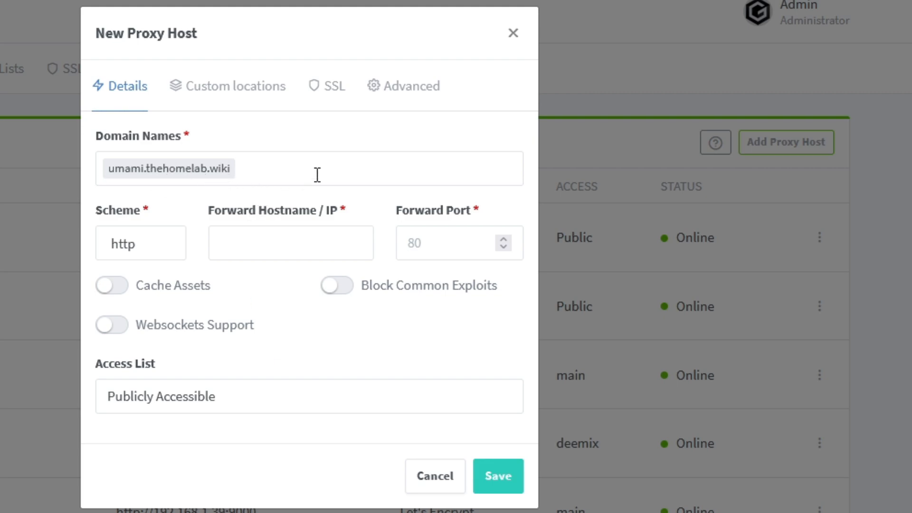
mouse_move(296, 181)
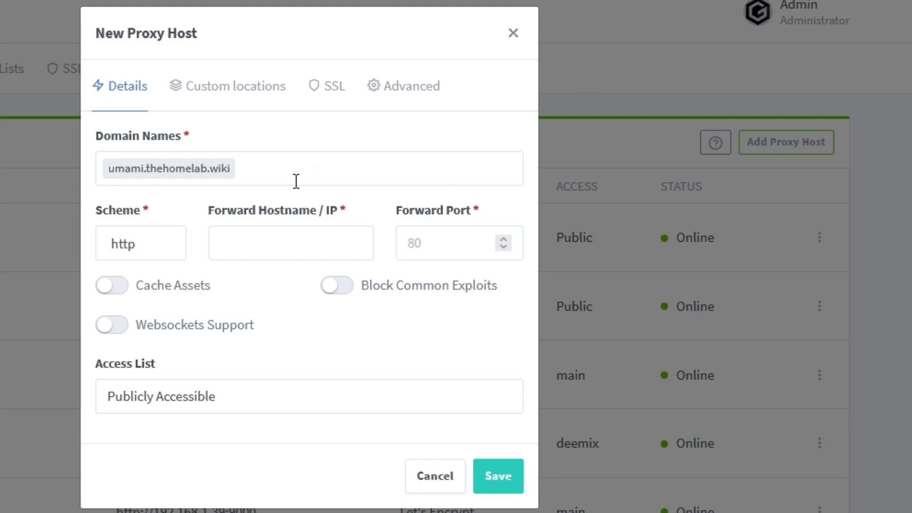
- Forward the umami proxy host to 192.168.1.55 port 3000 over http with Block Common Exploits on
click(291, 242)
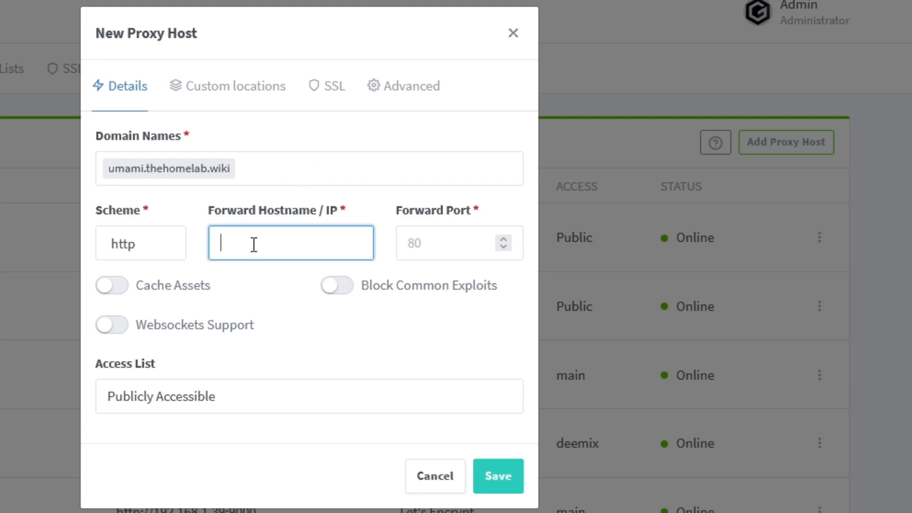
text(http://192.168.1.55:3000,)
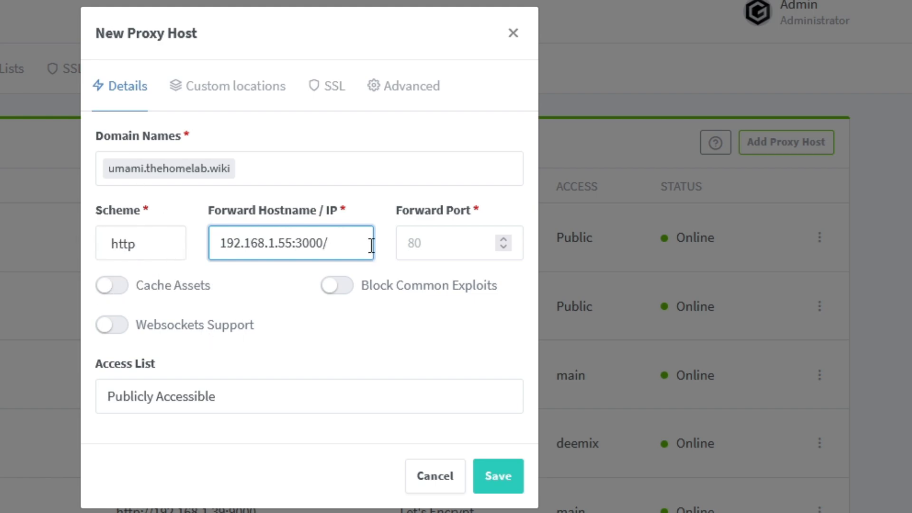
key(BackSpace)
text(30)
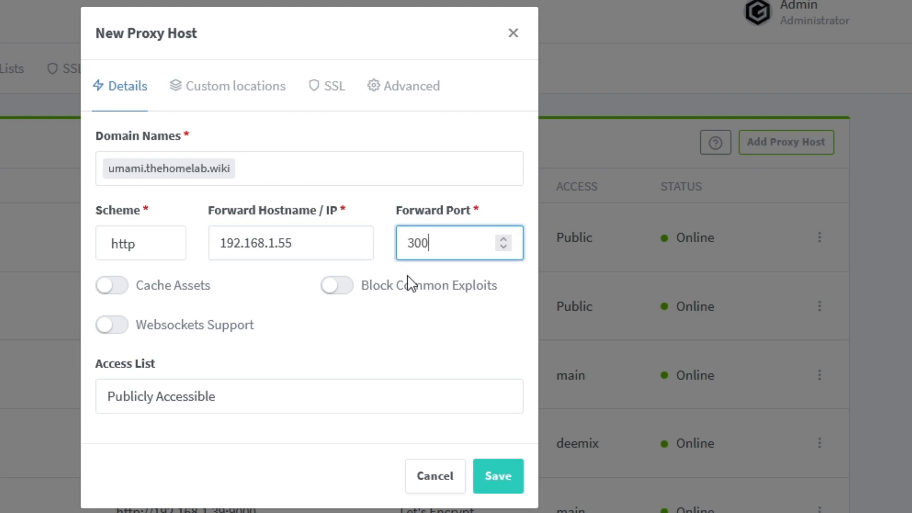
text(0)
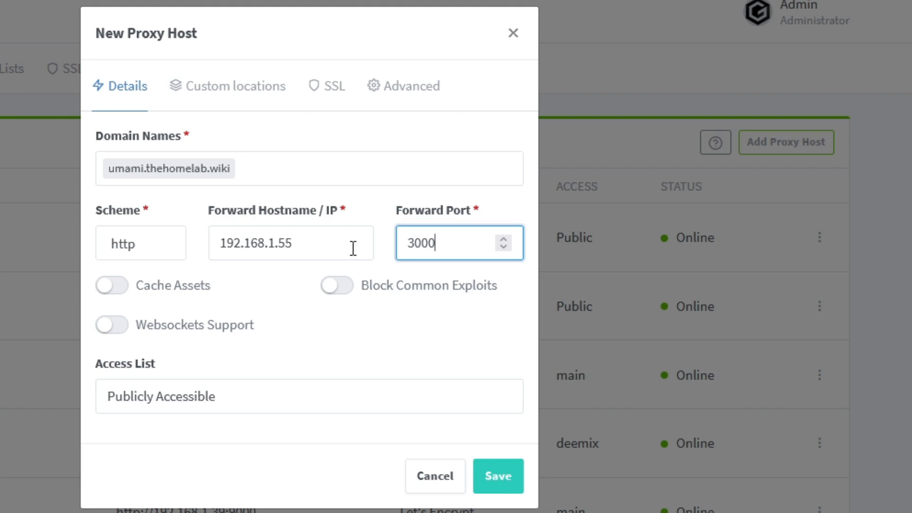
click(336, 285)
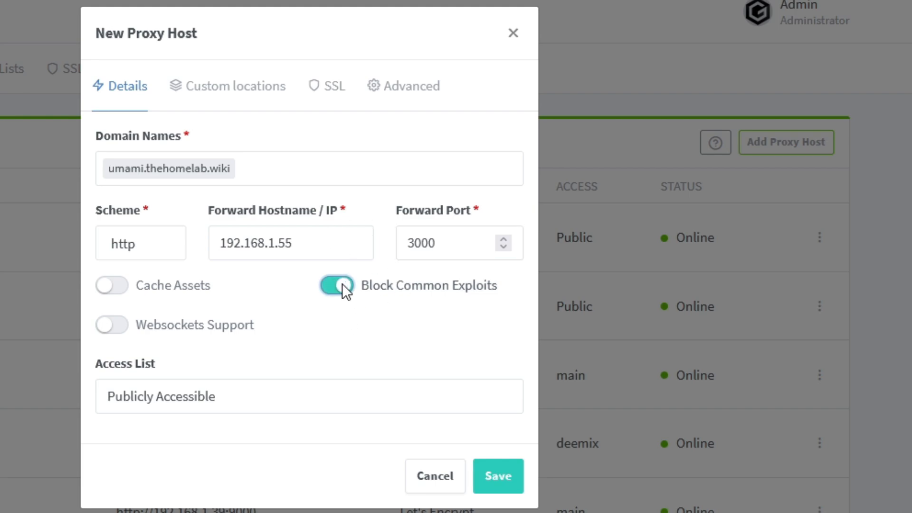
- Request a new Let's Encrypt certificate for the umami host and force SSL
click(334, 86)
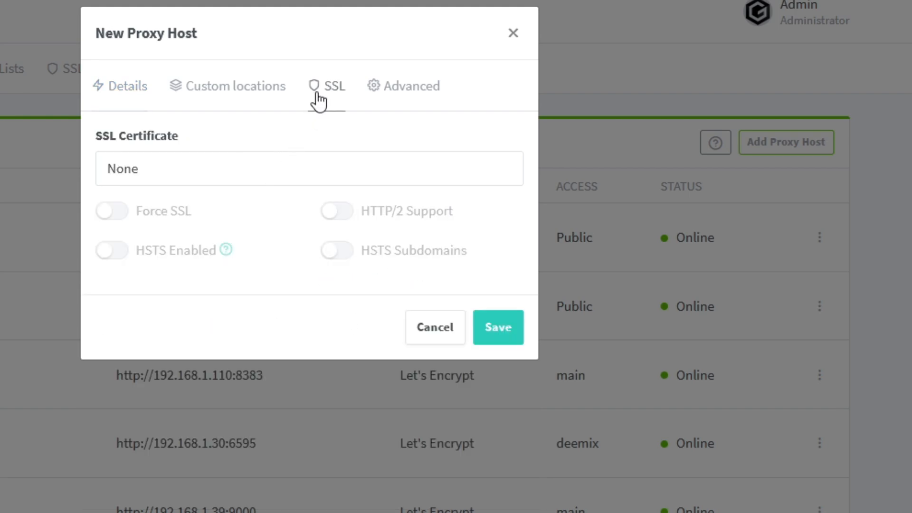
click(309, 169)
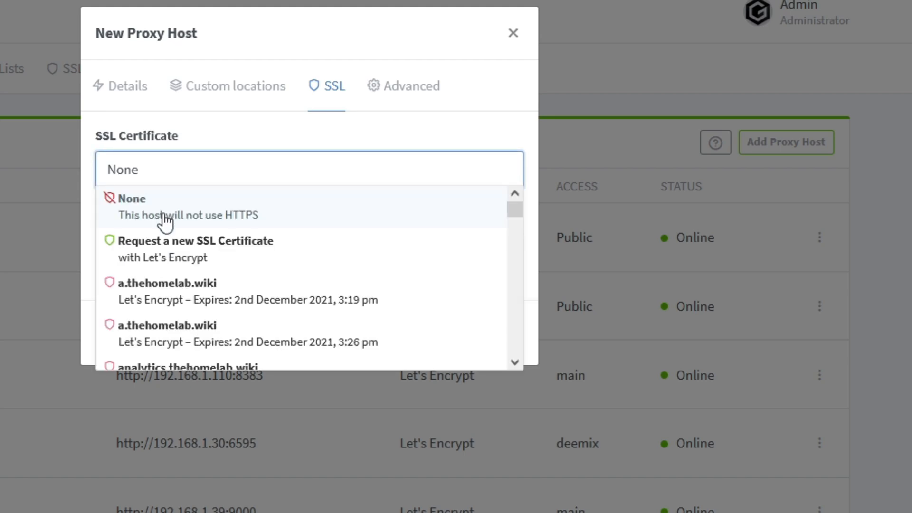
mouse_move(159, 249)
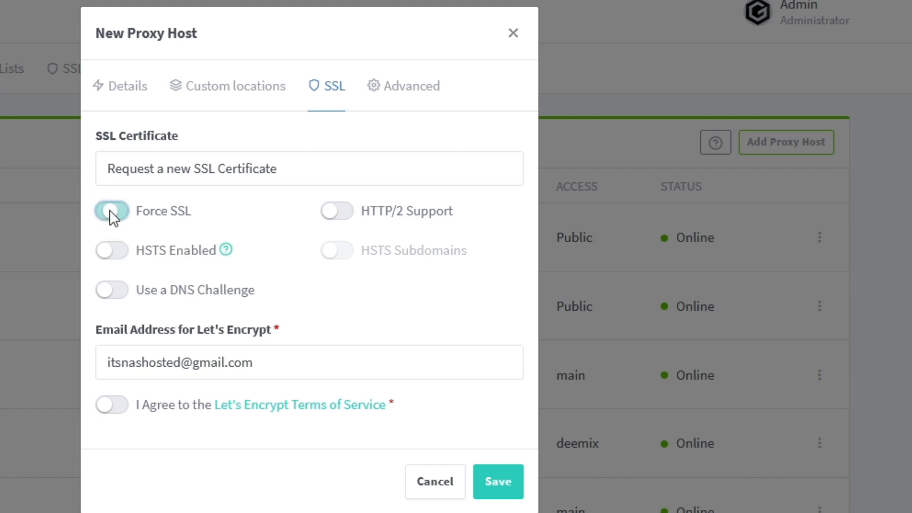
click(111, 211)
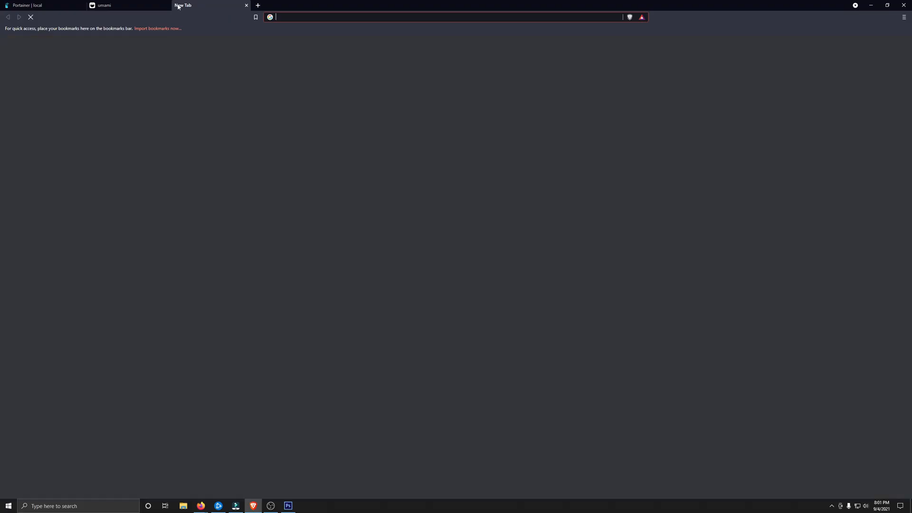
text(https://umami.thehomelab.wiki/)
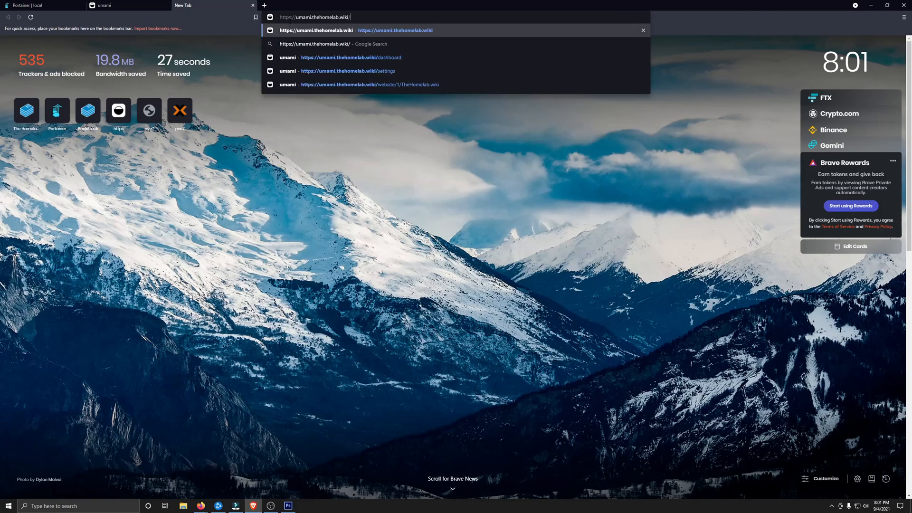
click(350, 57)
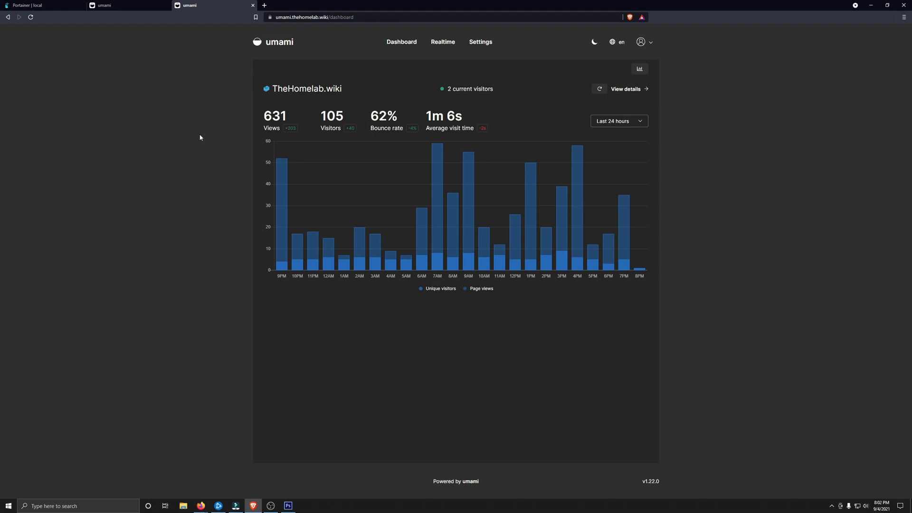
- Add website 'The Homelab Wiki' with domain thehomelab.wiki and share URL enabled, then save it
click(481, 41)
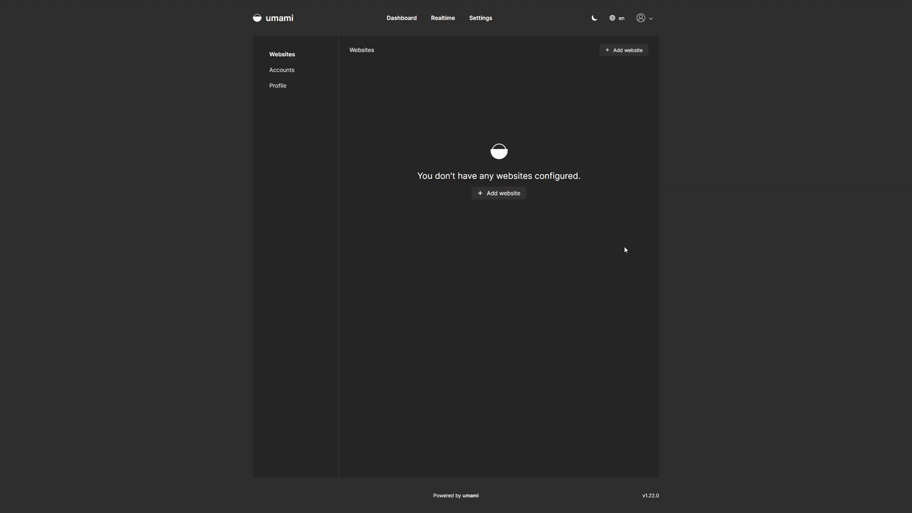
mouse_move(498, 193)
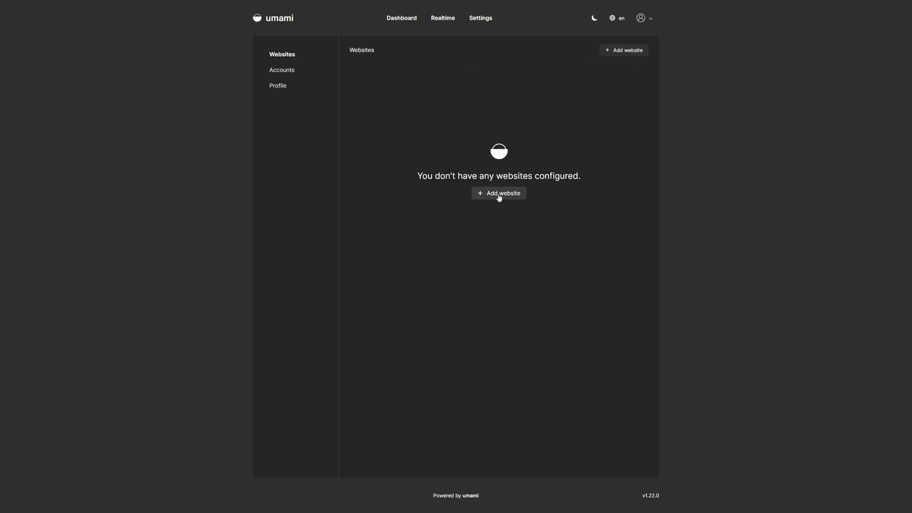
click(498, 193)
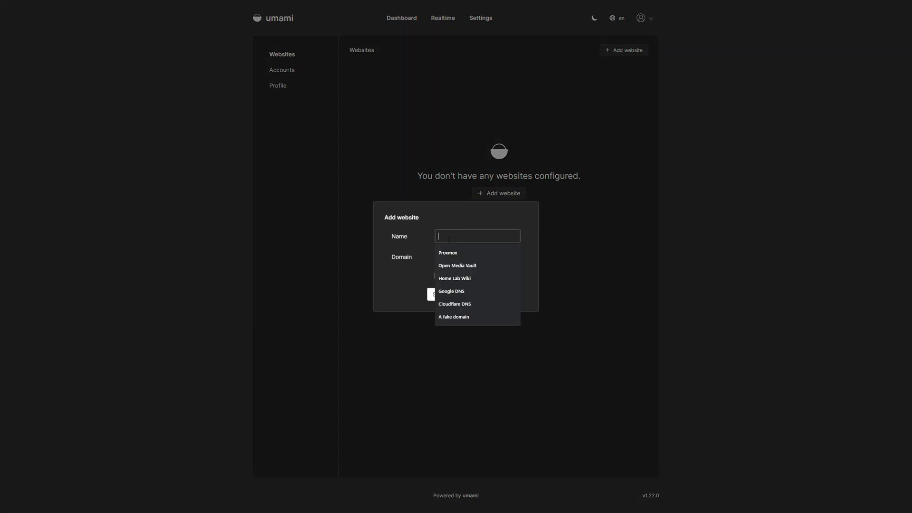
text(The Home)
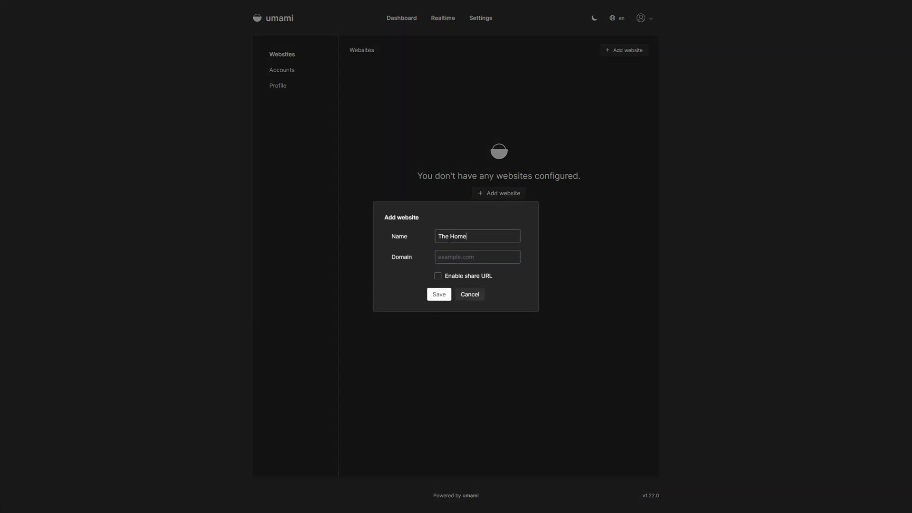
text(lab Wiki)
click(478, 257)
text(the)
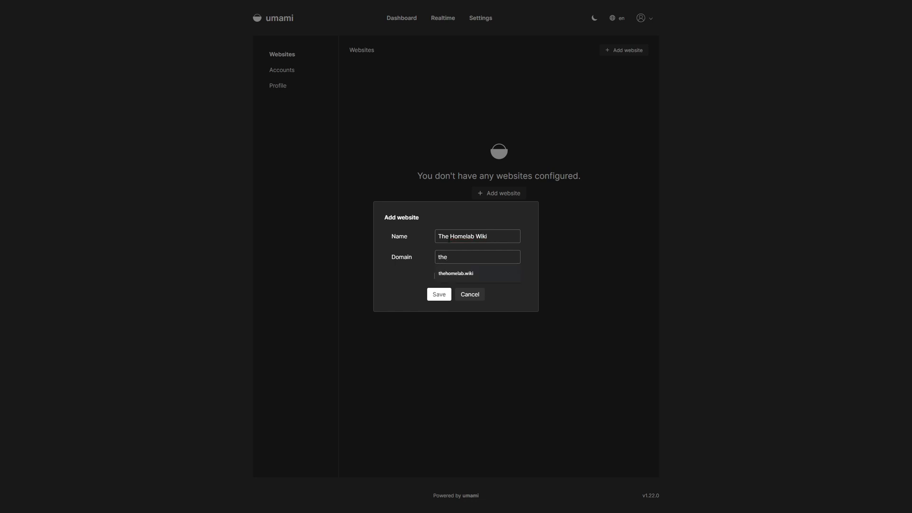
click(455, 274)
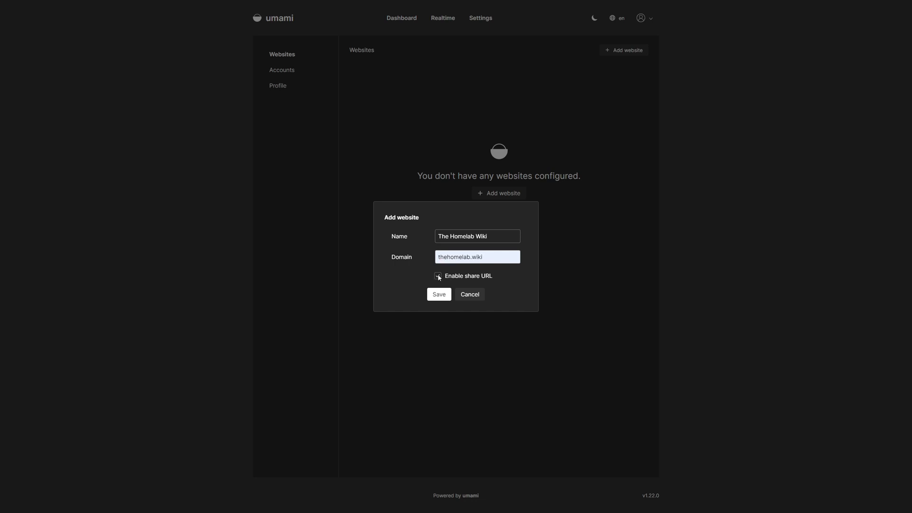
click(437, 275)
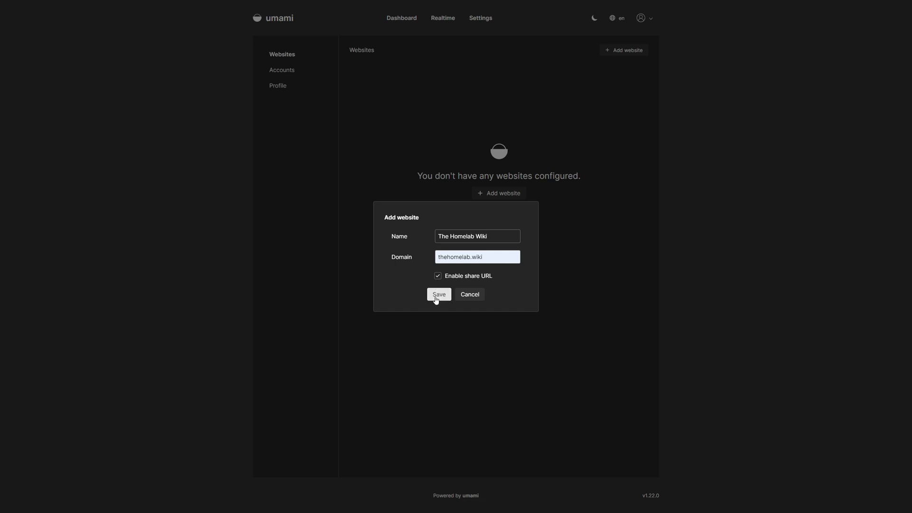
click(439, 294)
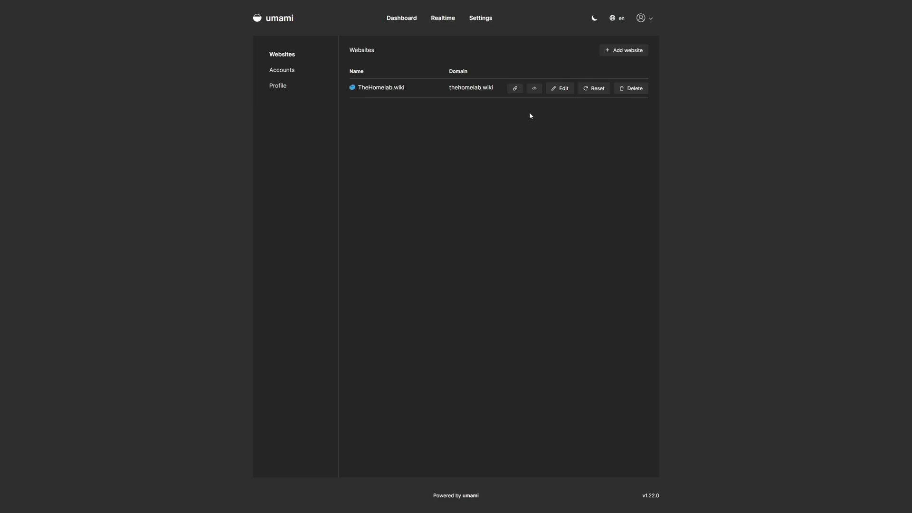
- View the tracking code for TheHomelab.wiki and dismiss it back to the websites list
click(533, 88)
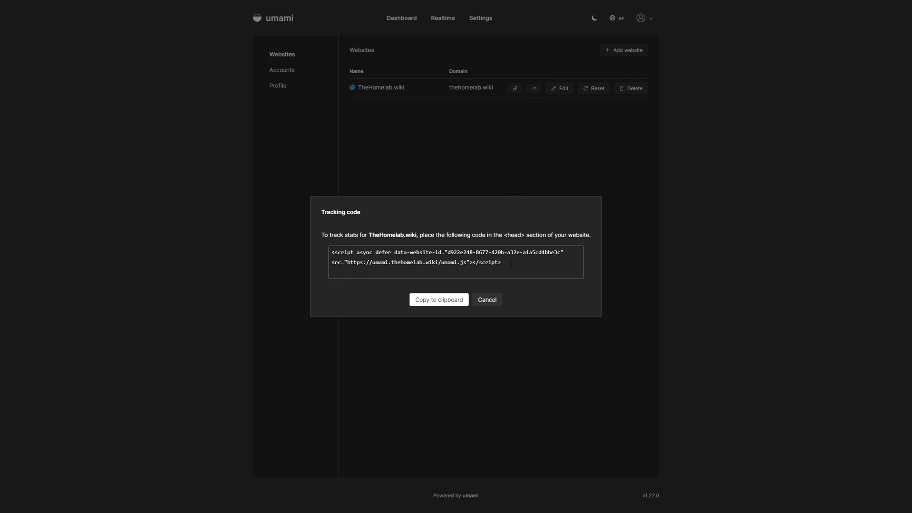
mouse_move(446, 242)
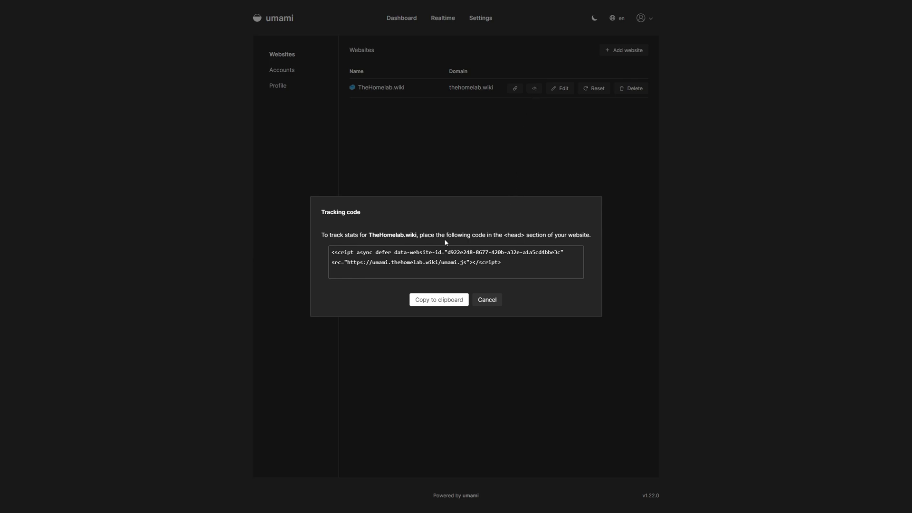
mouse_move(540, 242)
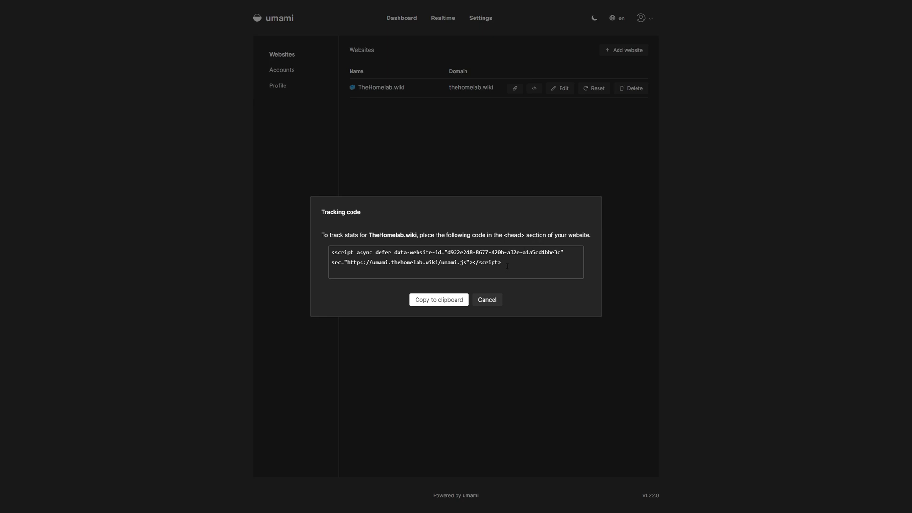
click(486, 300)
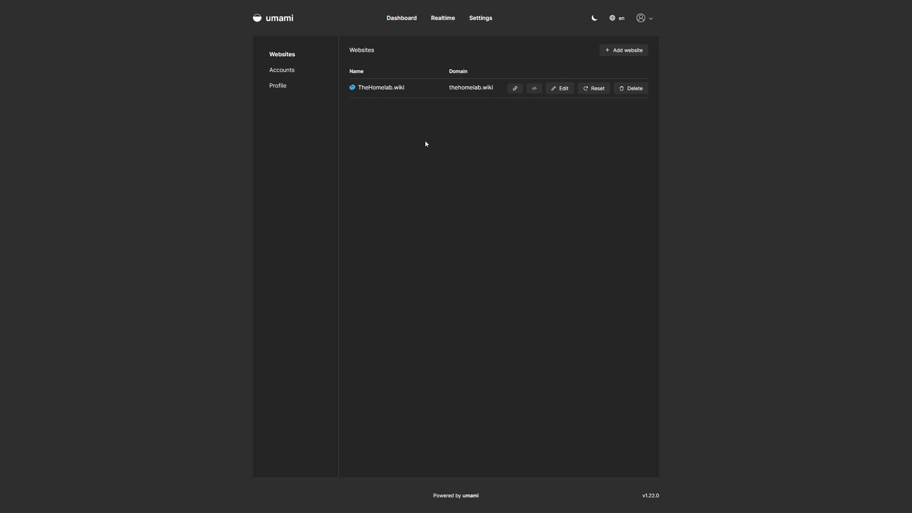
mouse_move(515, 88)
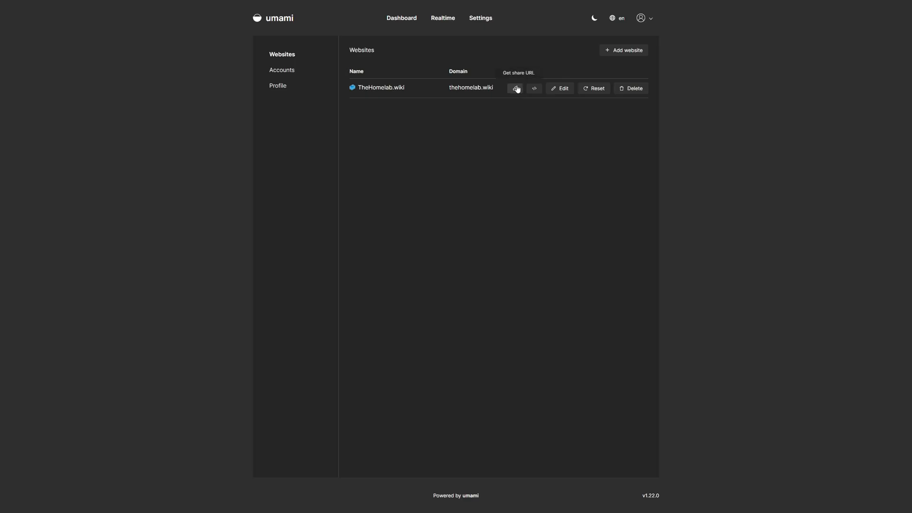
- Copy TheHomelab.wiki's public share URL to the clipboard from the websites list
click(515, 87)
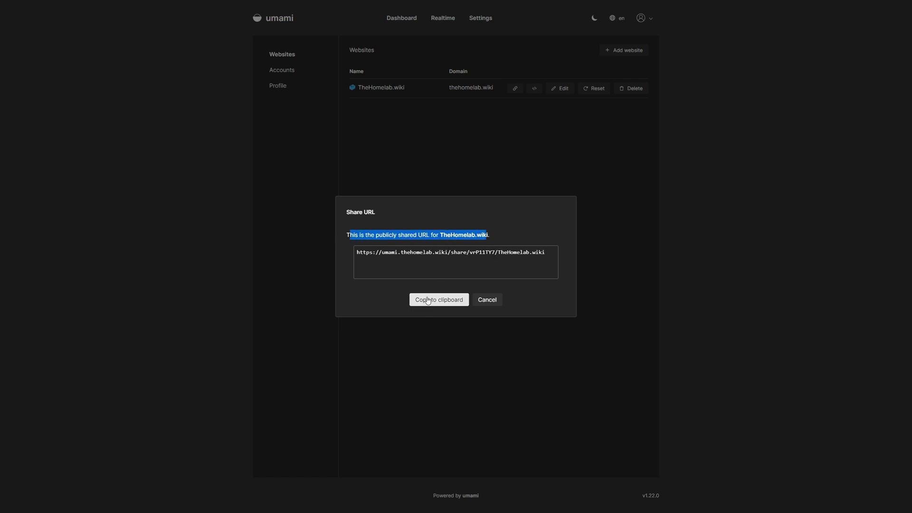
click(439, 299)
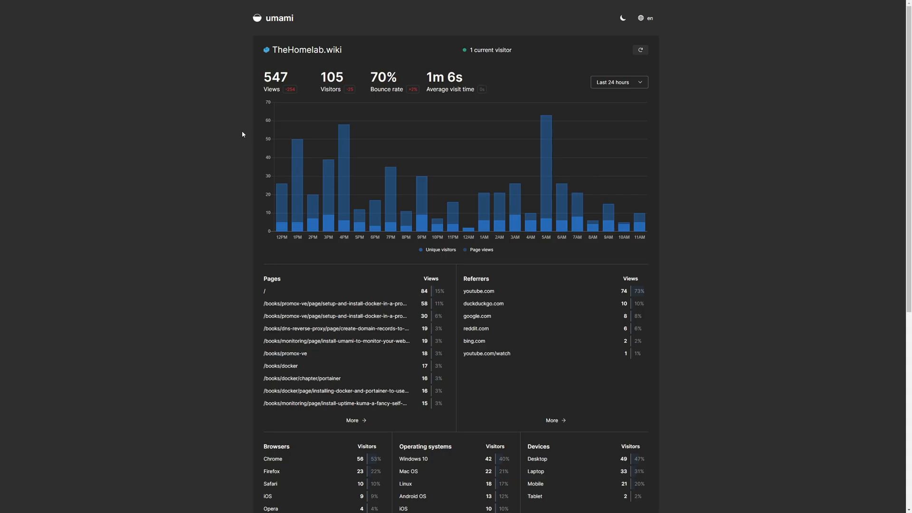
- Review the shared stats page and switch its date range to Last 90 days (1.35k views, 225 visitors)
scroll(down, 3)
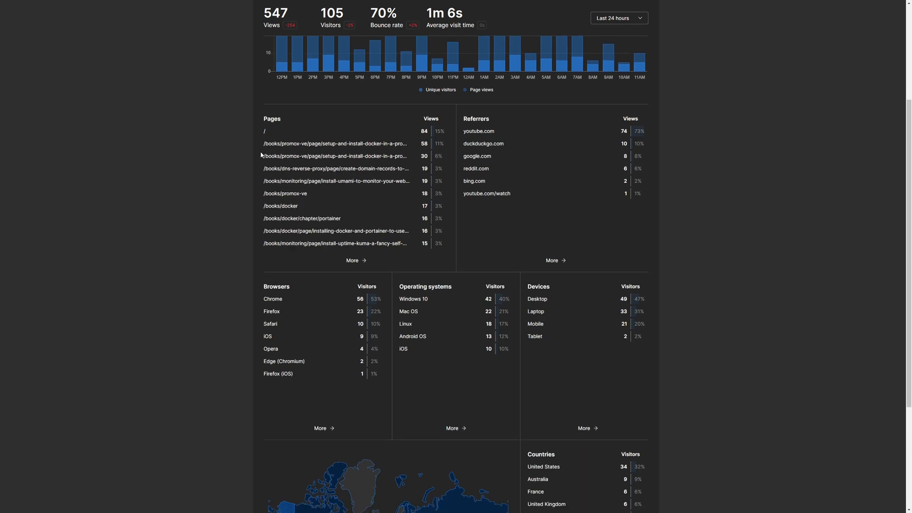
scroll(down, 3)
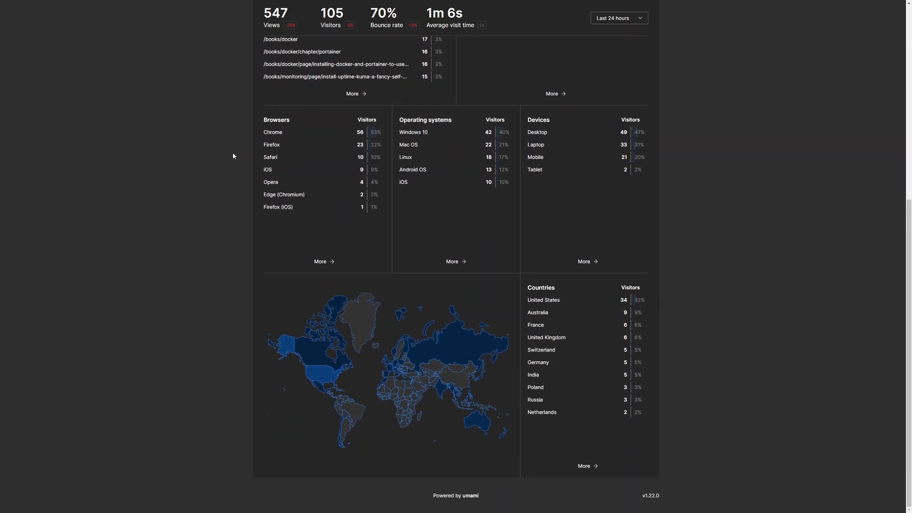
scroll(up, 3)
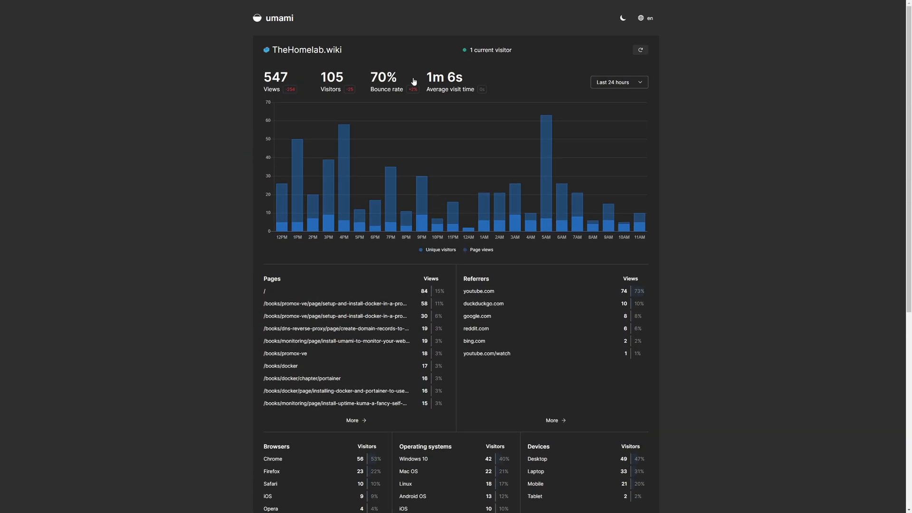
mouse_move(379, 63)
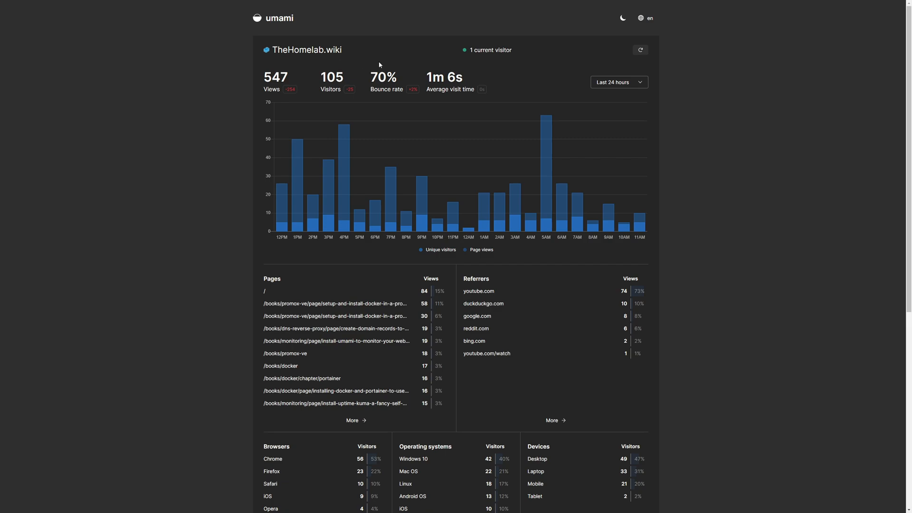
mouse_move(639, 49)
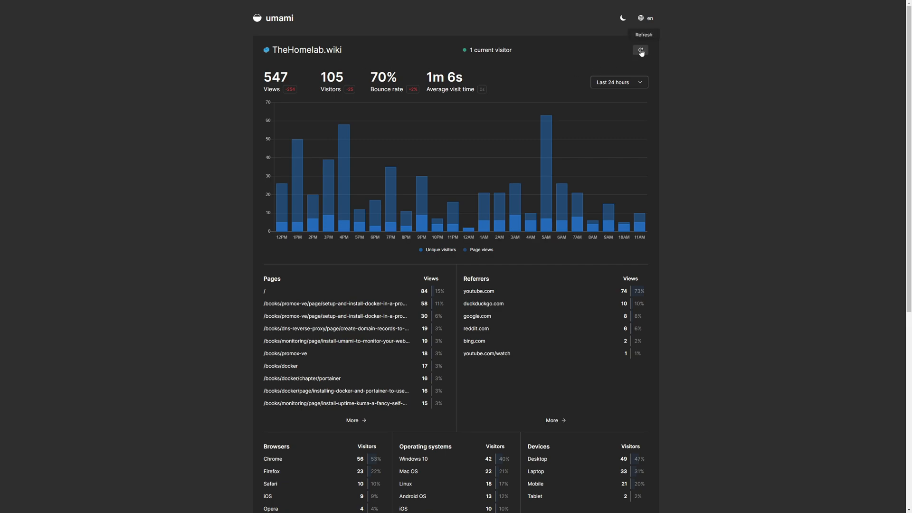
click(618, 82)
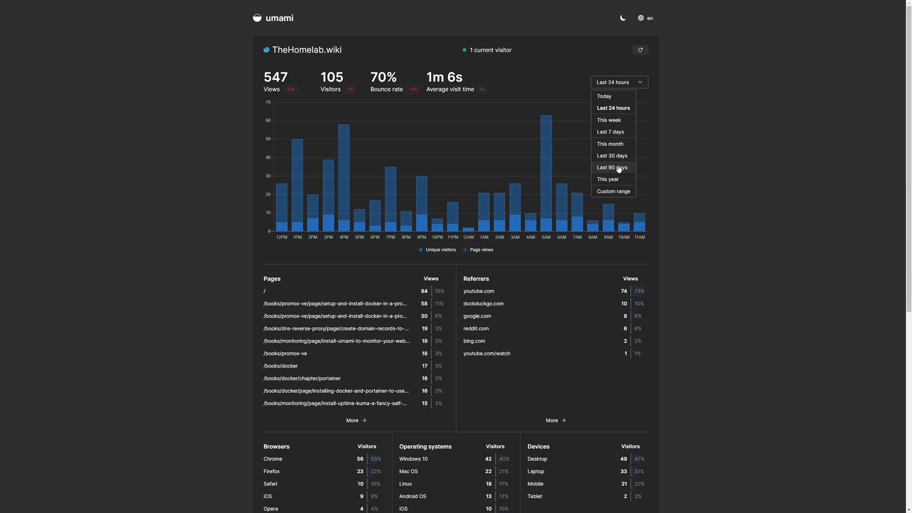
click(612, 167)
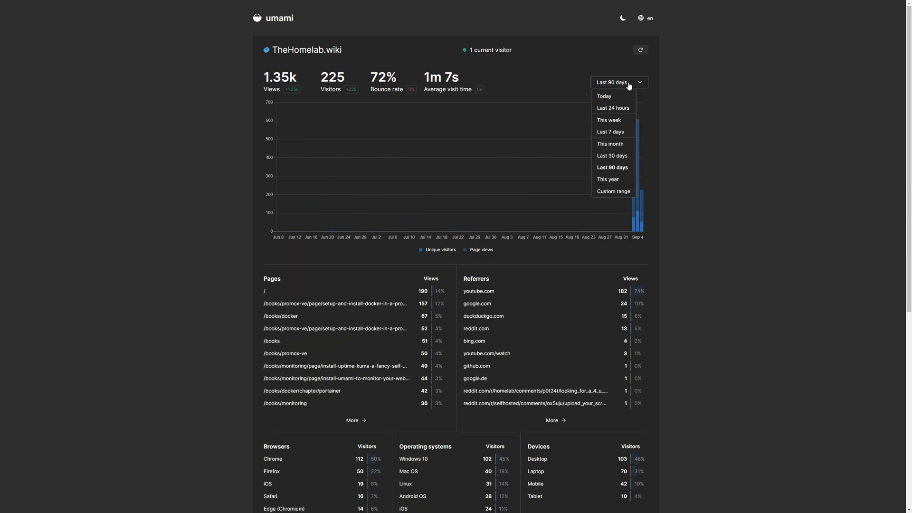
- Return to umami's Settings > Websites list showing TheHomelab.wiki on thehomelab.wiki
click(481, 18)
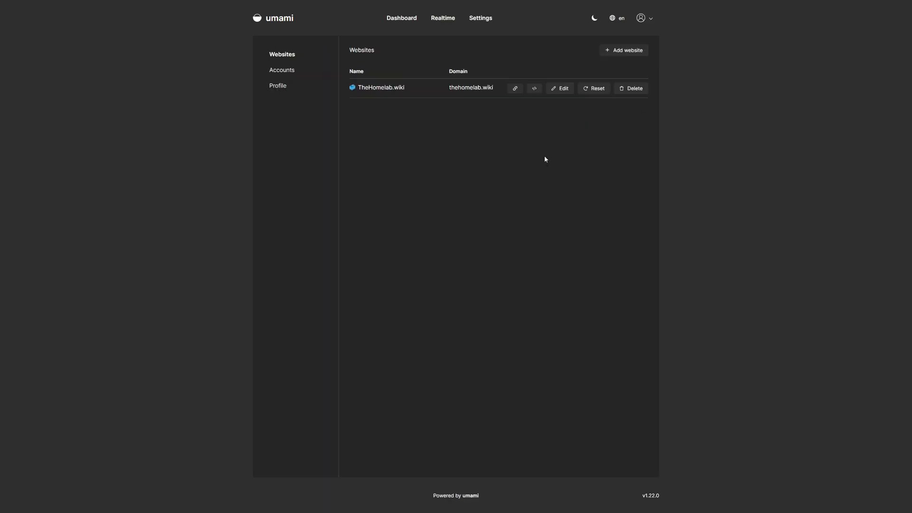
mouse_move(538, 138)
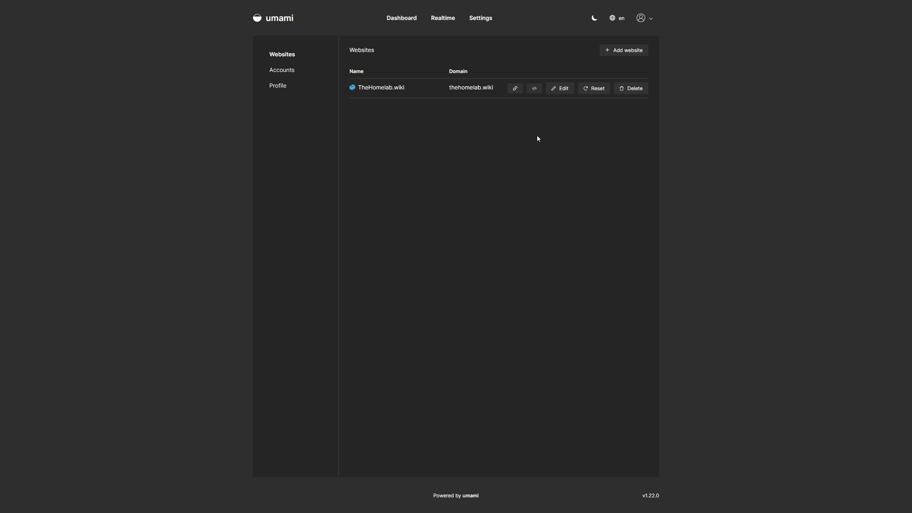
click(559, 87)
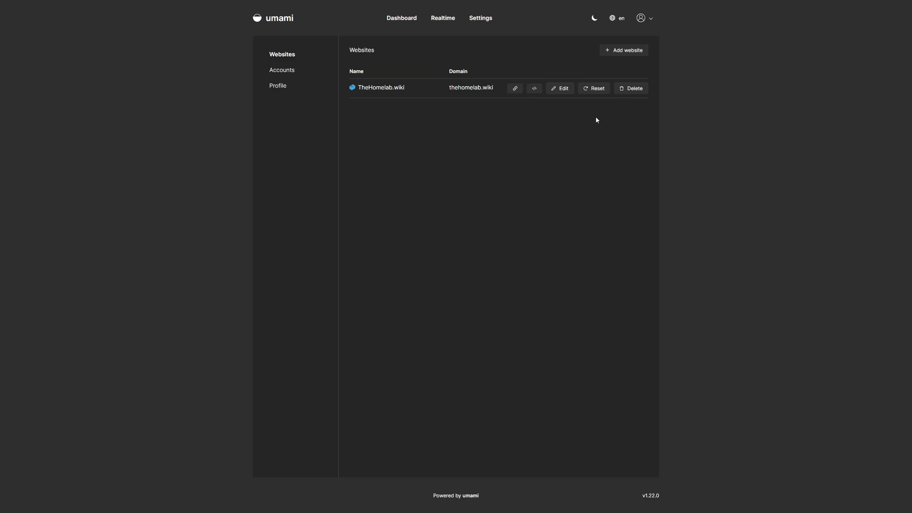
mouse_move(592, 90)
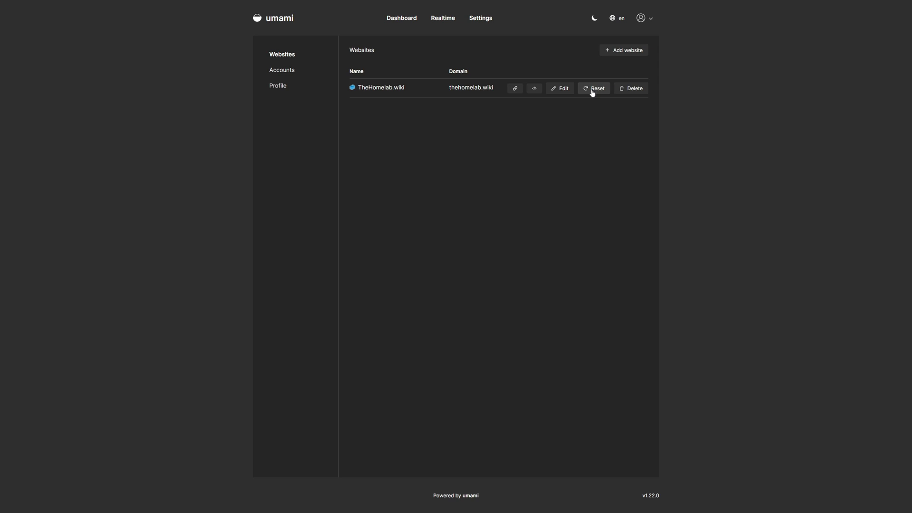
mouse_move(382, 97)
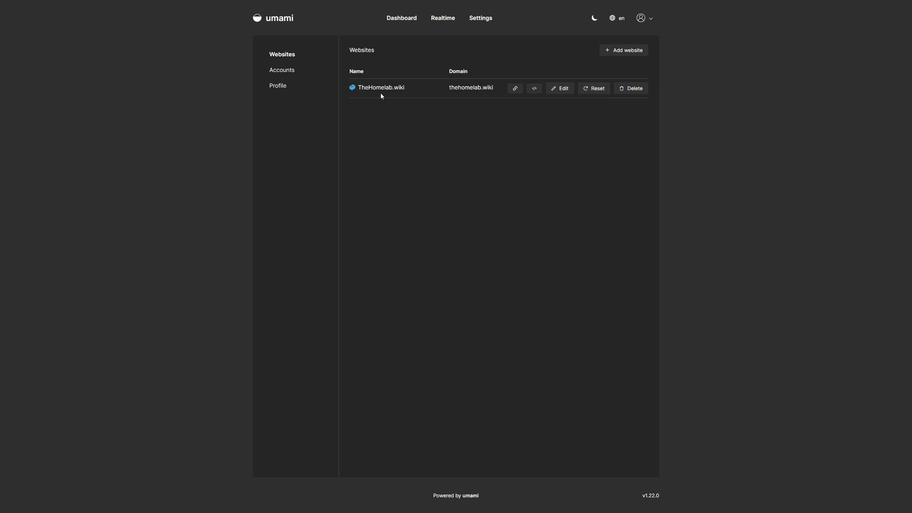
mouse_move(514, 91)
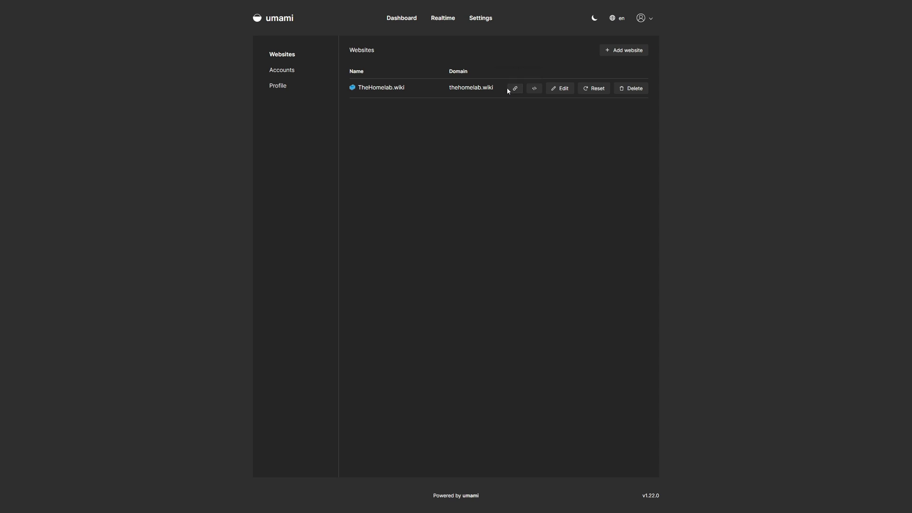
mouse_move(596, 105)
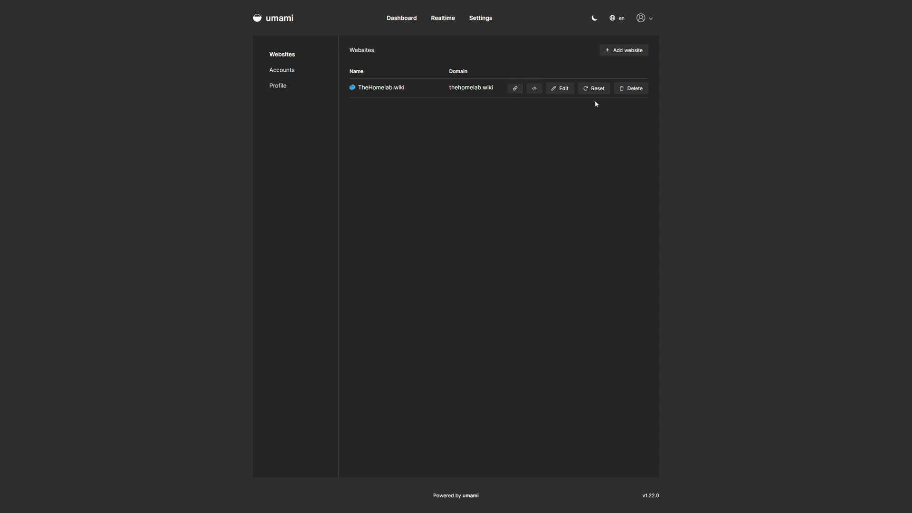
mouse_move(630, 88)
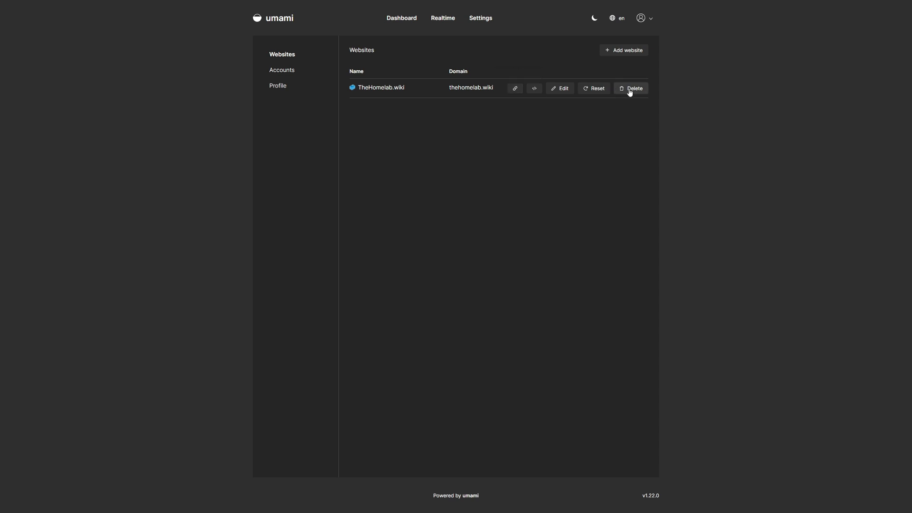
mouse_move(444, 189)
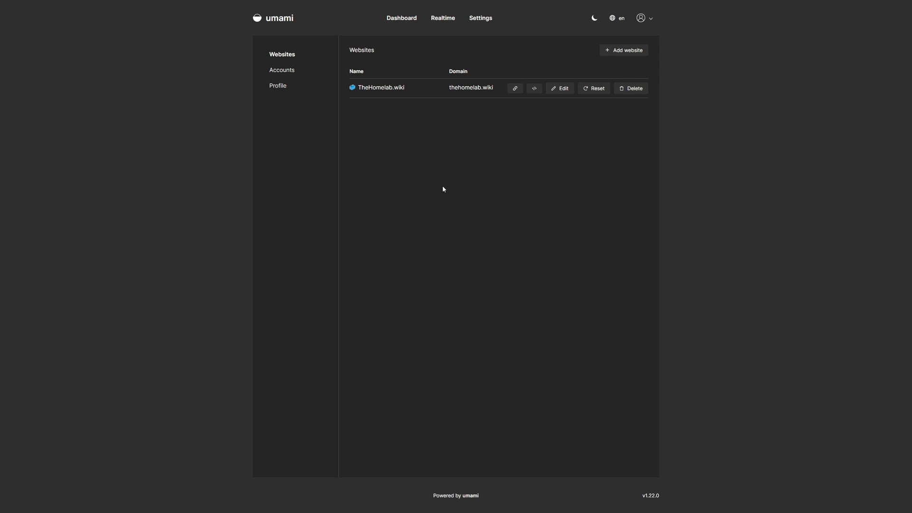
mouse_move(418, 29)
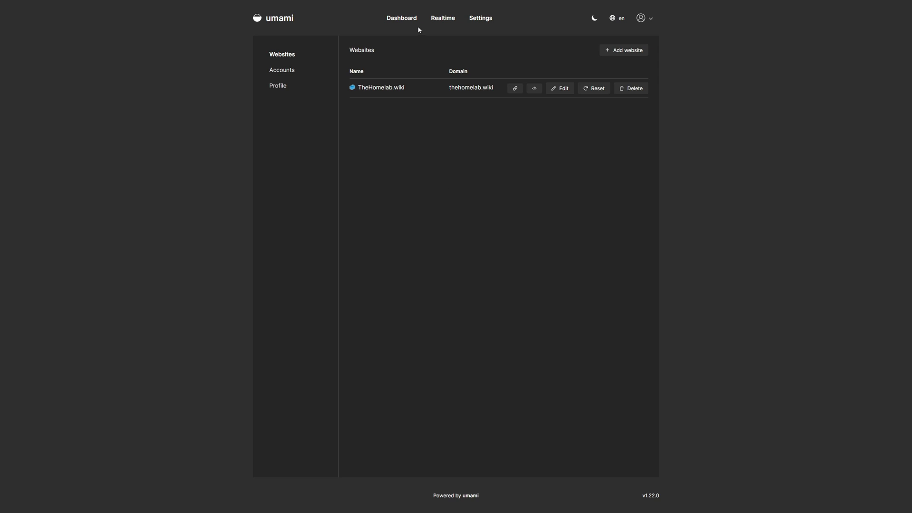
- With Realtime open, visit the wiki's Docker Compose chapter, home page and Server Builds book to log page views
click(442, 18)
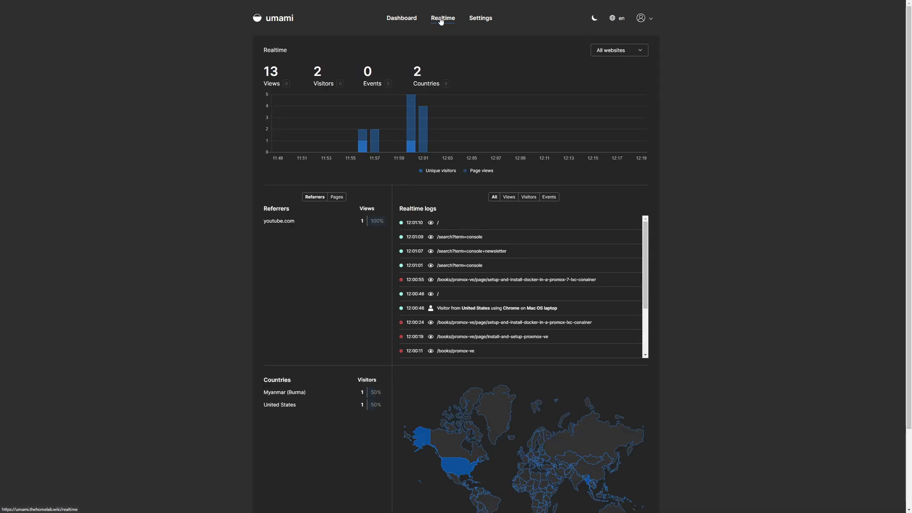
mouse_move(175, 123)
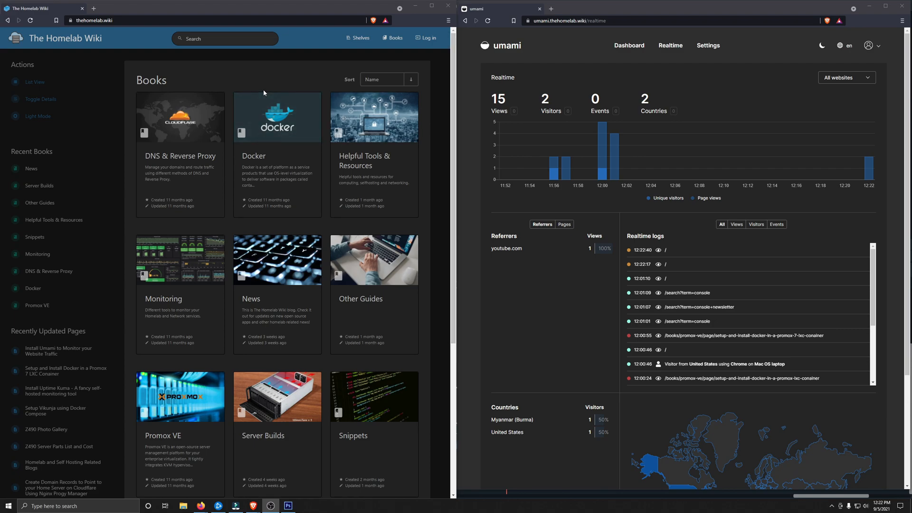
mouse_move(232, 76)
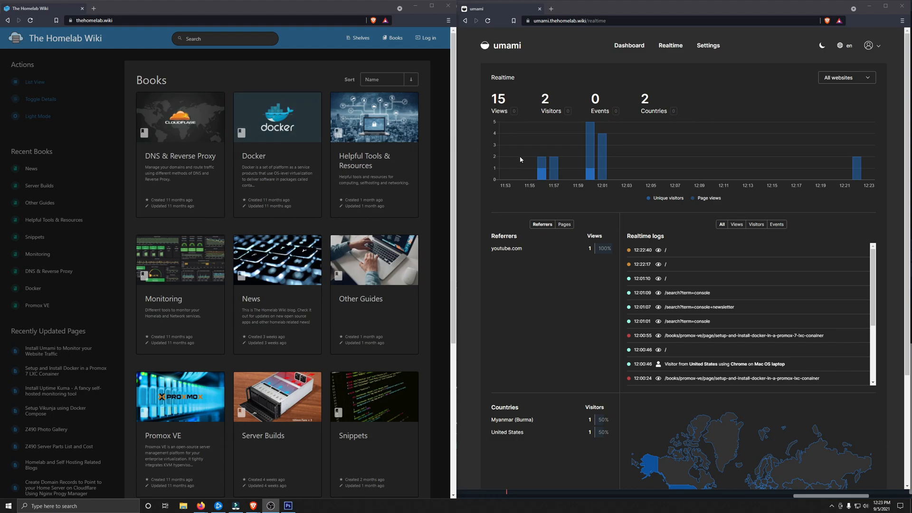
mouse_move(276, 117)
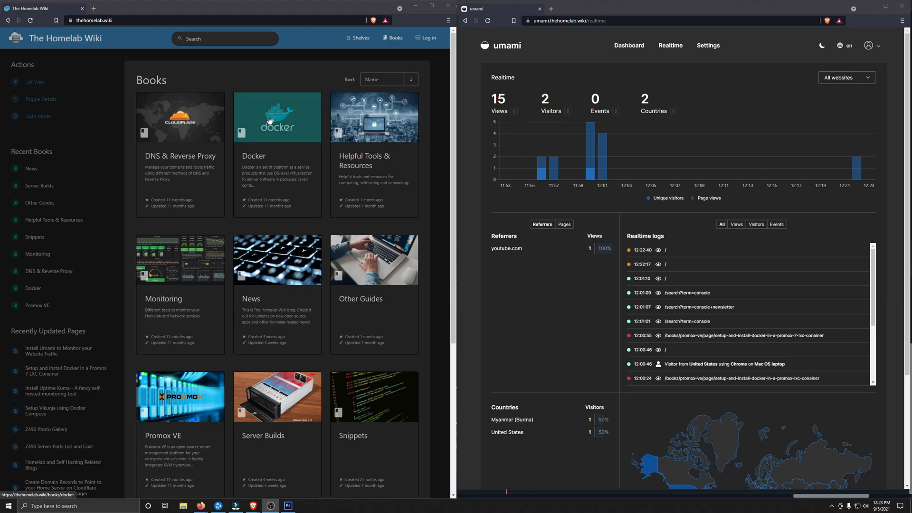
click(277, 117)
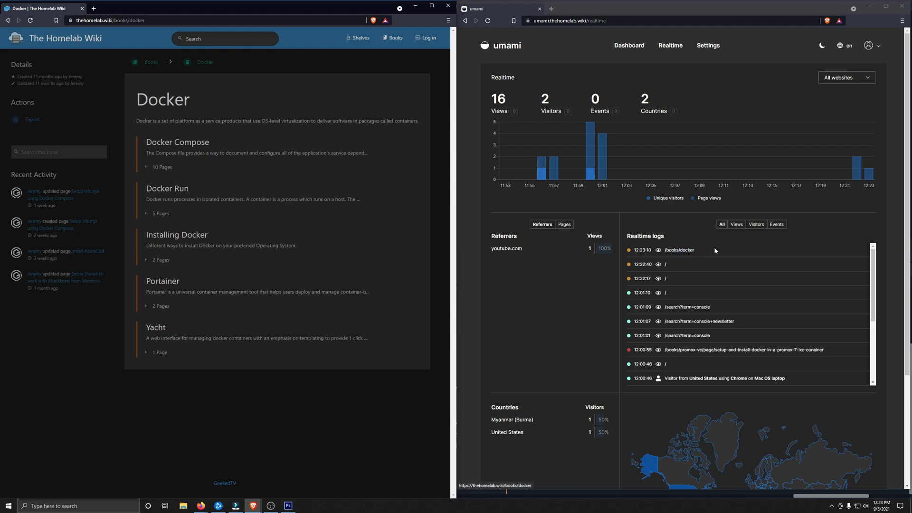
mouse_move(693, 267)
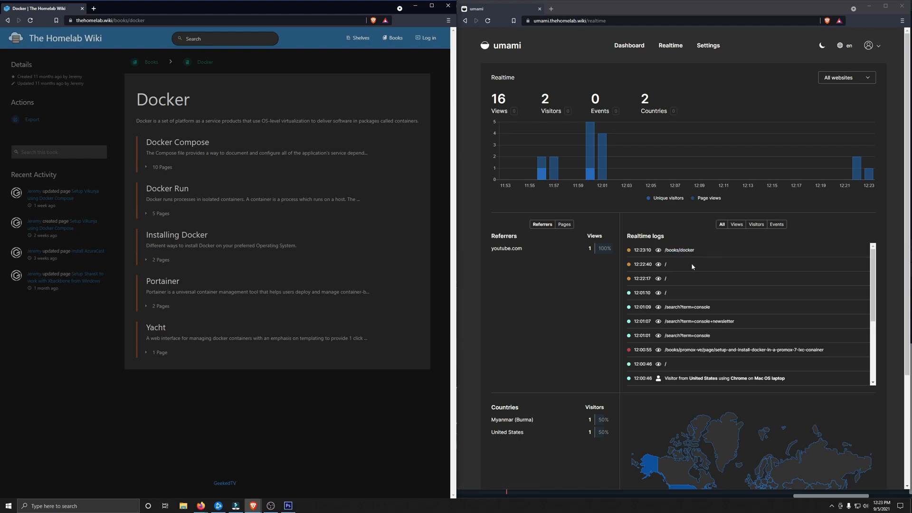
mouse_move(180, 150)
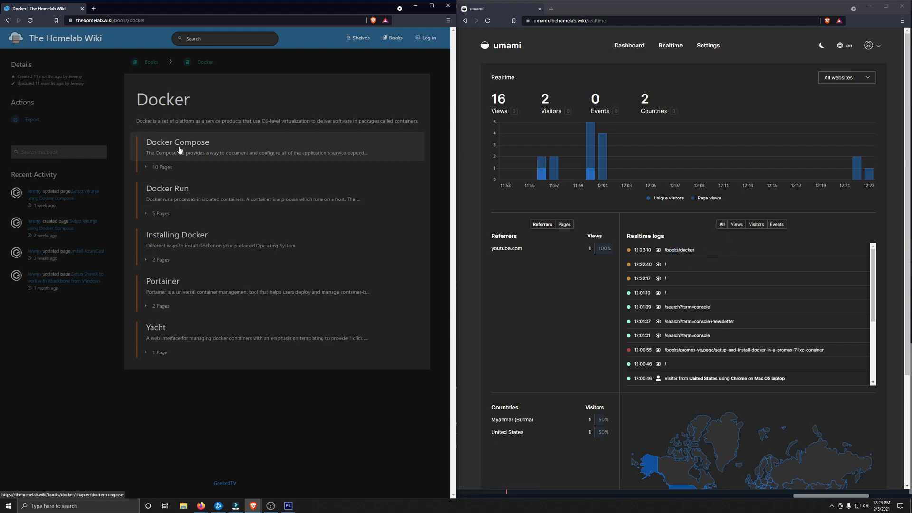
click(176, 142)
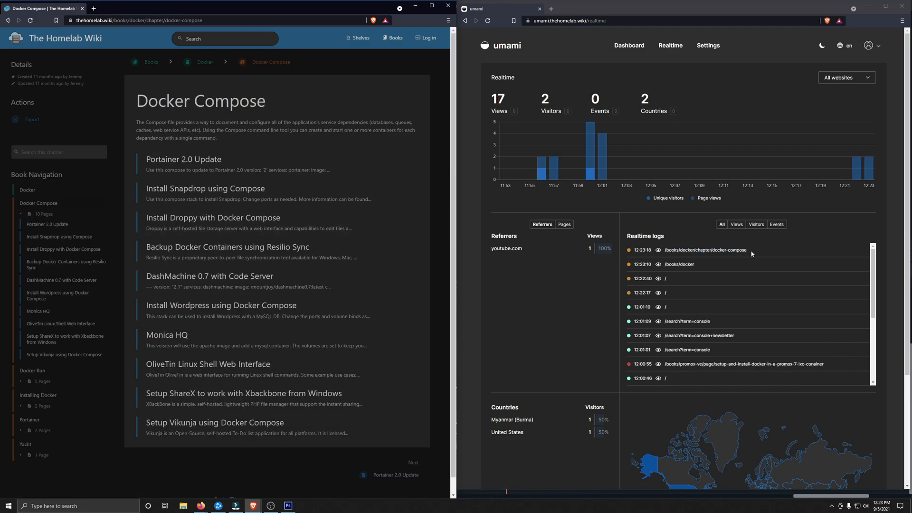
mouse_move(704, 250)
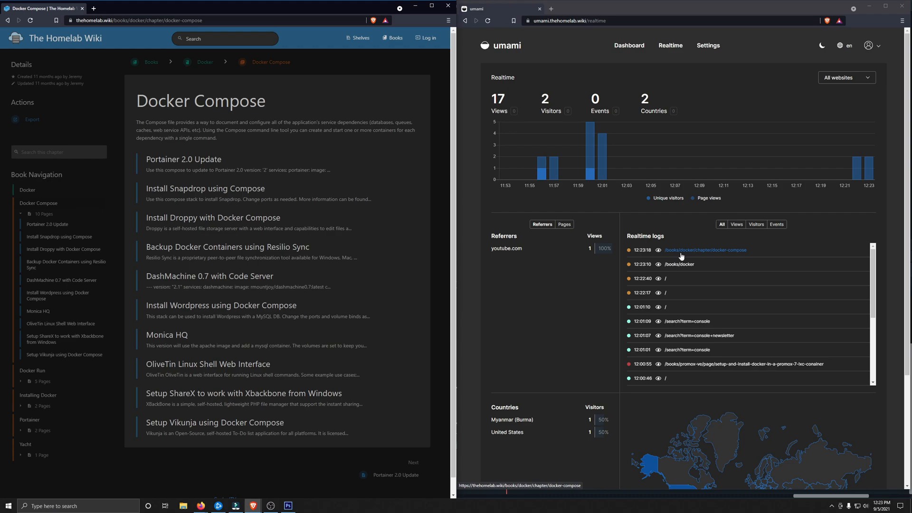
mouse_move(310, 212)
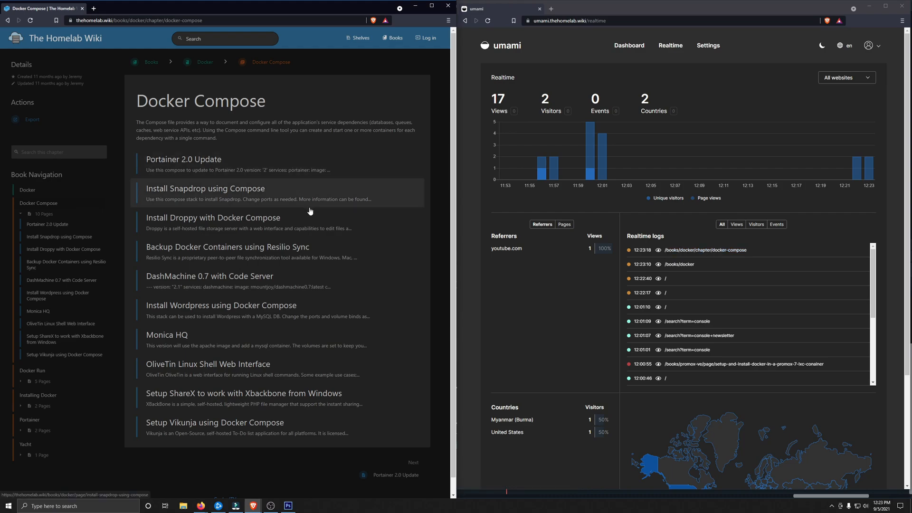
click(393, 38)
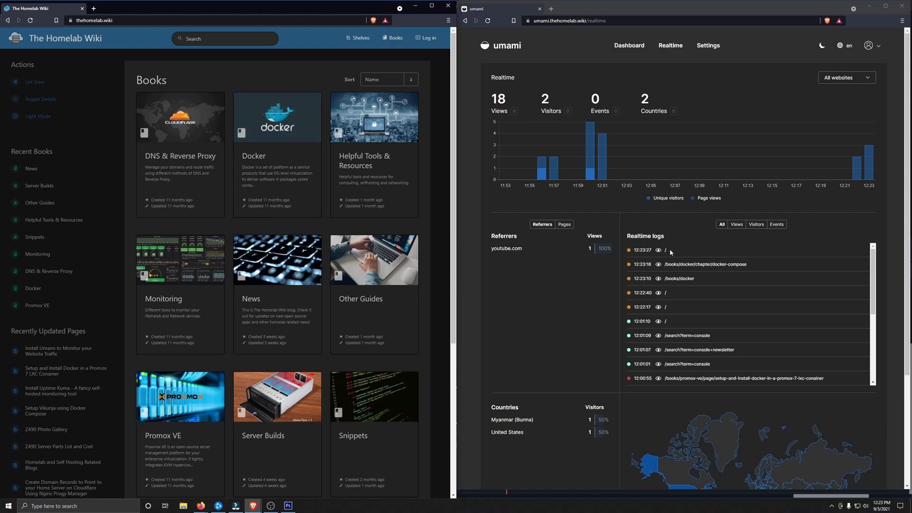
mouse_move(279, 388)
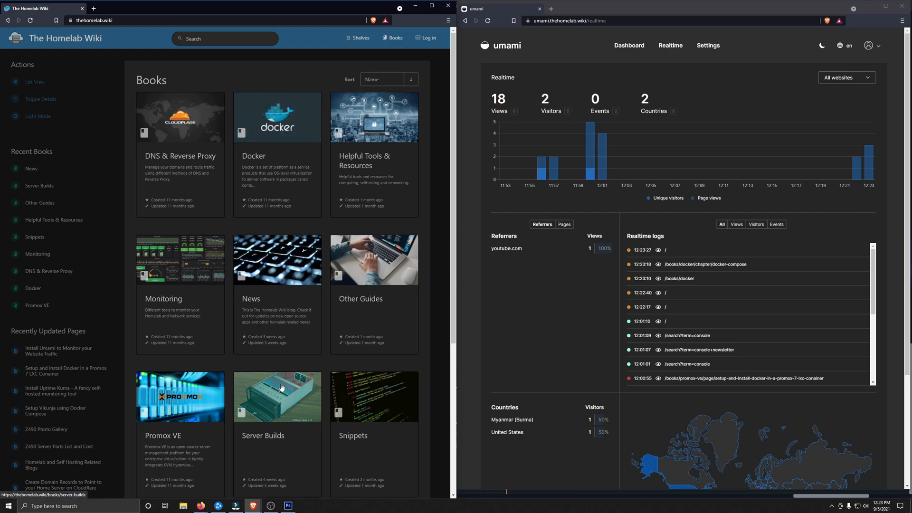
click(263, 436)
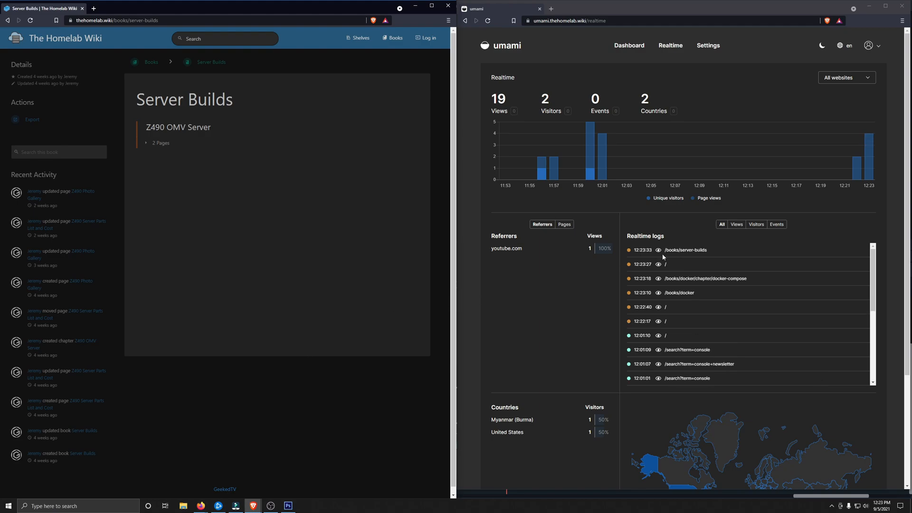
mouse_move(688, 250)
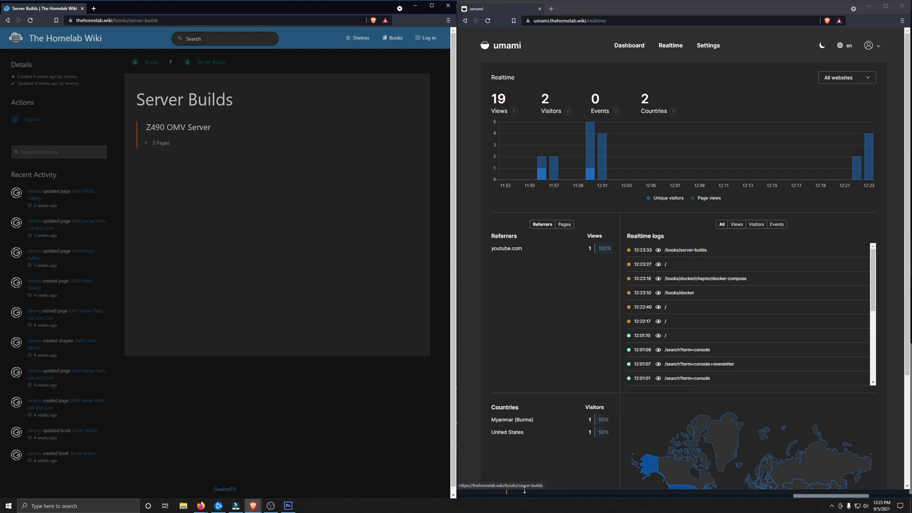
mouse_move(685, 250)
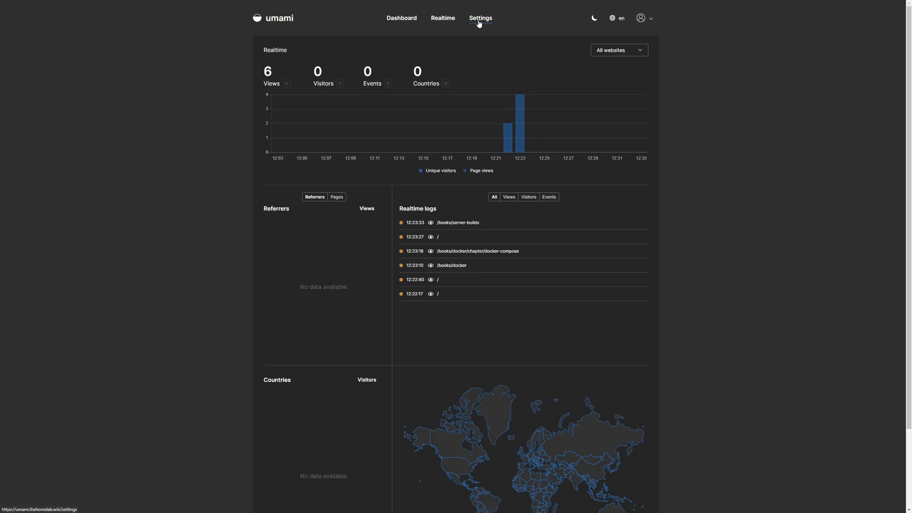
- Review TheHomelab.wiki's refreshed 24-hour detailed stats (536 views, 102 visitors)
click(401, 18)
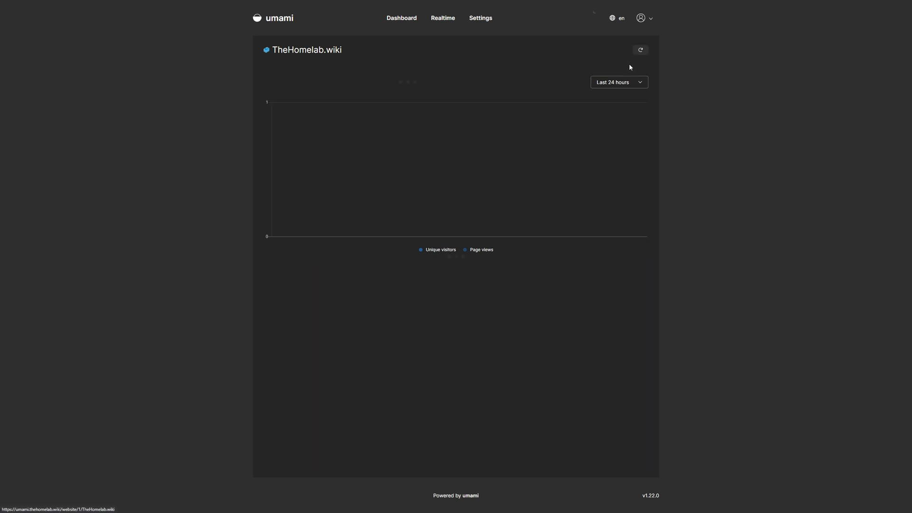
click(639, 50)
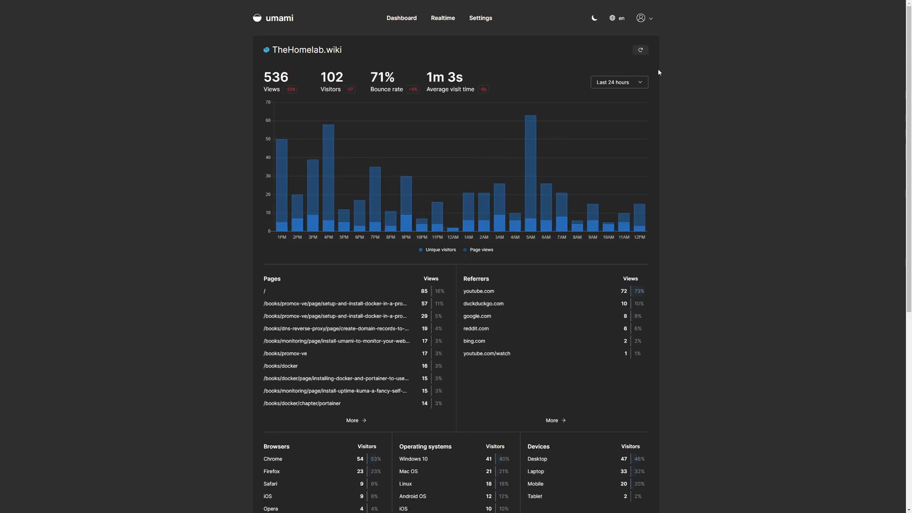
scroll(down, 3)
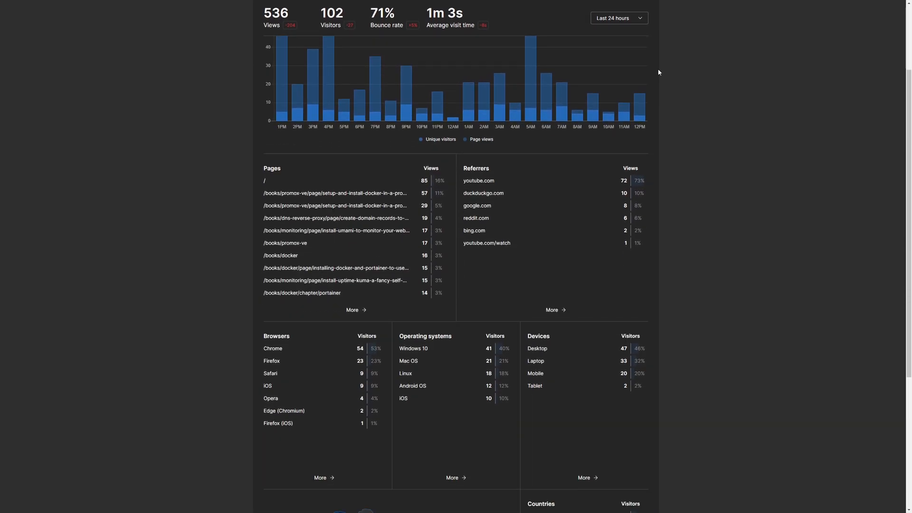
scroll(down, 3)
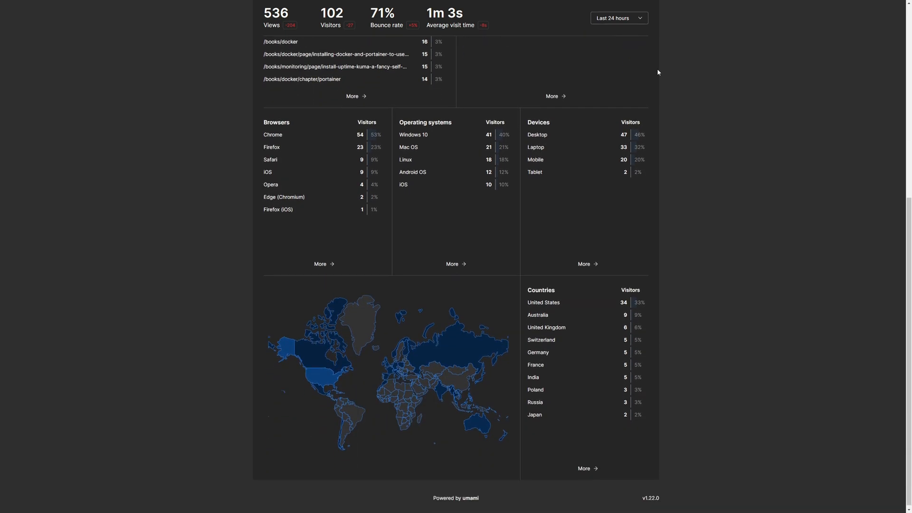
scroll(up, 3)
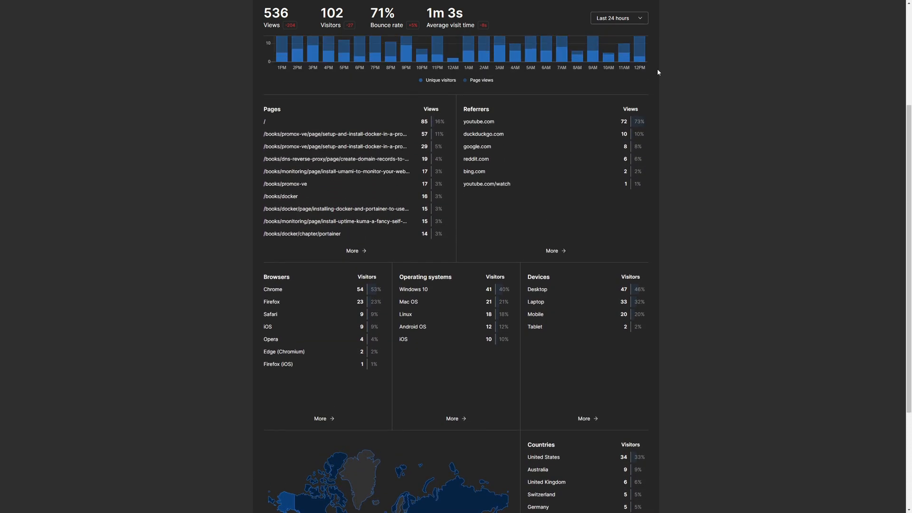
scroll(up, 3)
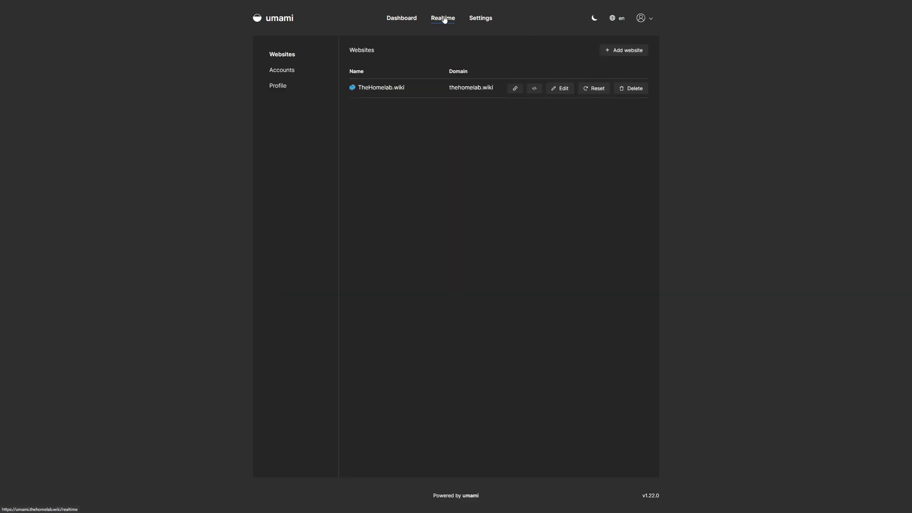
- Limit TheHomelab.wiki's dashboard to Today and view its details: 242 views, 56 visitors, 79% bounce
click(401, 18)
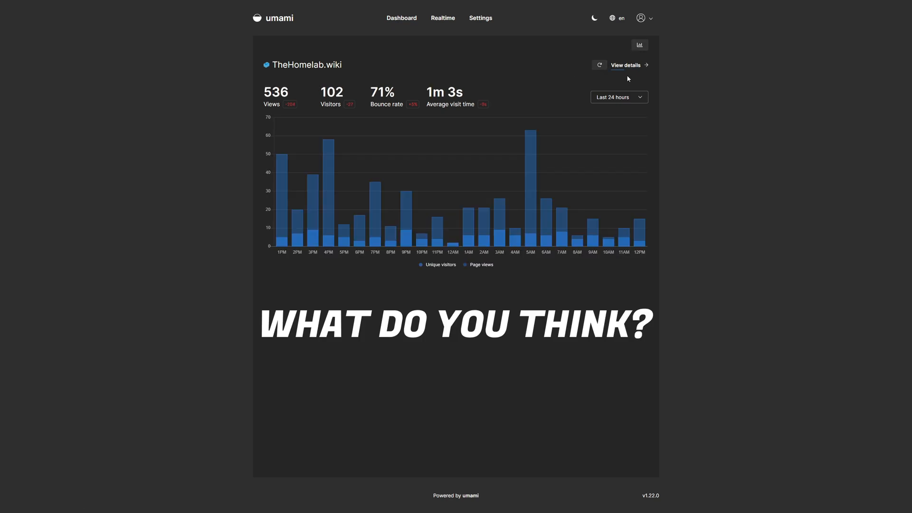
click(618, 97)
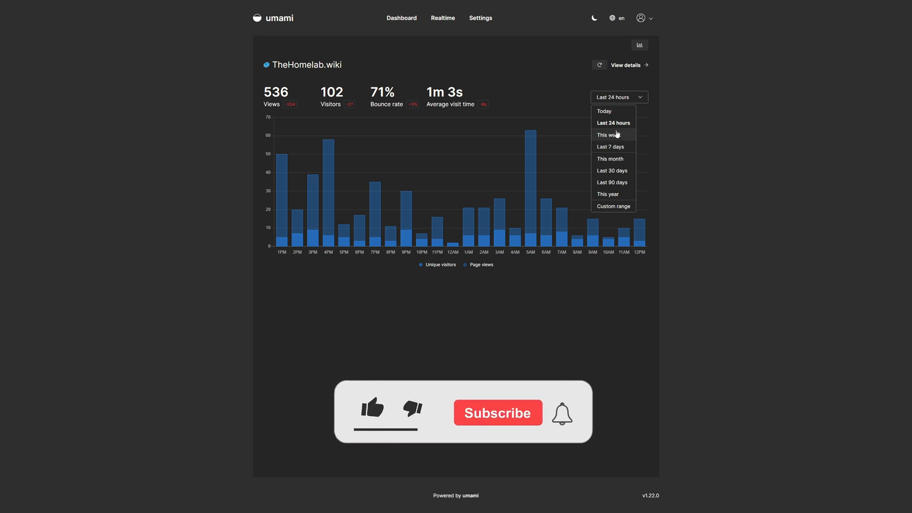
click(605, 111)
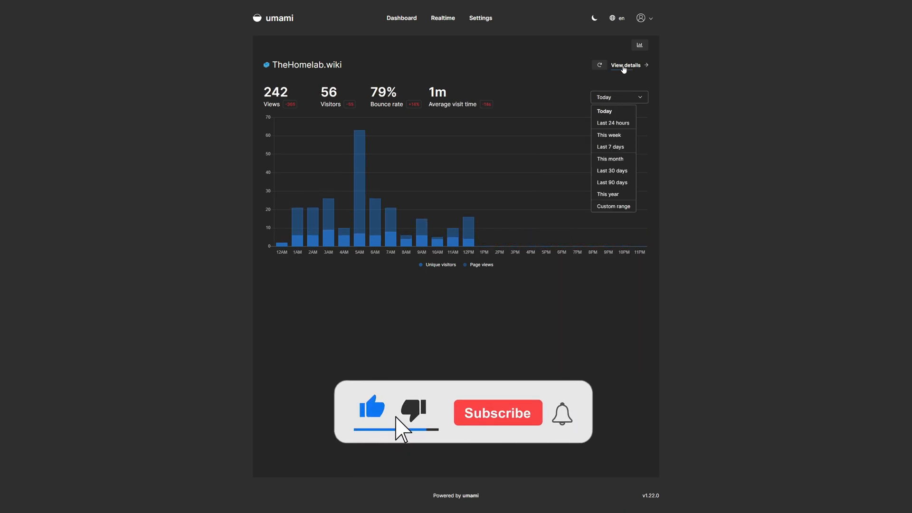
click(625, 64)
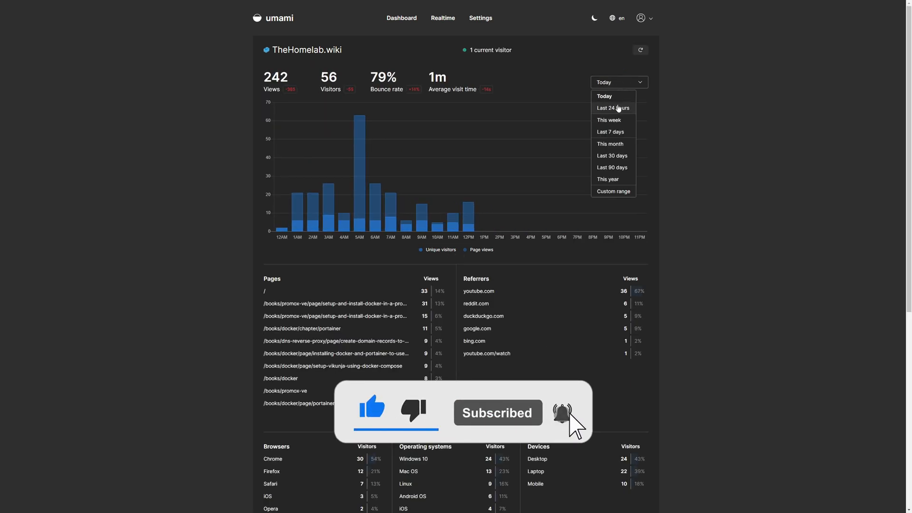
click(613, 107)
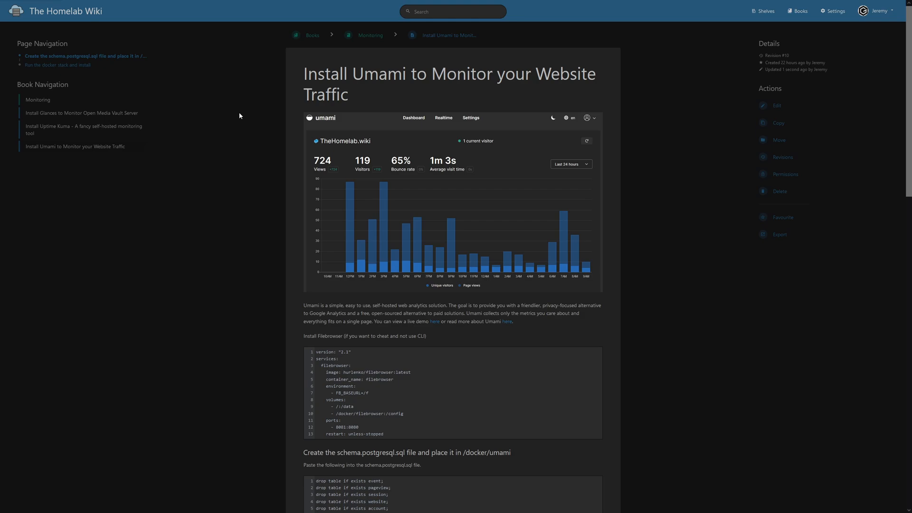
- Scroll the BookStack Install Umami guide past the schema SQL to the 'Run the docker stack and install' section
scroll(down, 3)
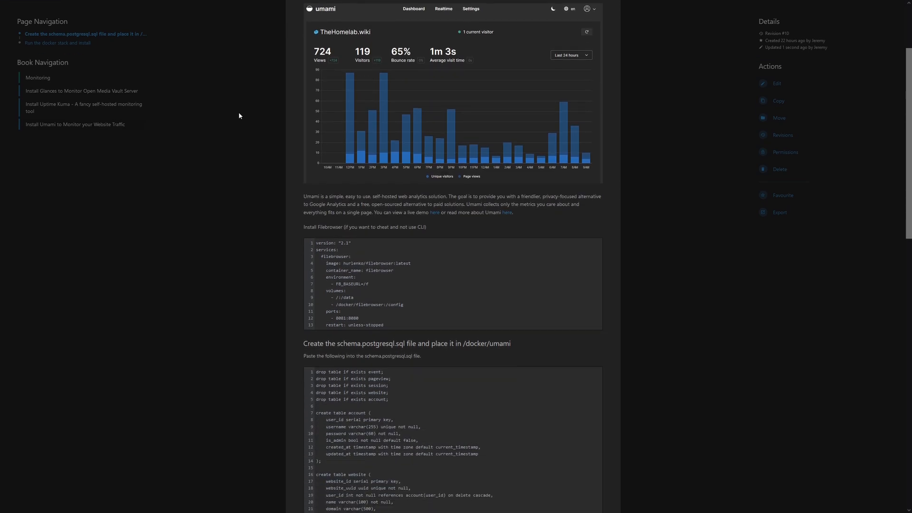
scroll(down, 3)
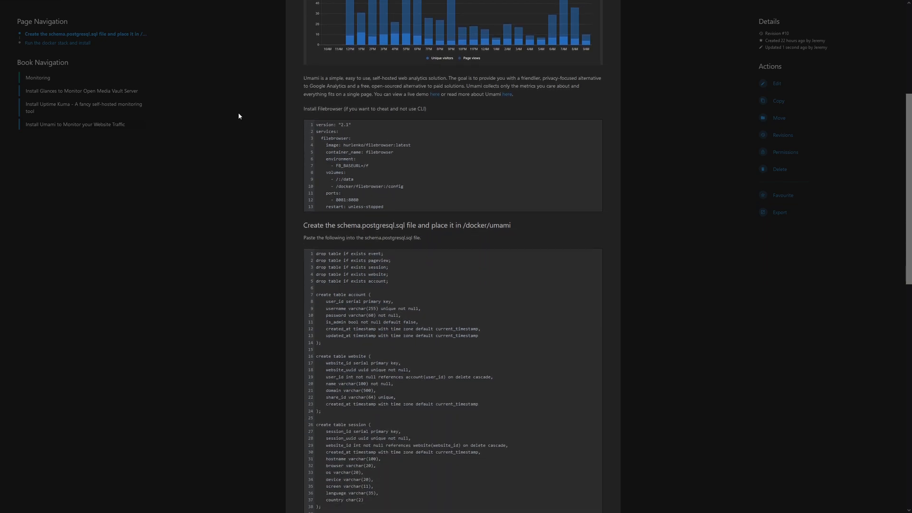
scroll(down, 3)
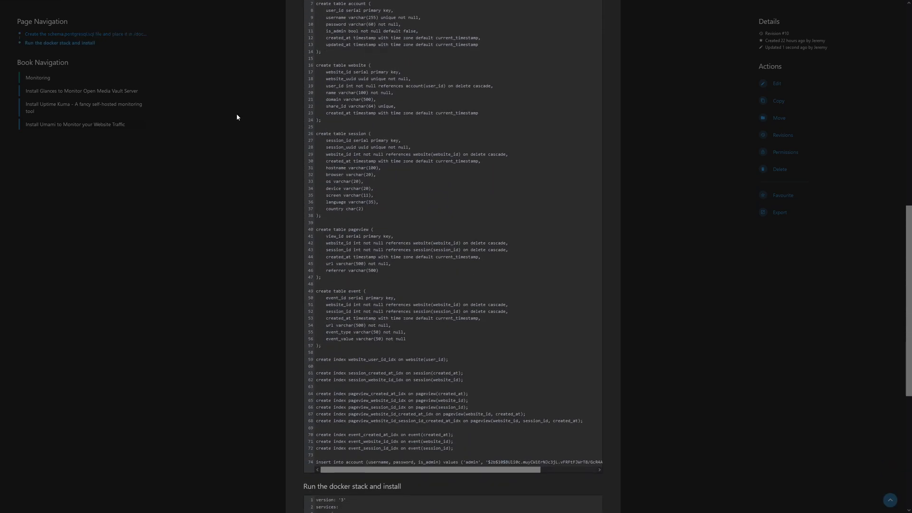
scroll(down, 3)
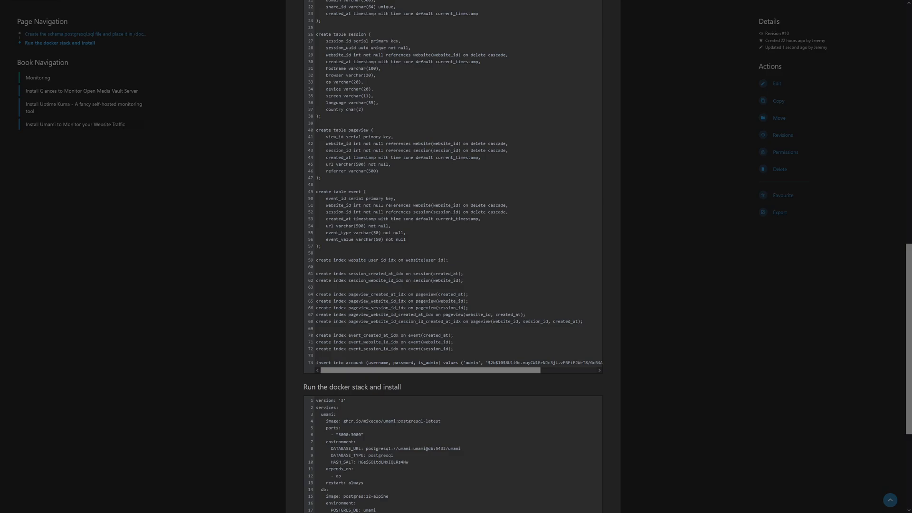